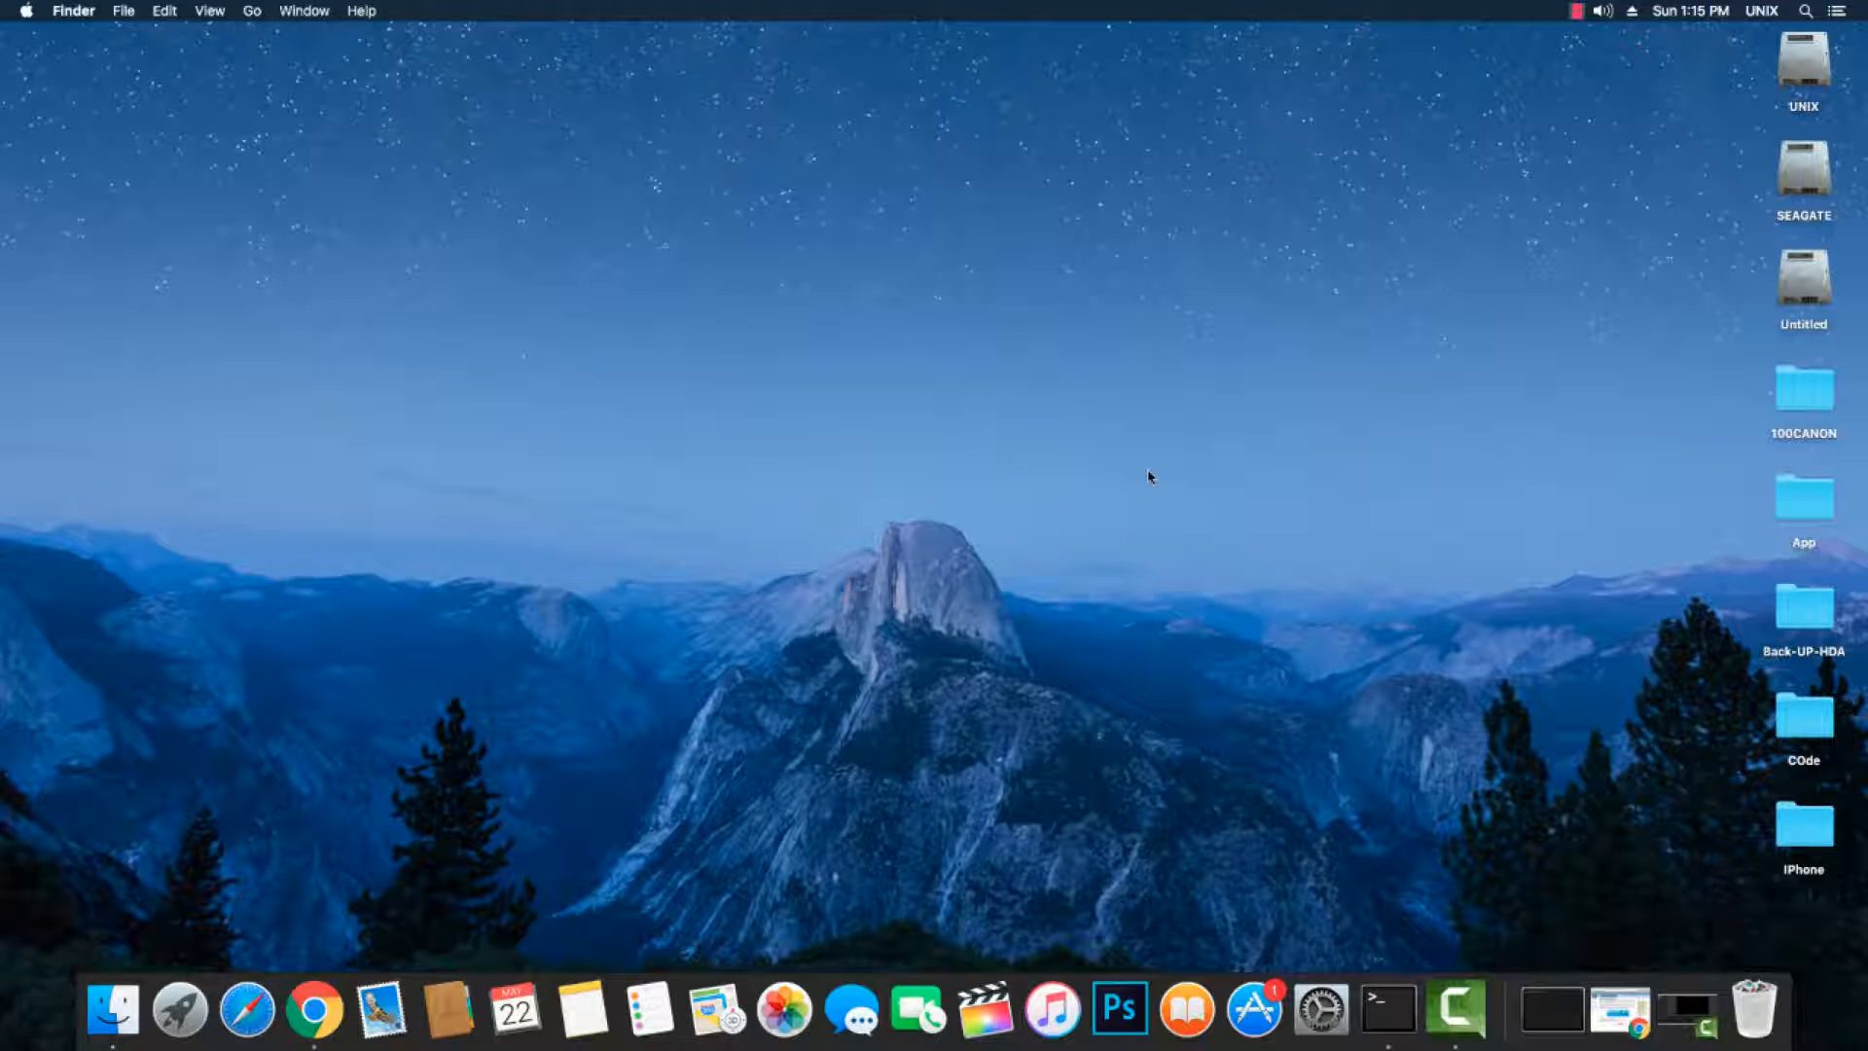
pyautogui.moveTo(542, 425)
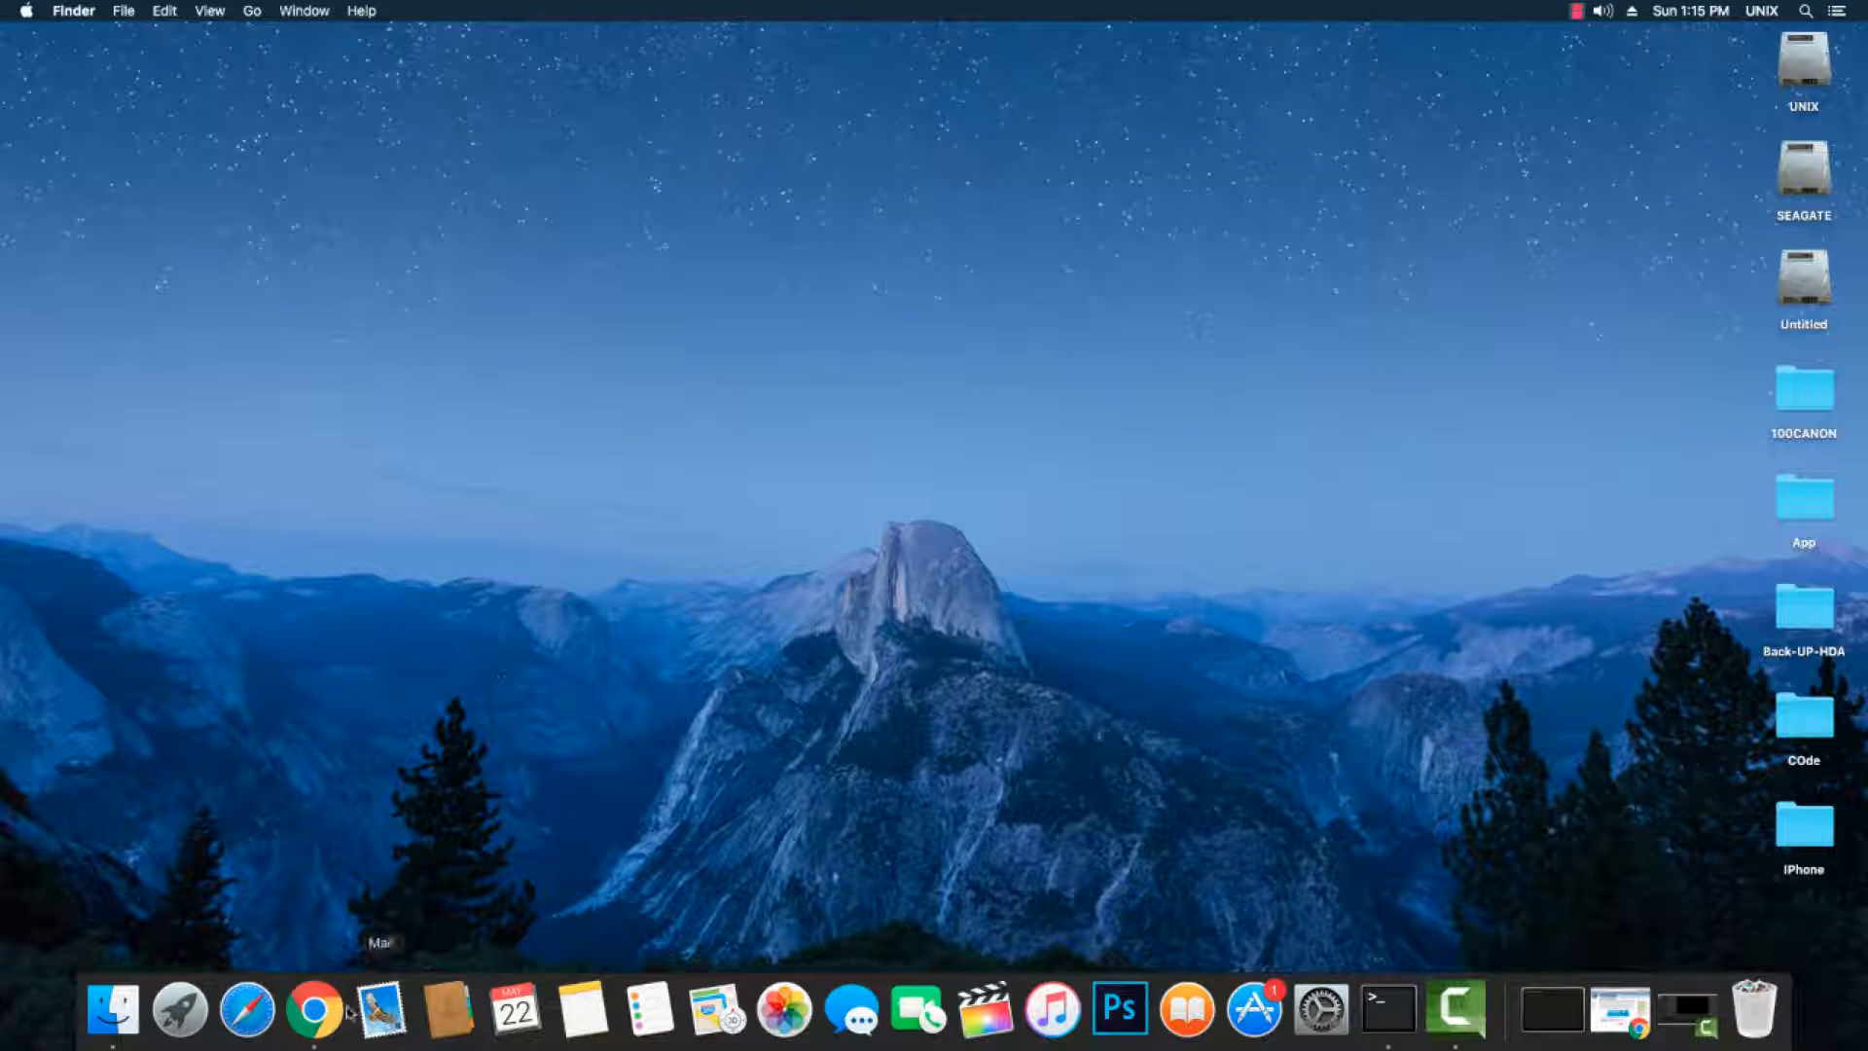
# In Chrome, download VirtualBox 5.0.20 for OS X hosts from virtualbox.org, then switch to Genymotion.
pyautogui.click(345, 1007)
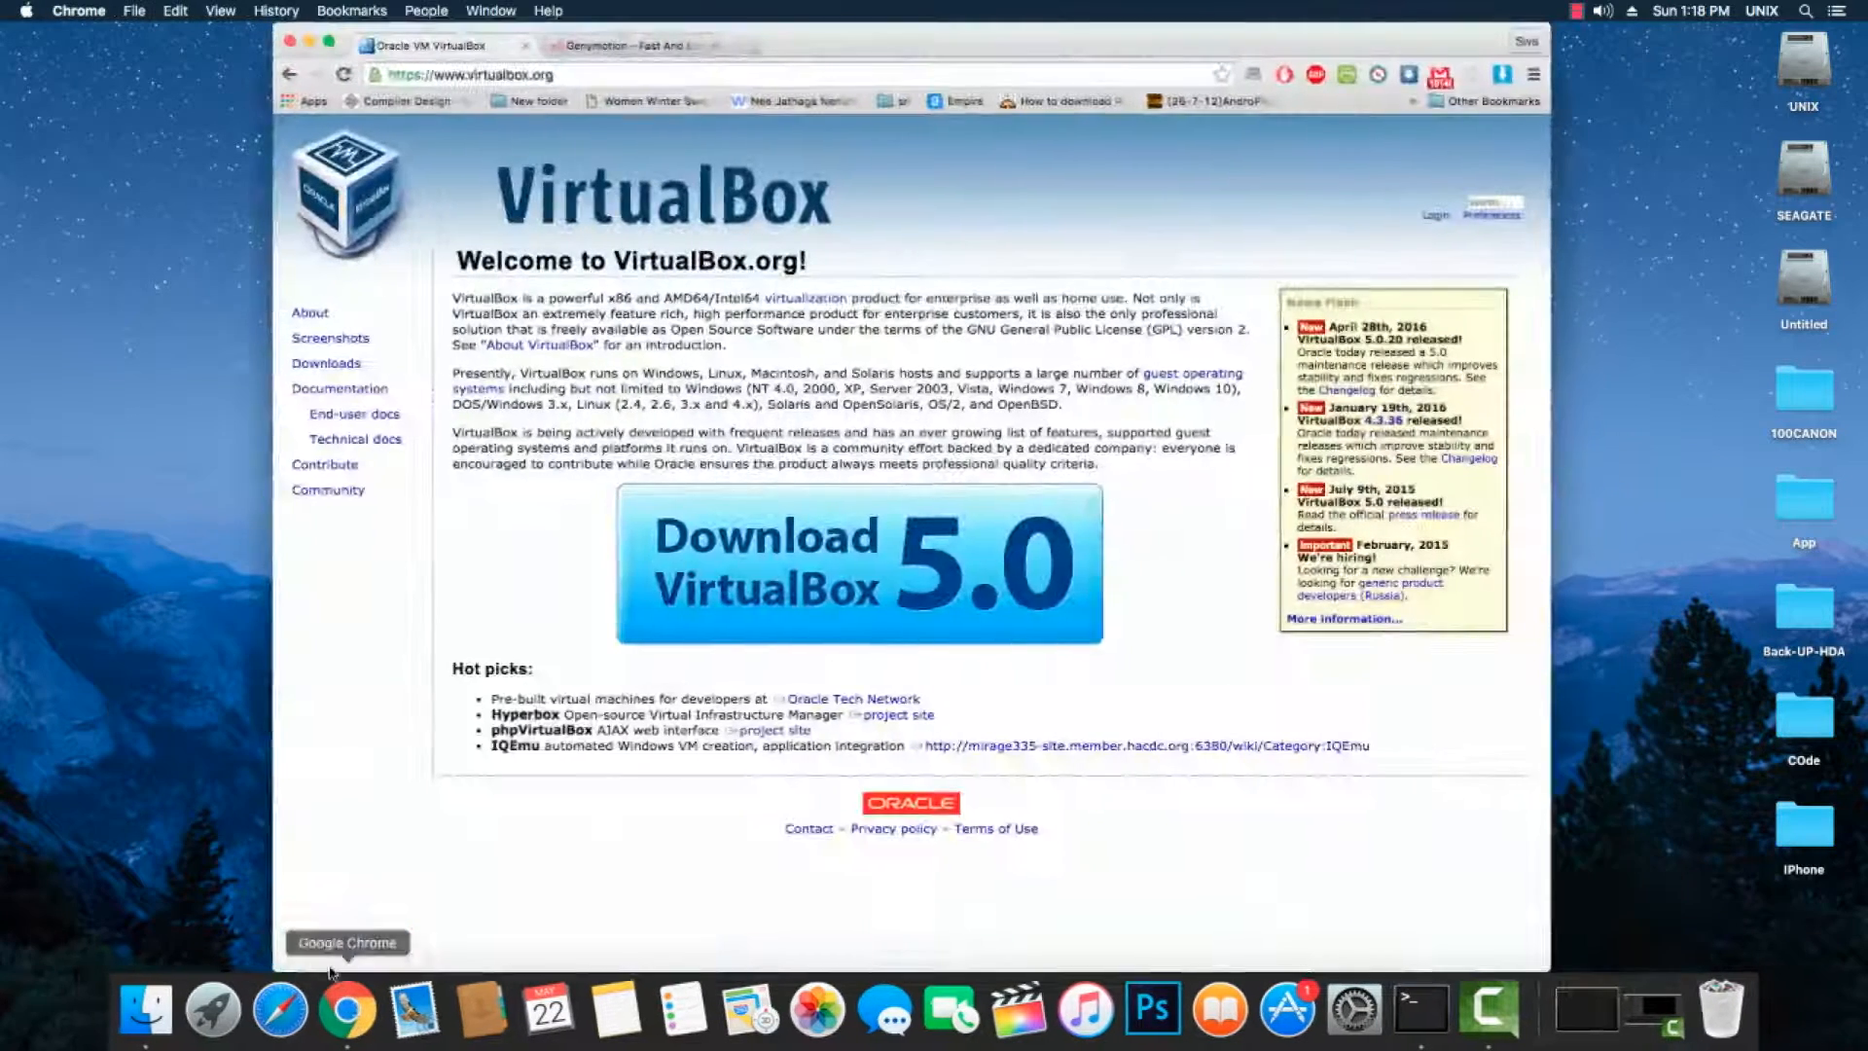
pyautogui.click(327, 362)
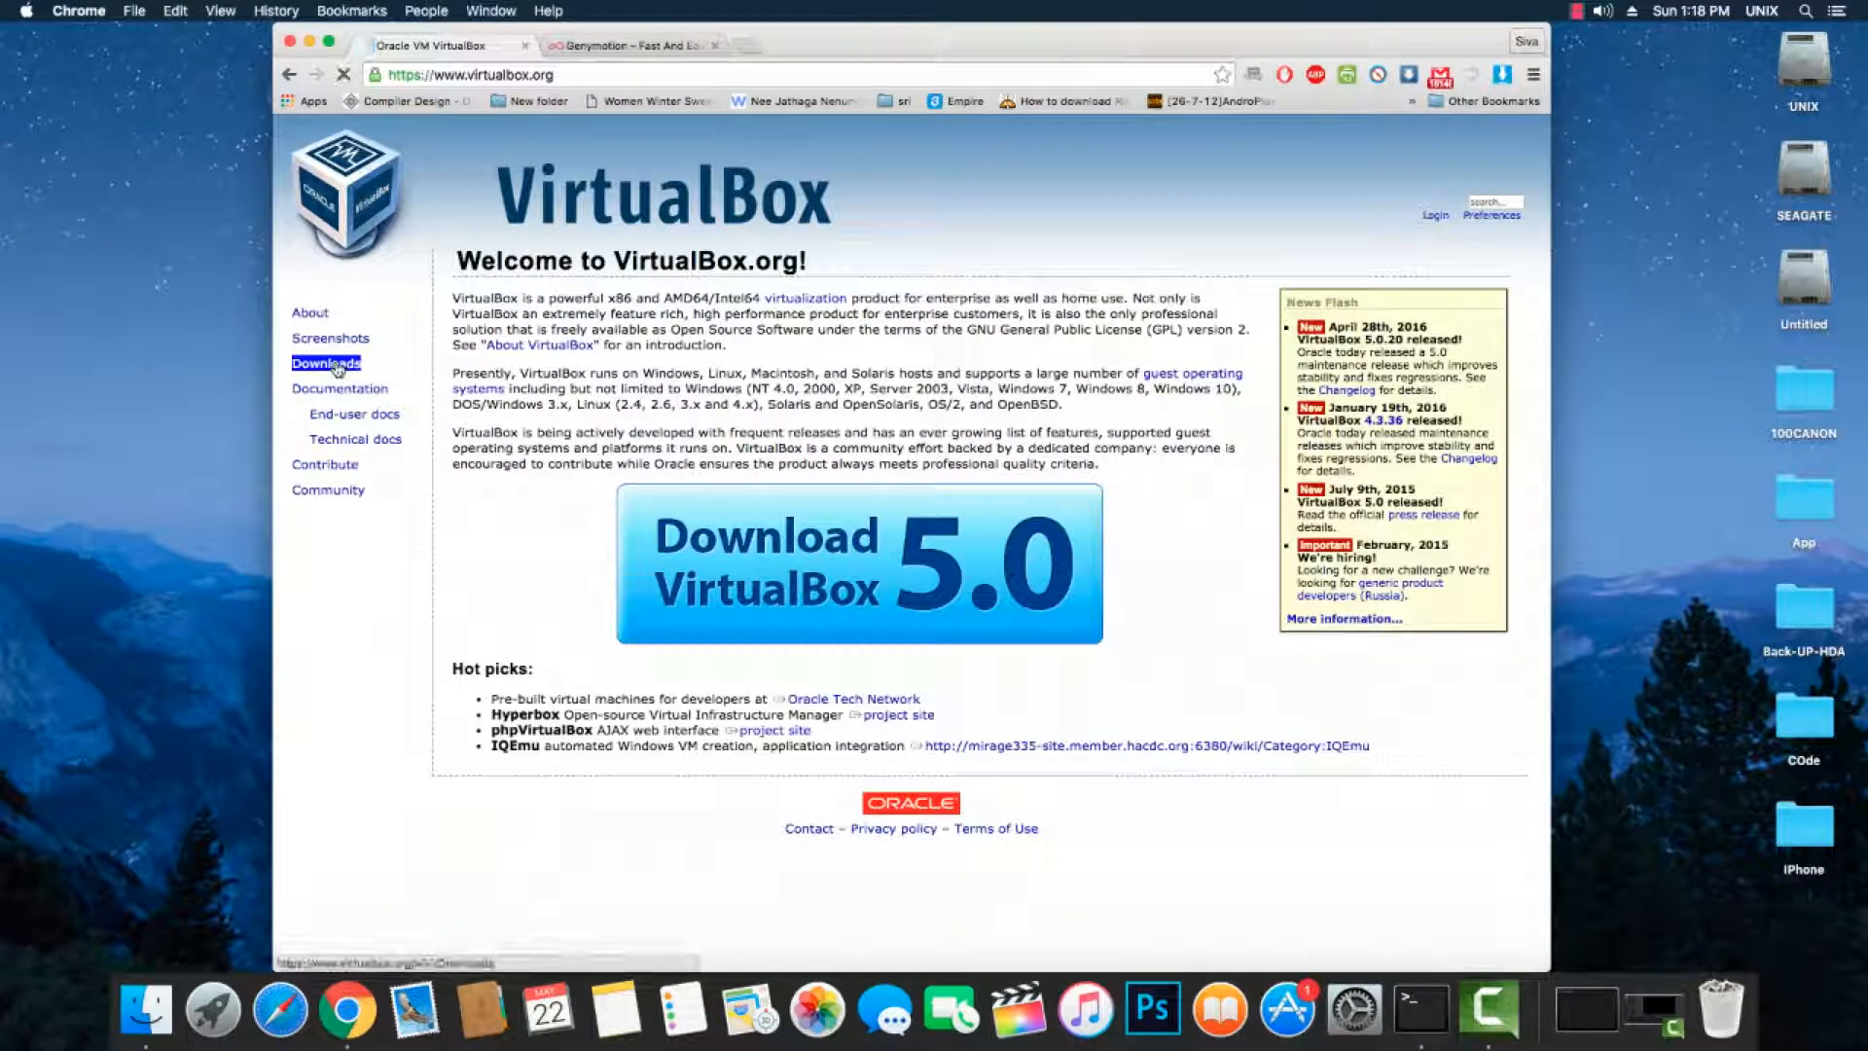
pyautogui.click(327, 363)
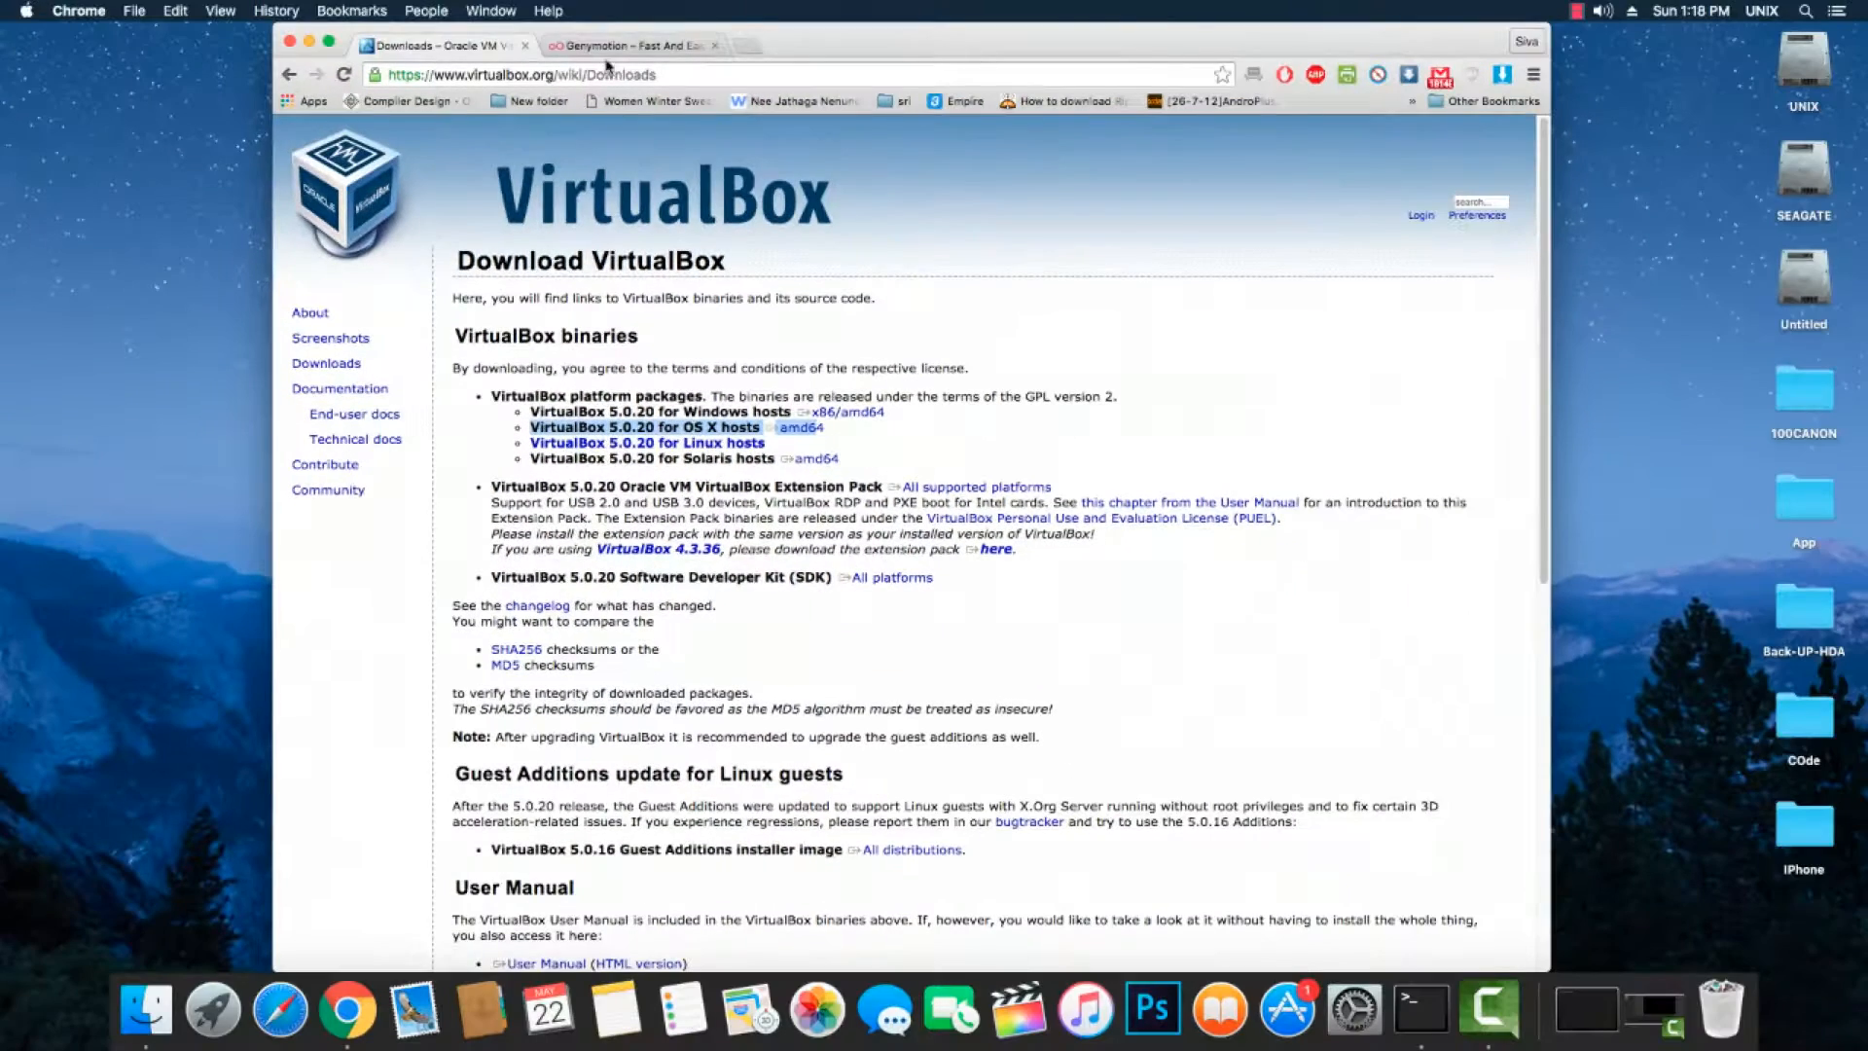
pyautogui.click(631, 46)
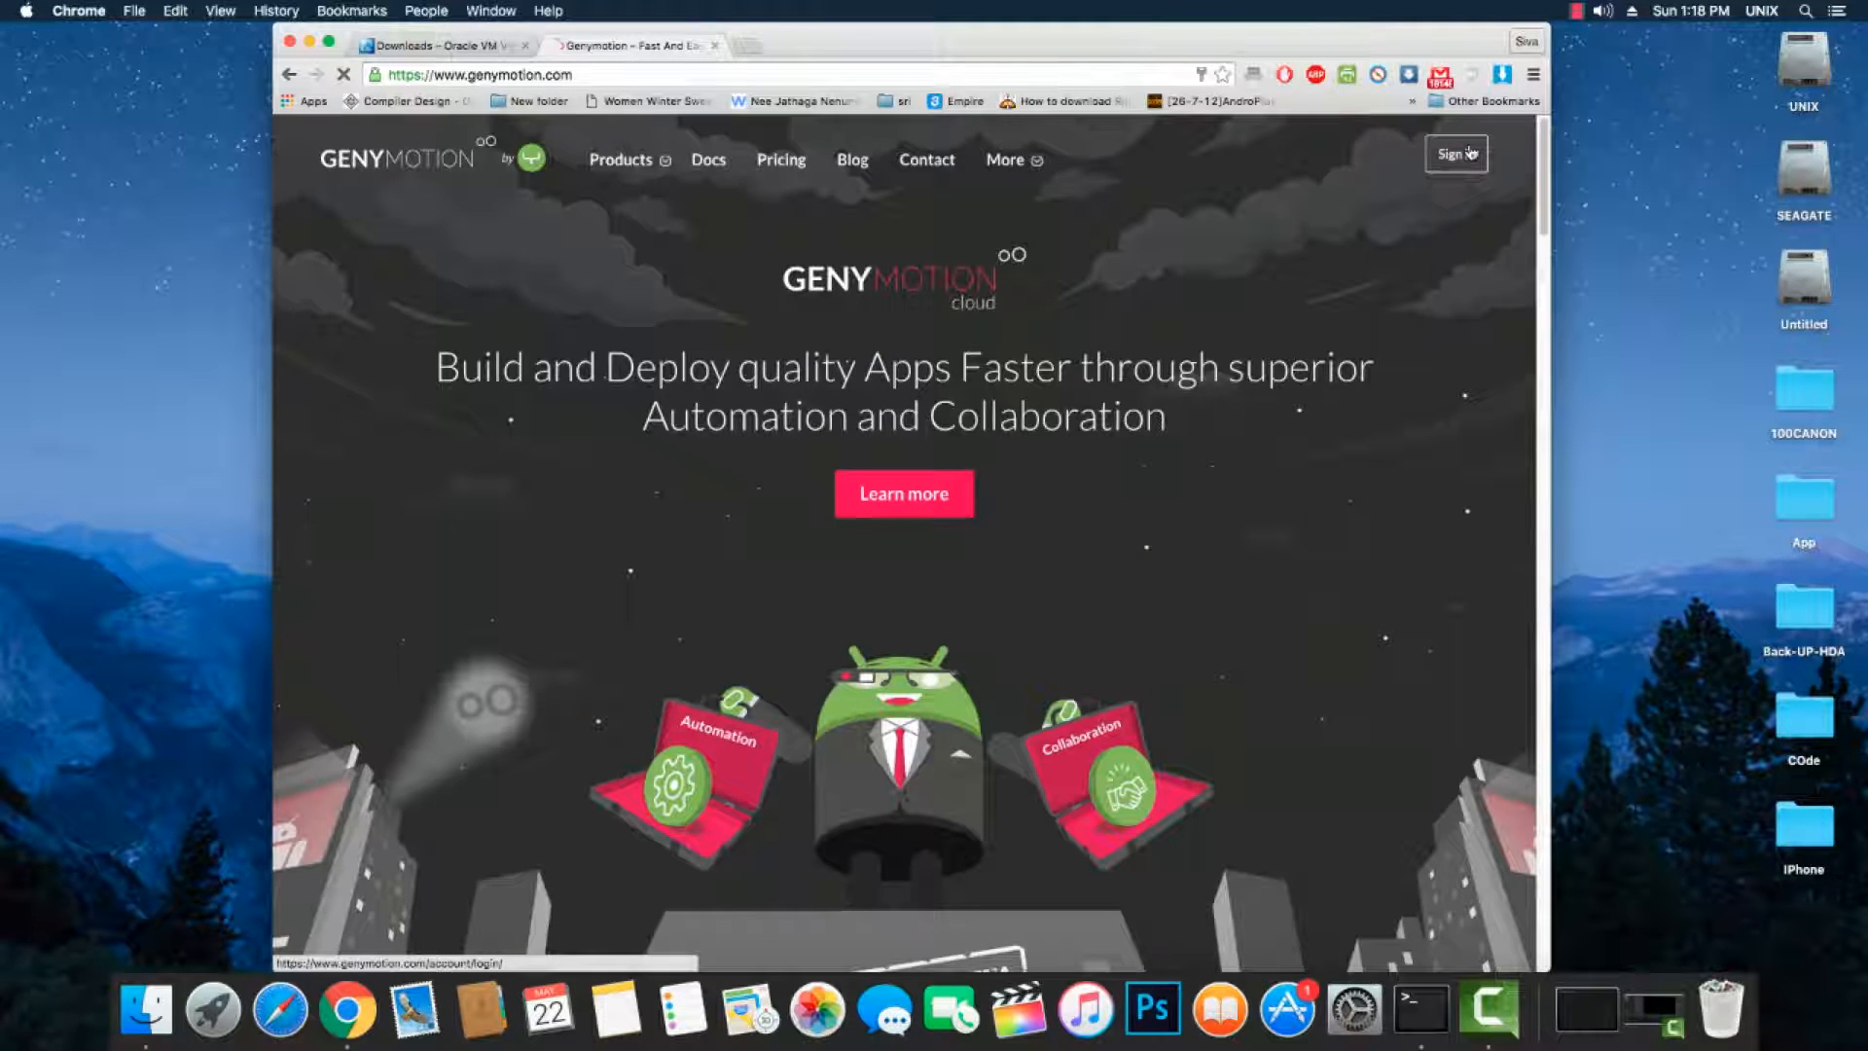
# Sign in to the Genymotion account on the website.
pyautogui.click(1454, 154)
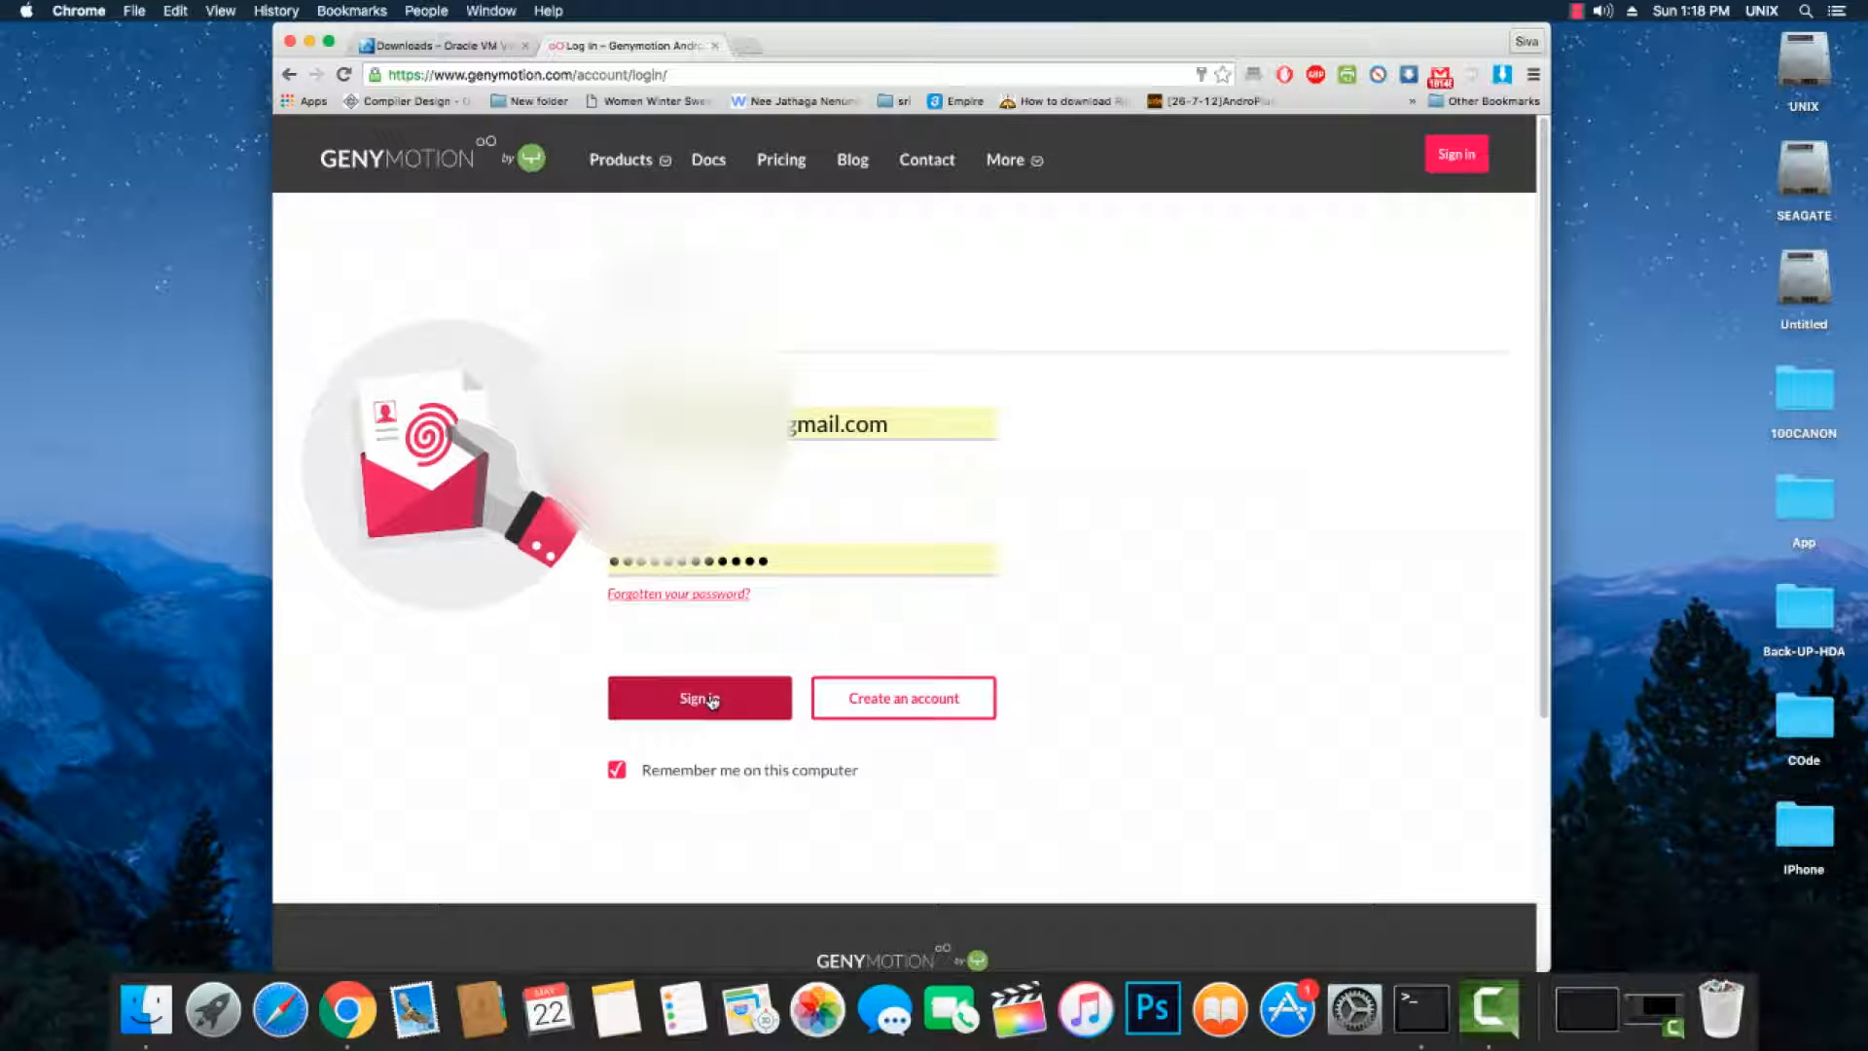
pyautogui.click(699, 698)
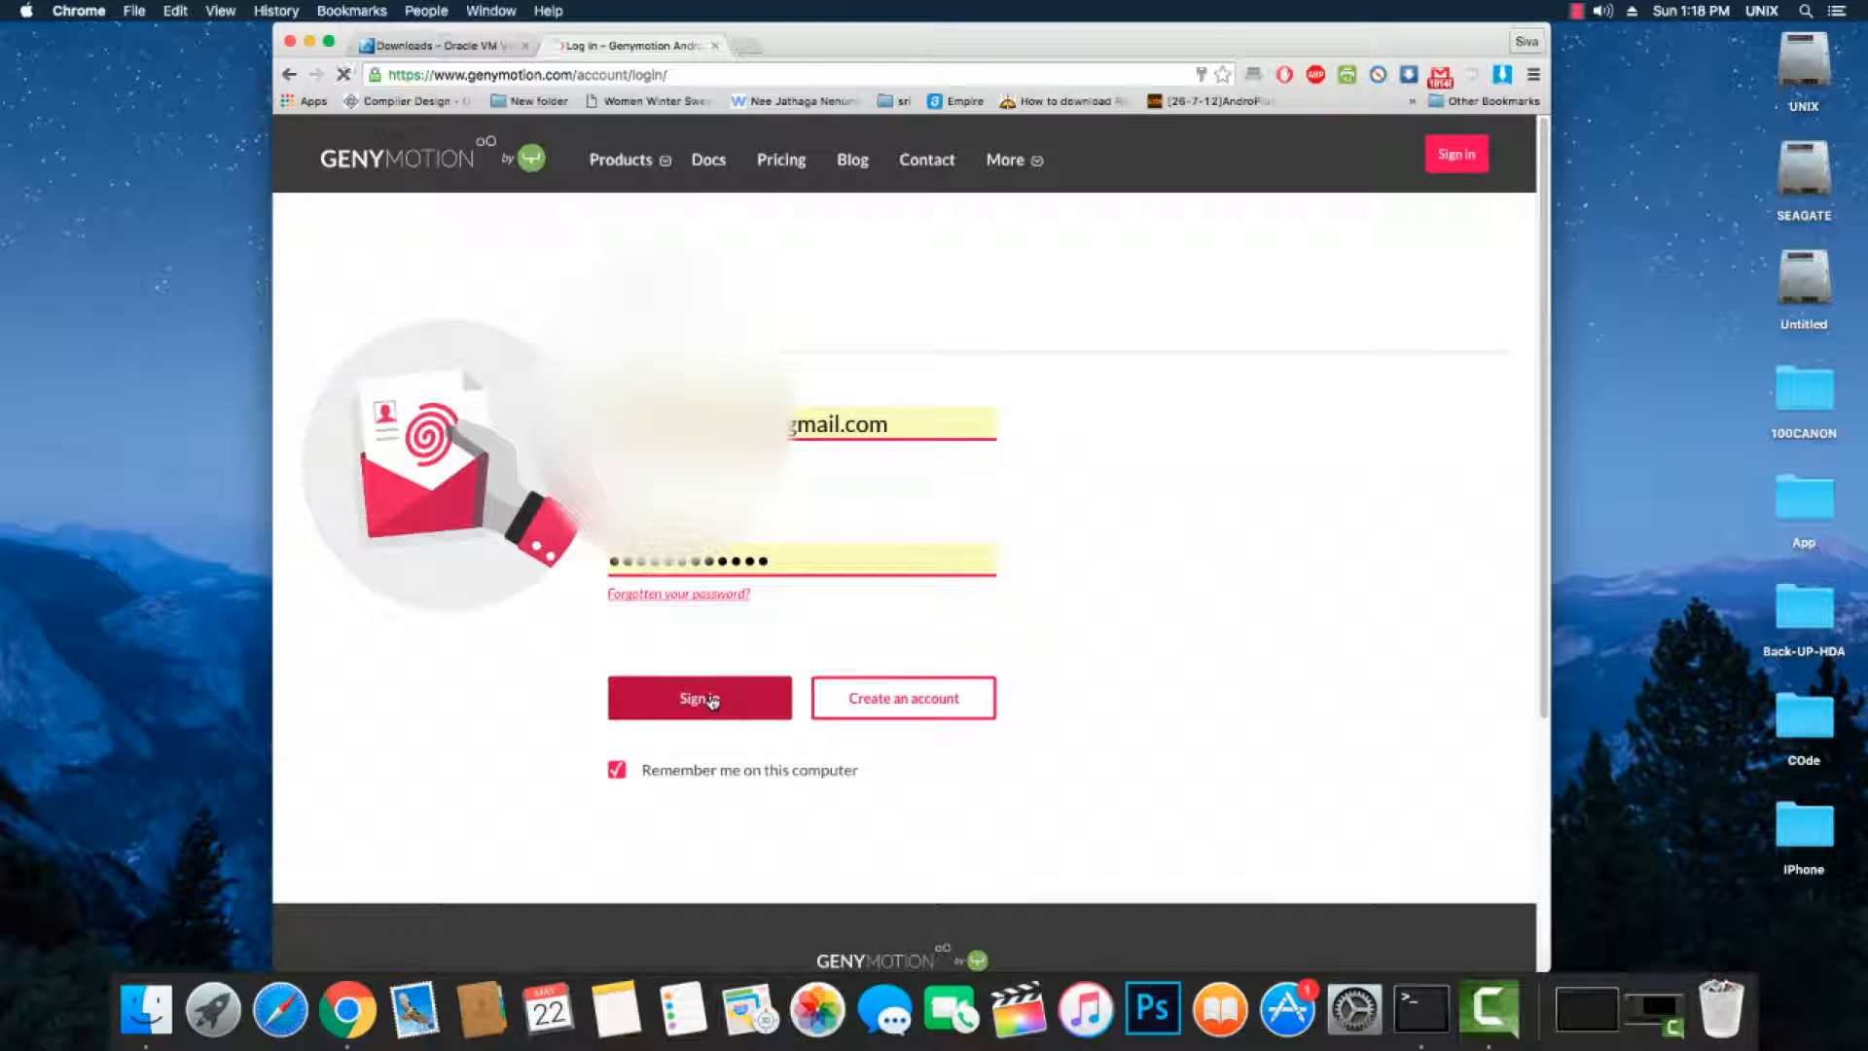
pyautogui.click(700, 696)
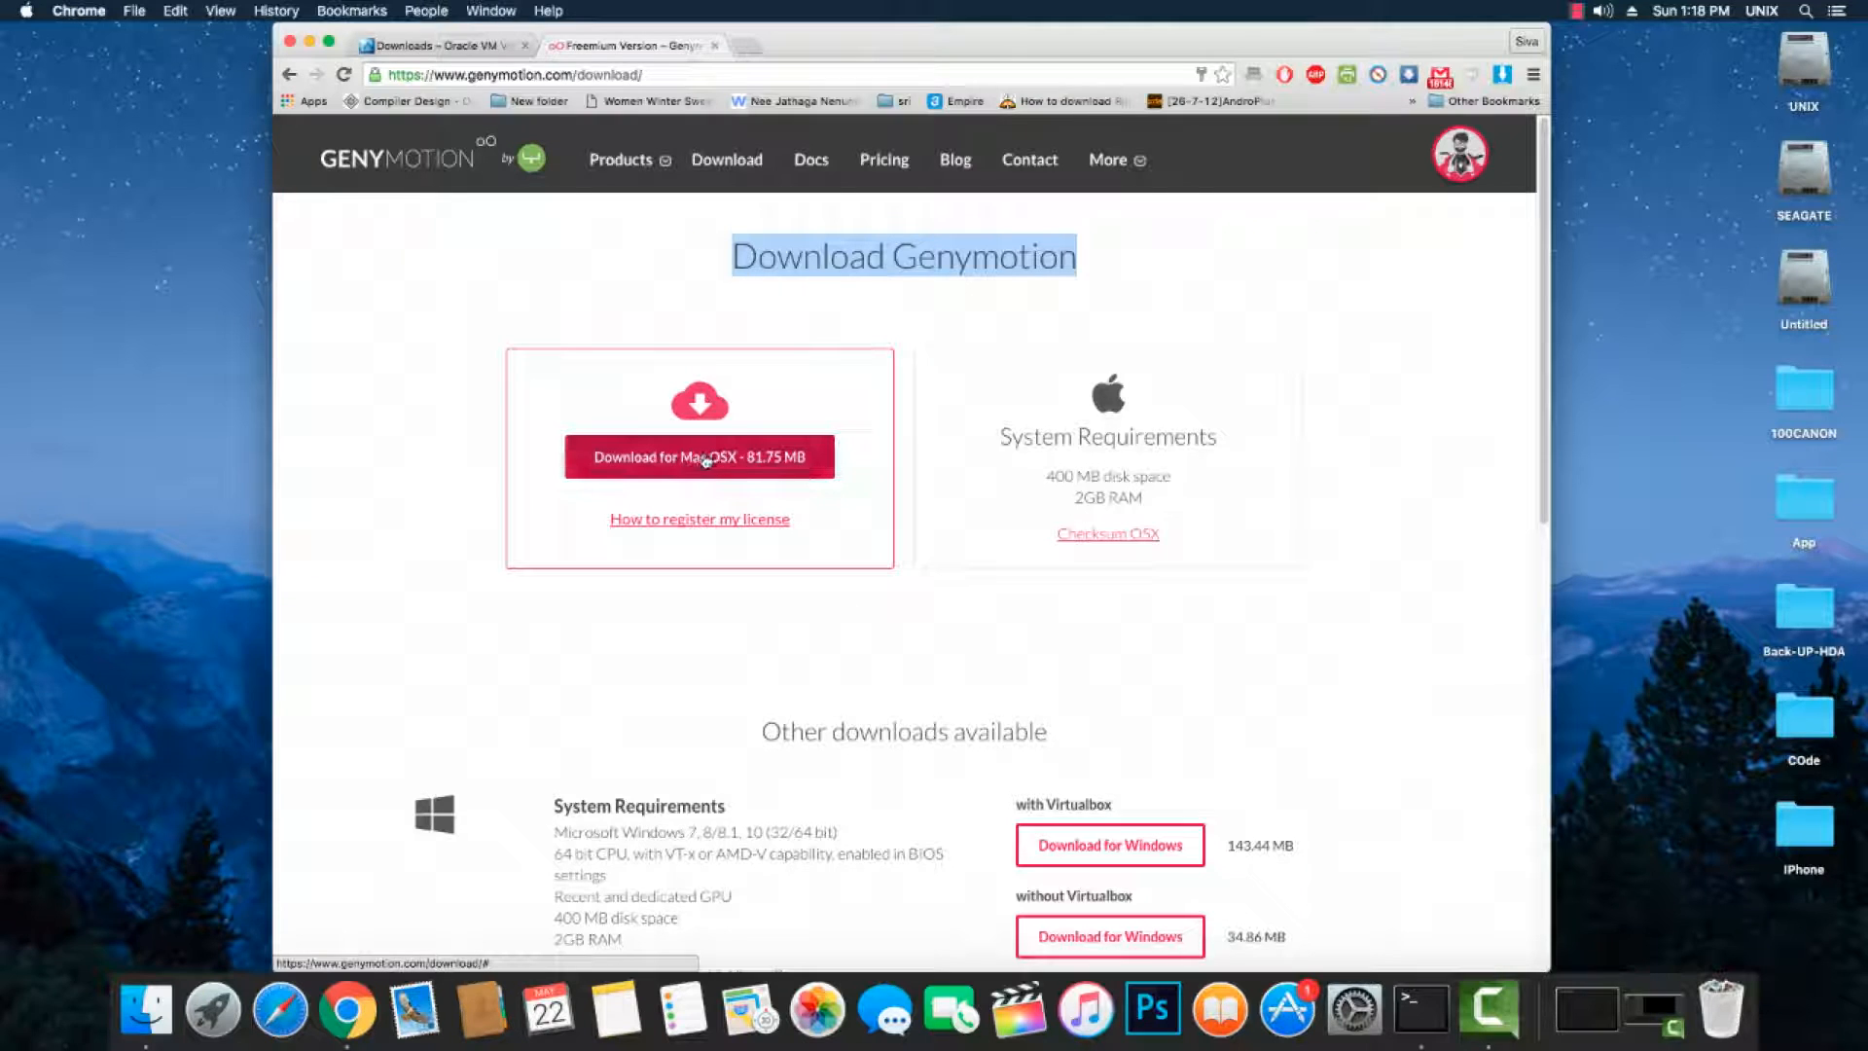
# Download Genymotion for Mac OSX and close the browser Downloads tab.
pyautogui.click(700, 456)
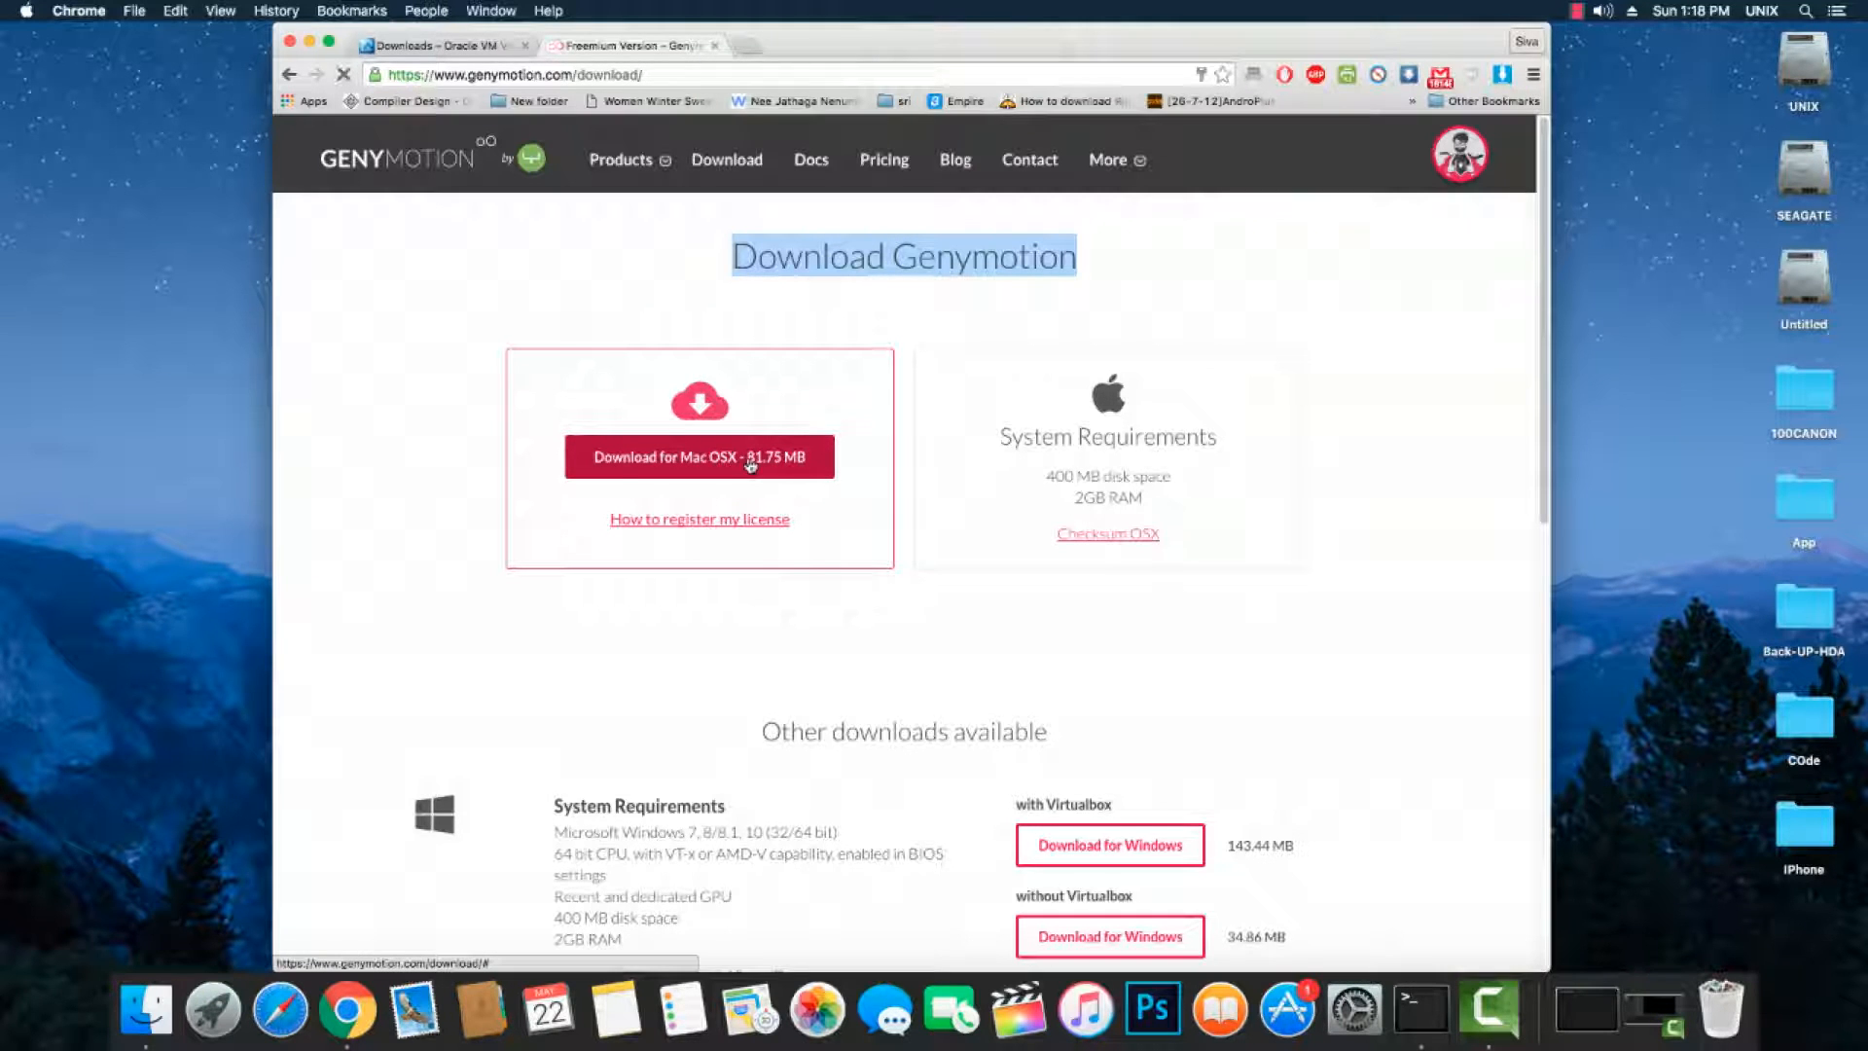
pyautogui.click(700, 456)
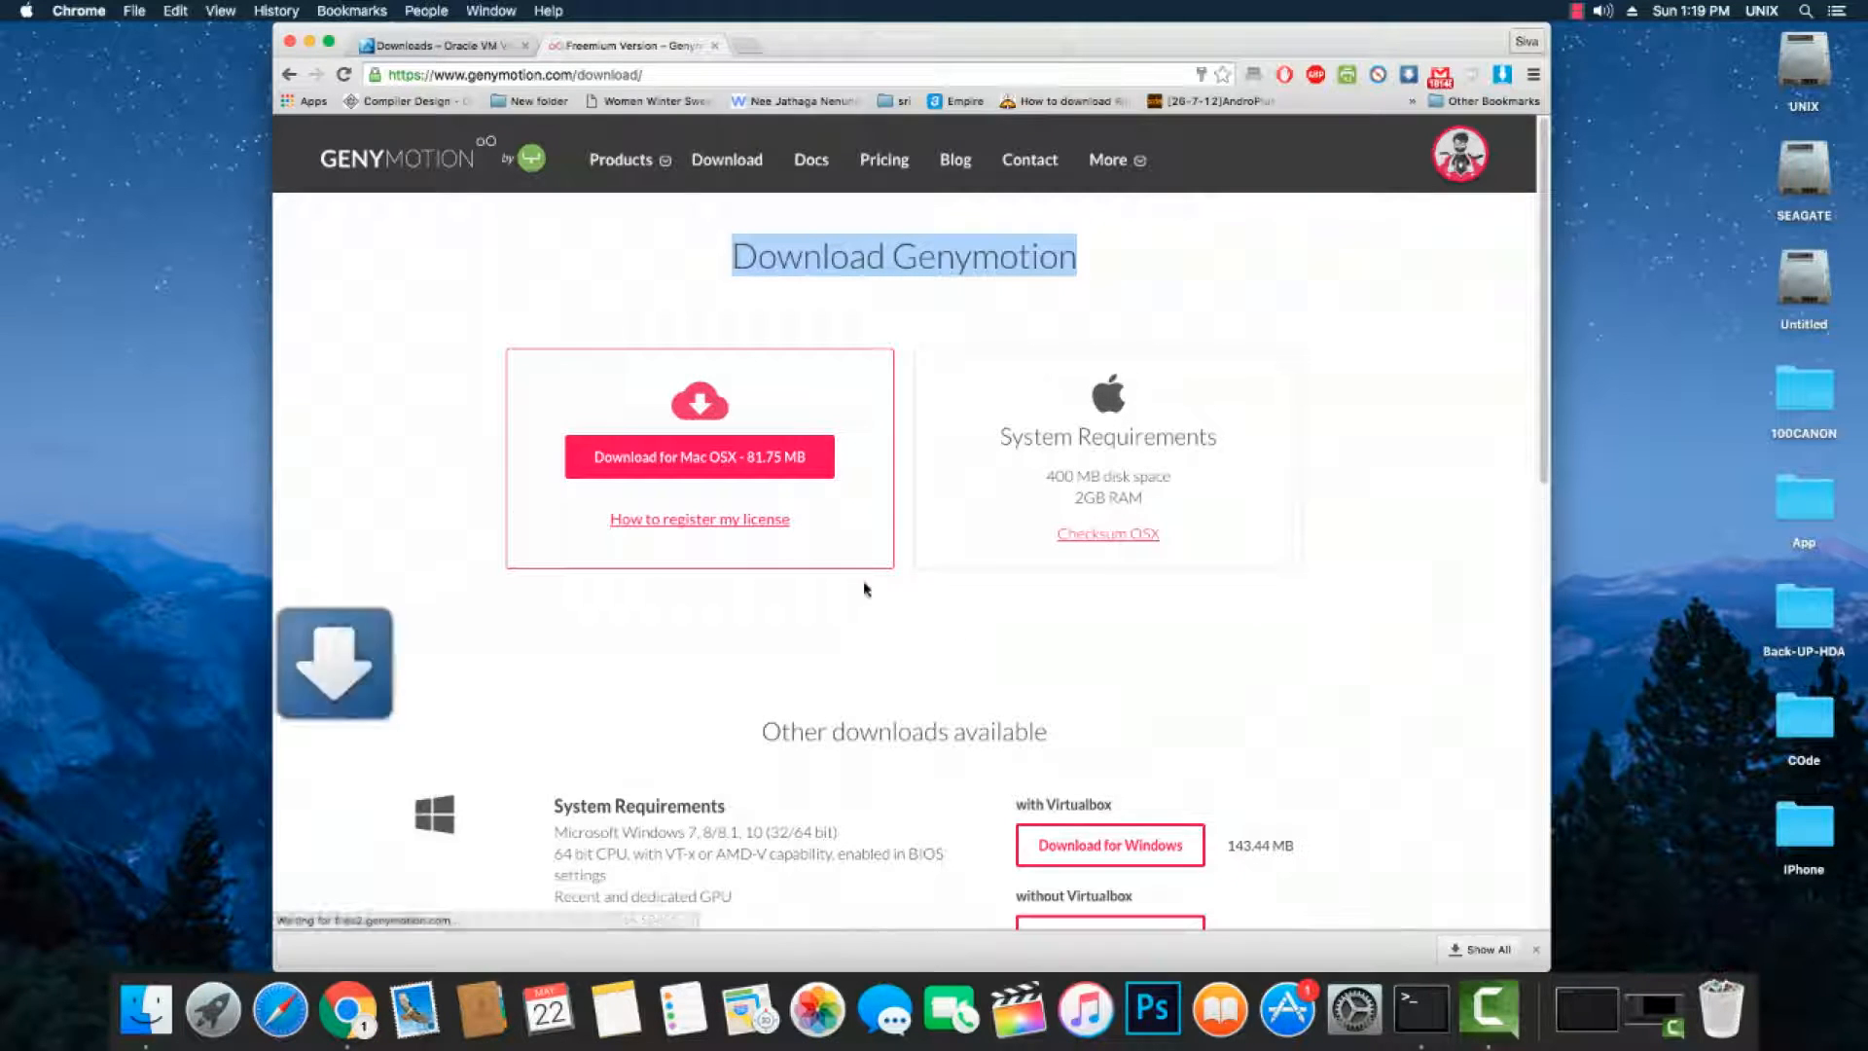
pyautogui.click(699, 456)
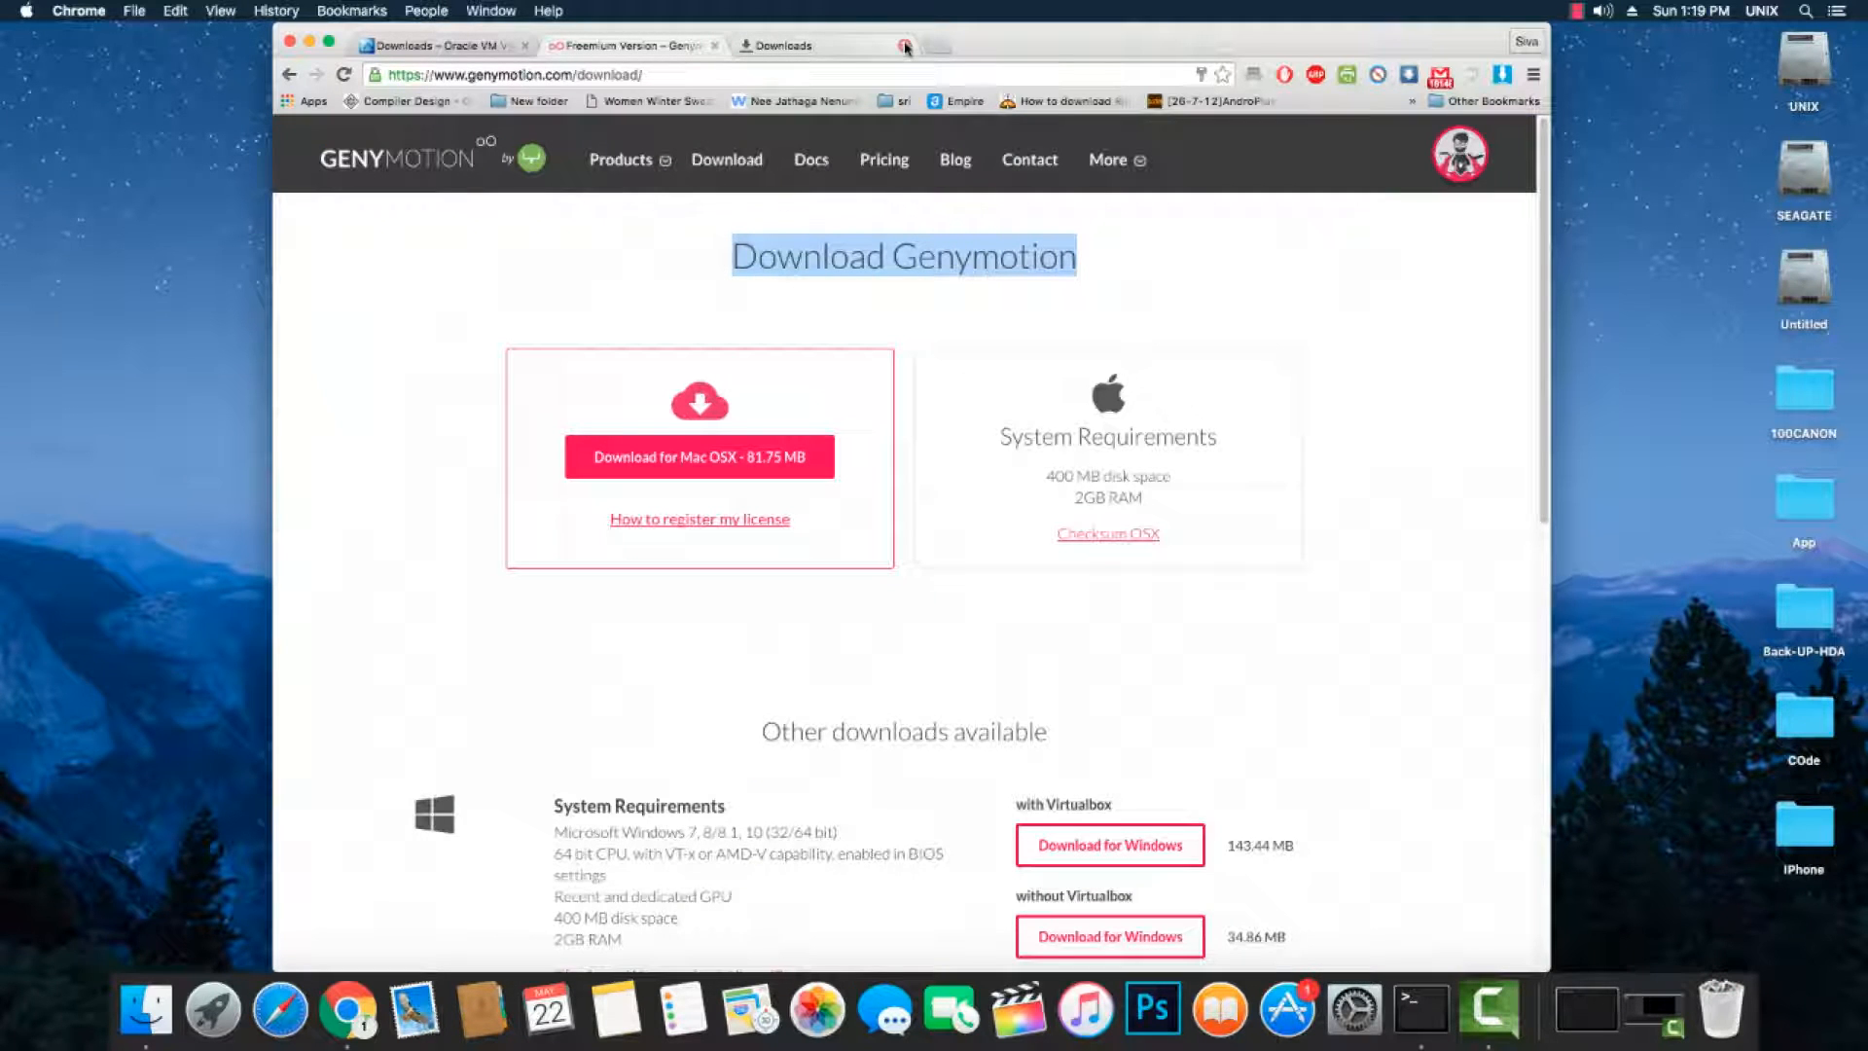
pyautogui.click(313, 43)
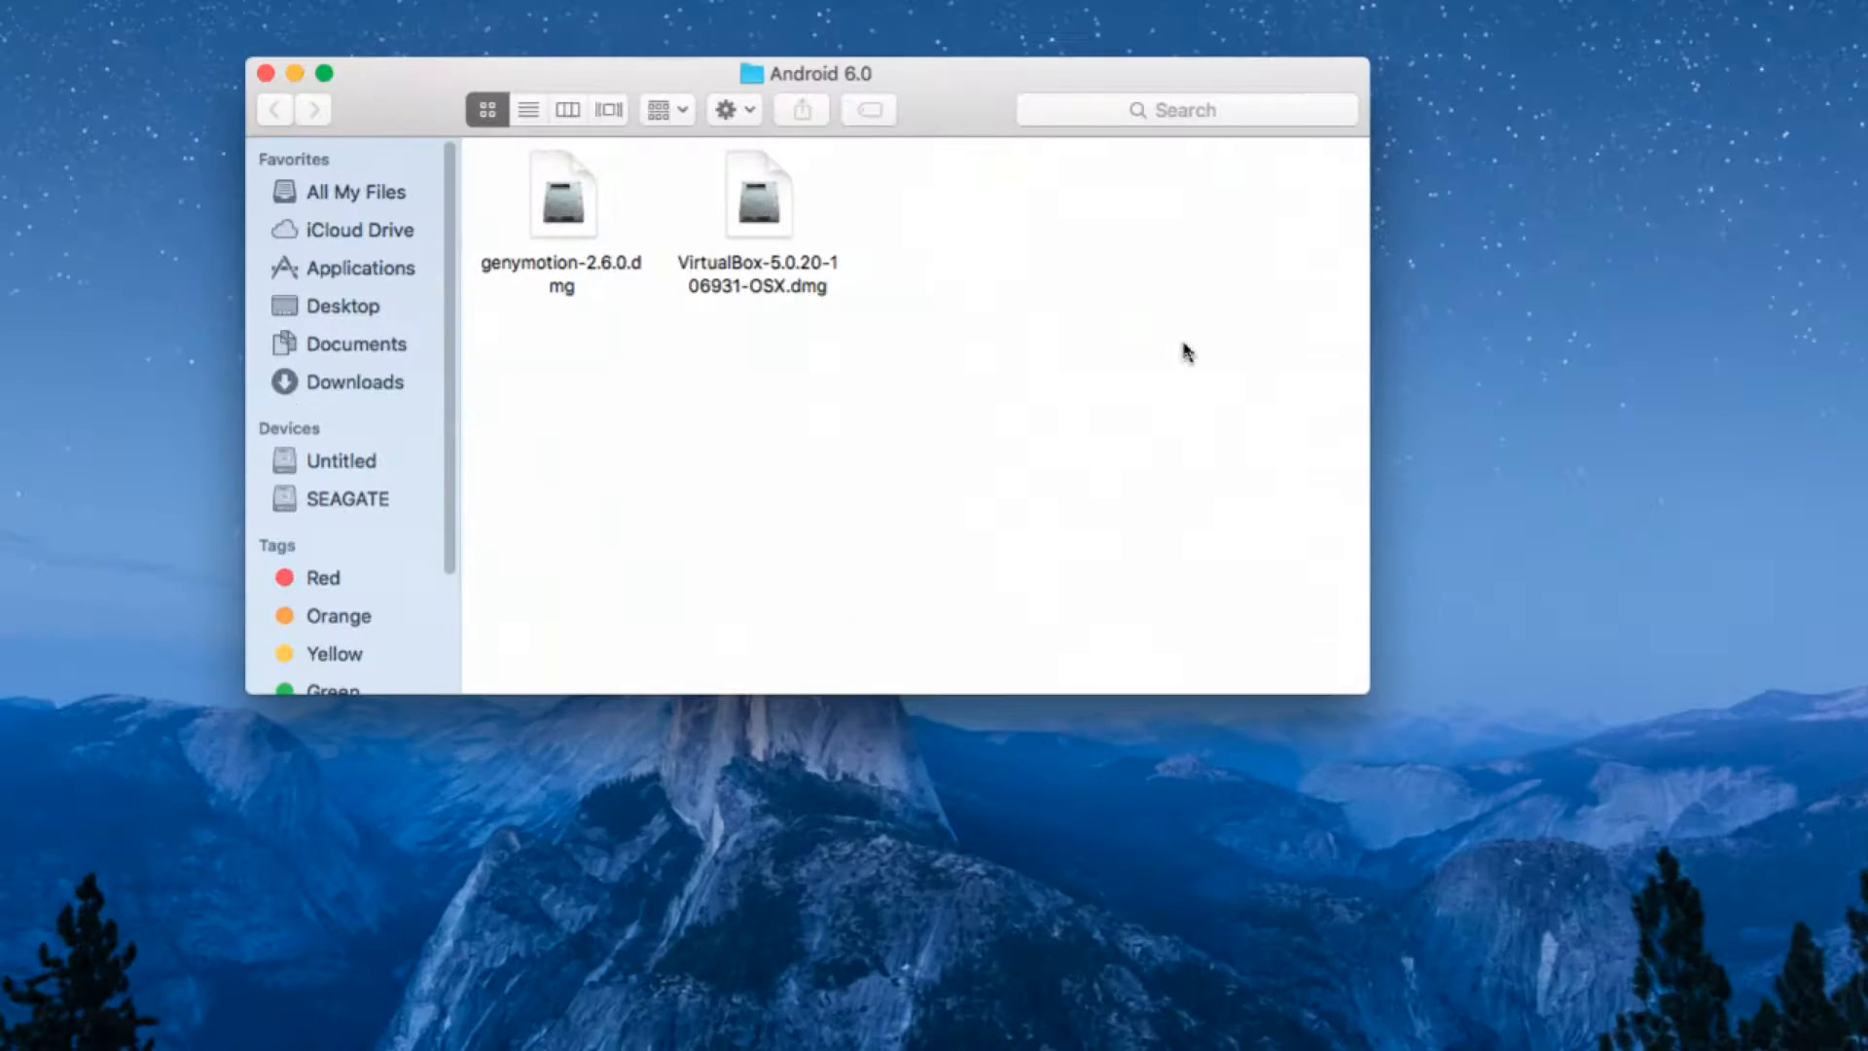
# Install VirtualBox.pkg from the VirtualBox dmg, authorising with the administrator password.
pyautogui.moveTo(816, 73); pyautogui.dragTo(816, 112)
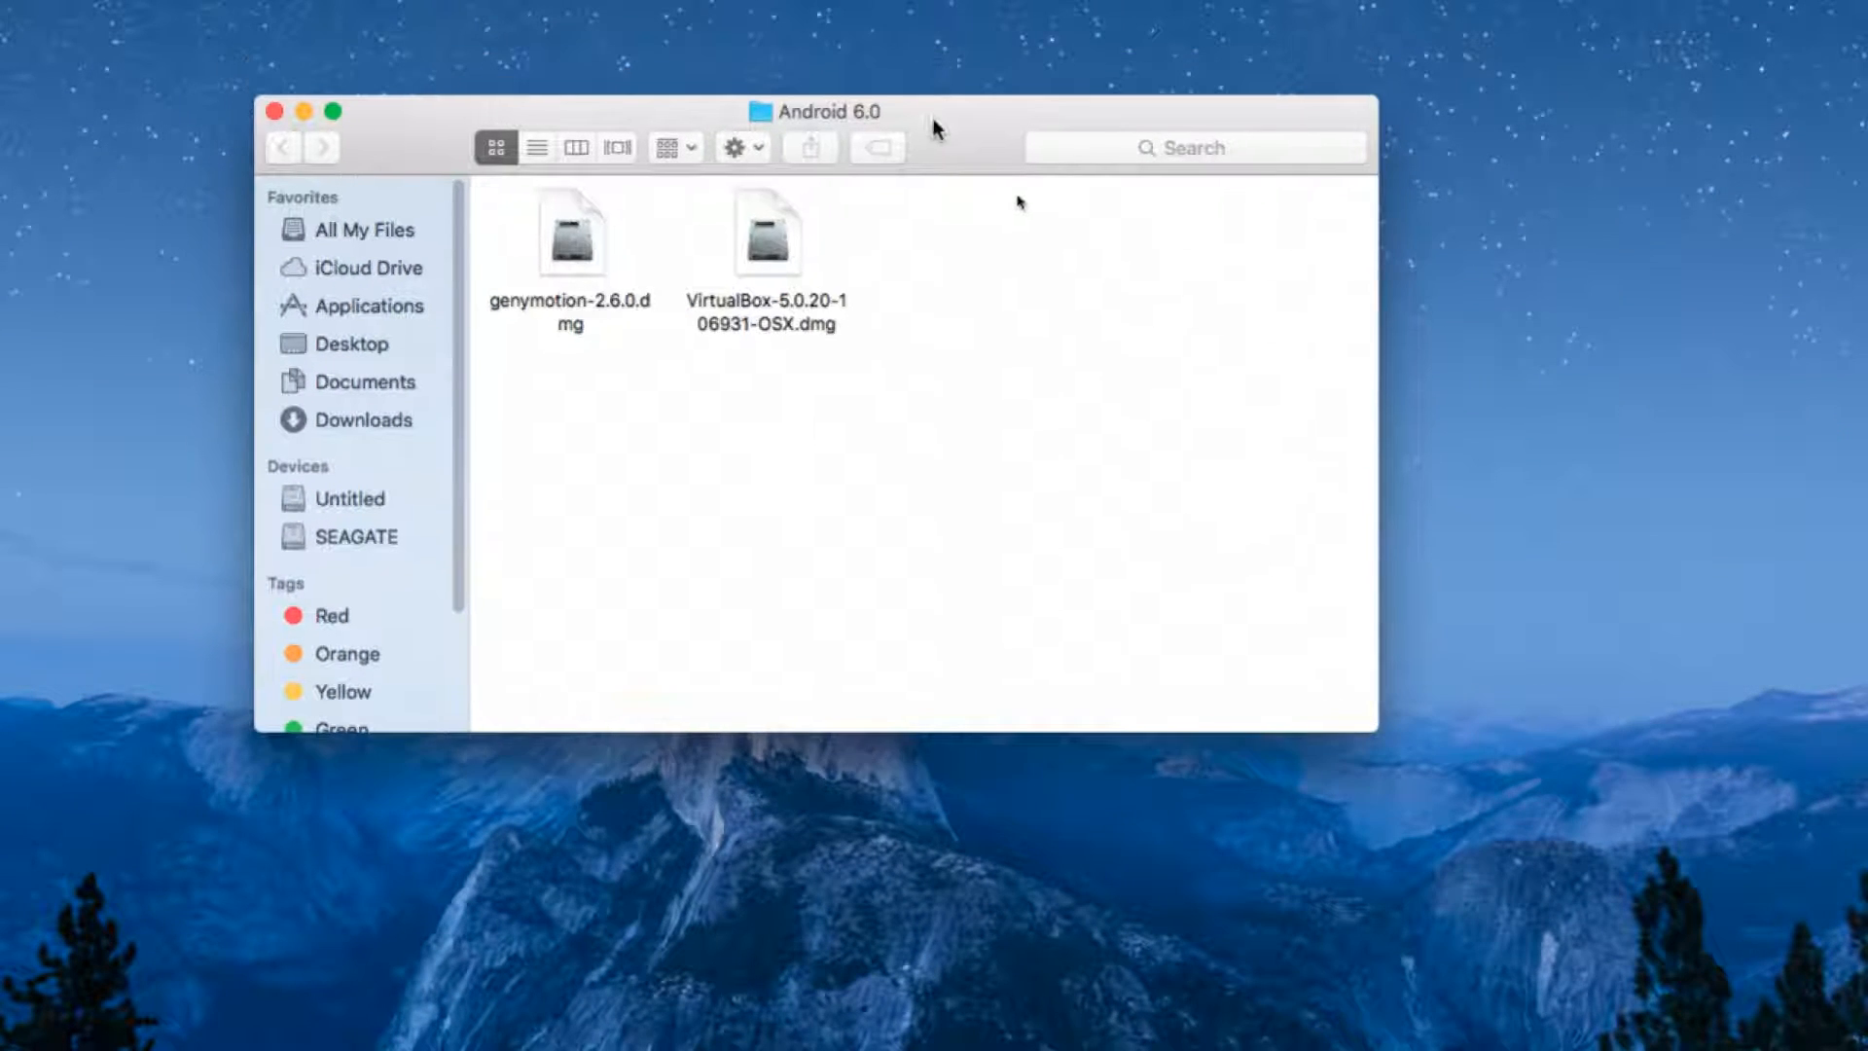
pyautogui.doubleClick(765, 232)
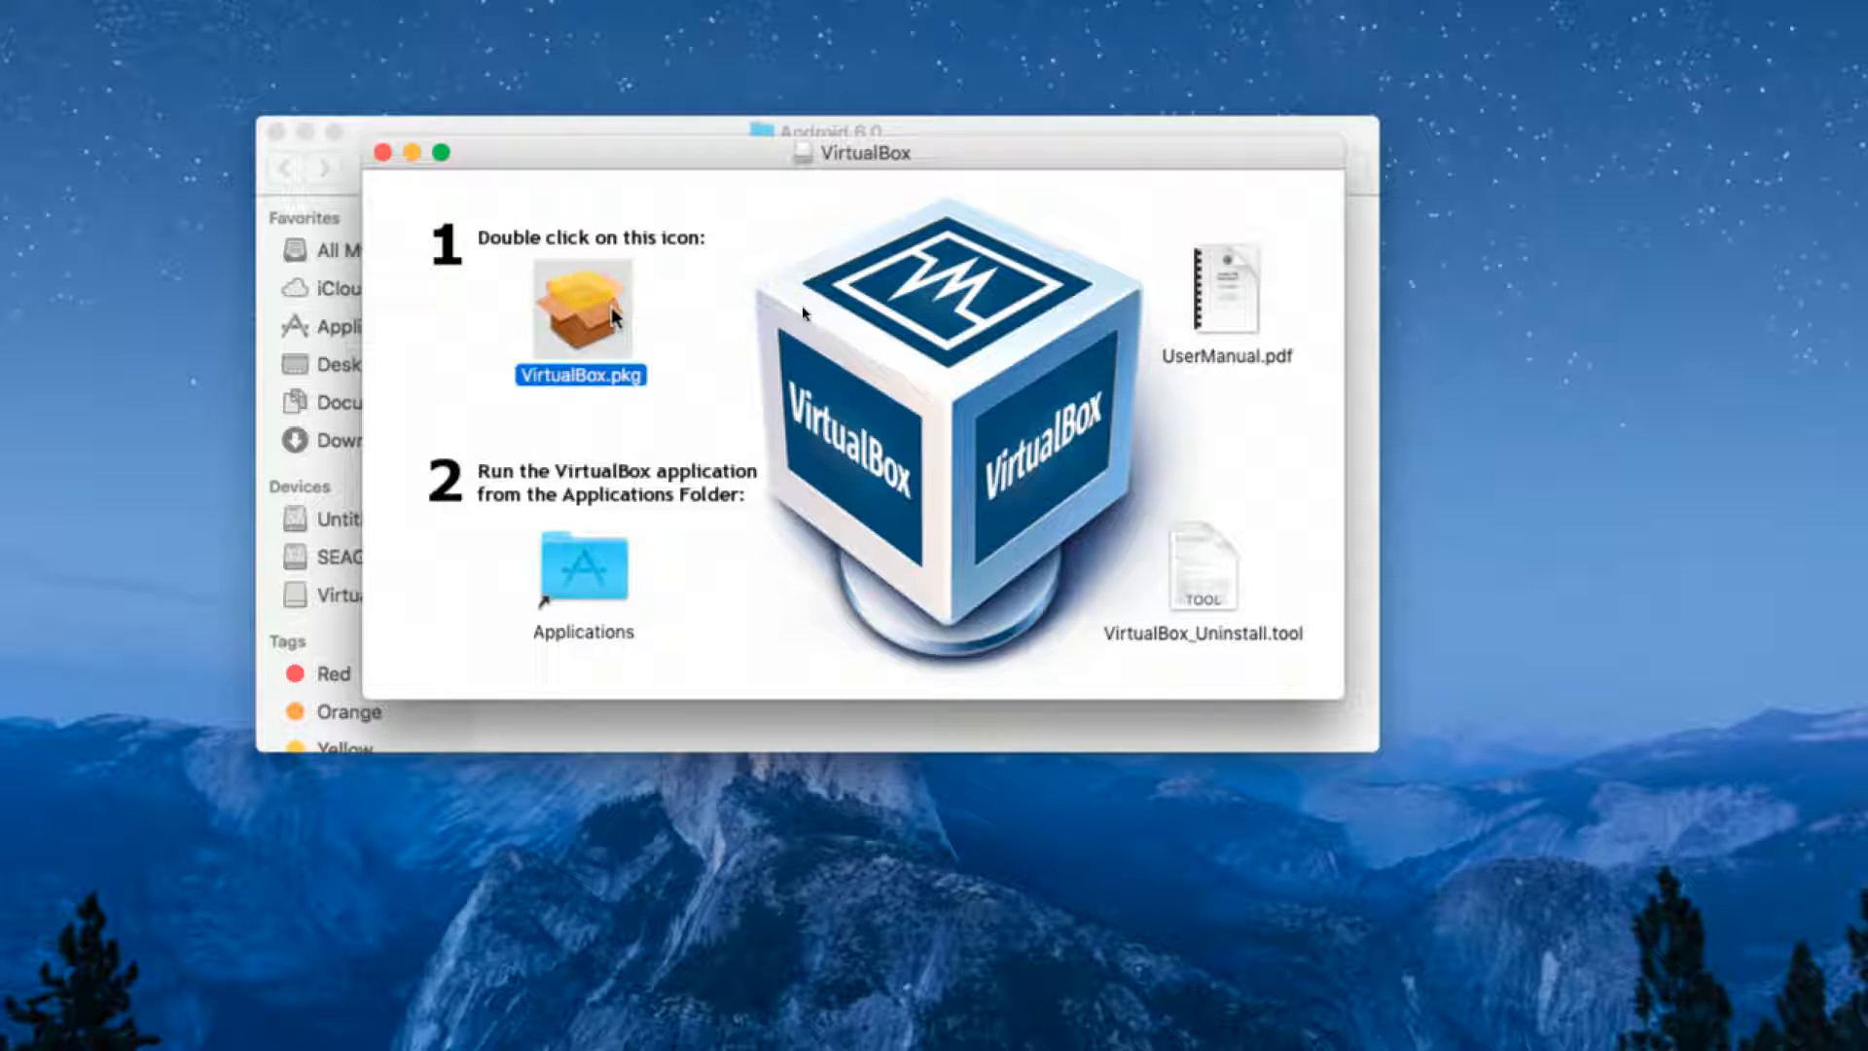
pyautogui.doubleClick(580, 309)
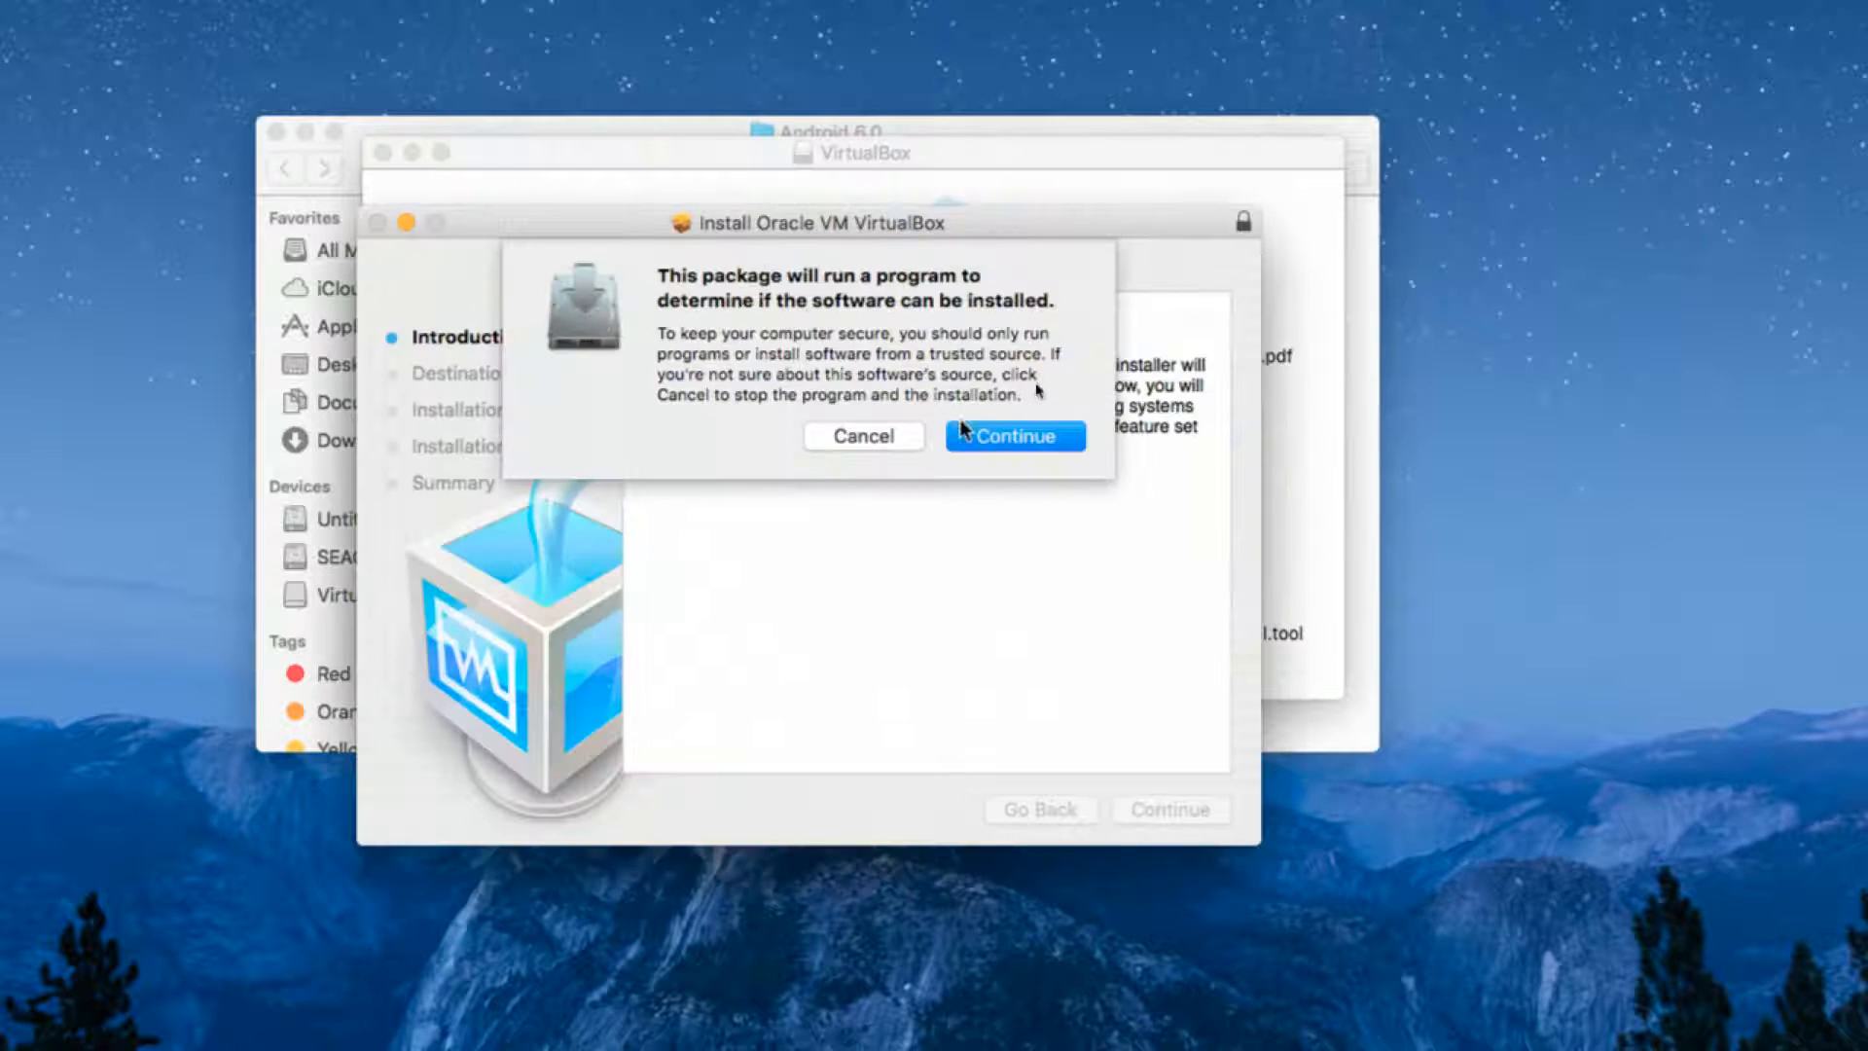
pyautogui.click(1012, 435)
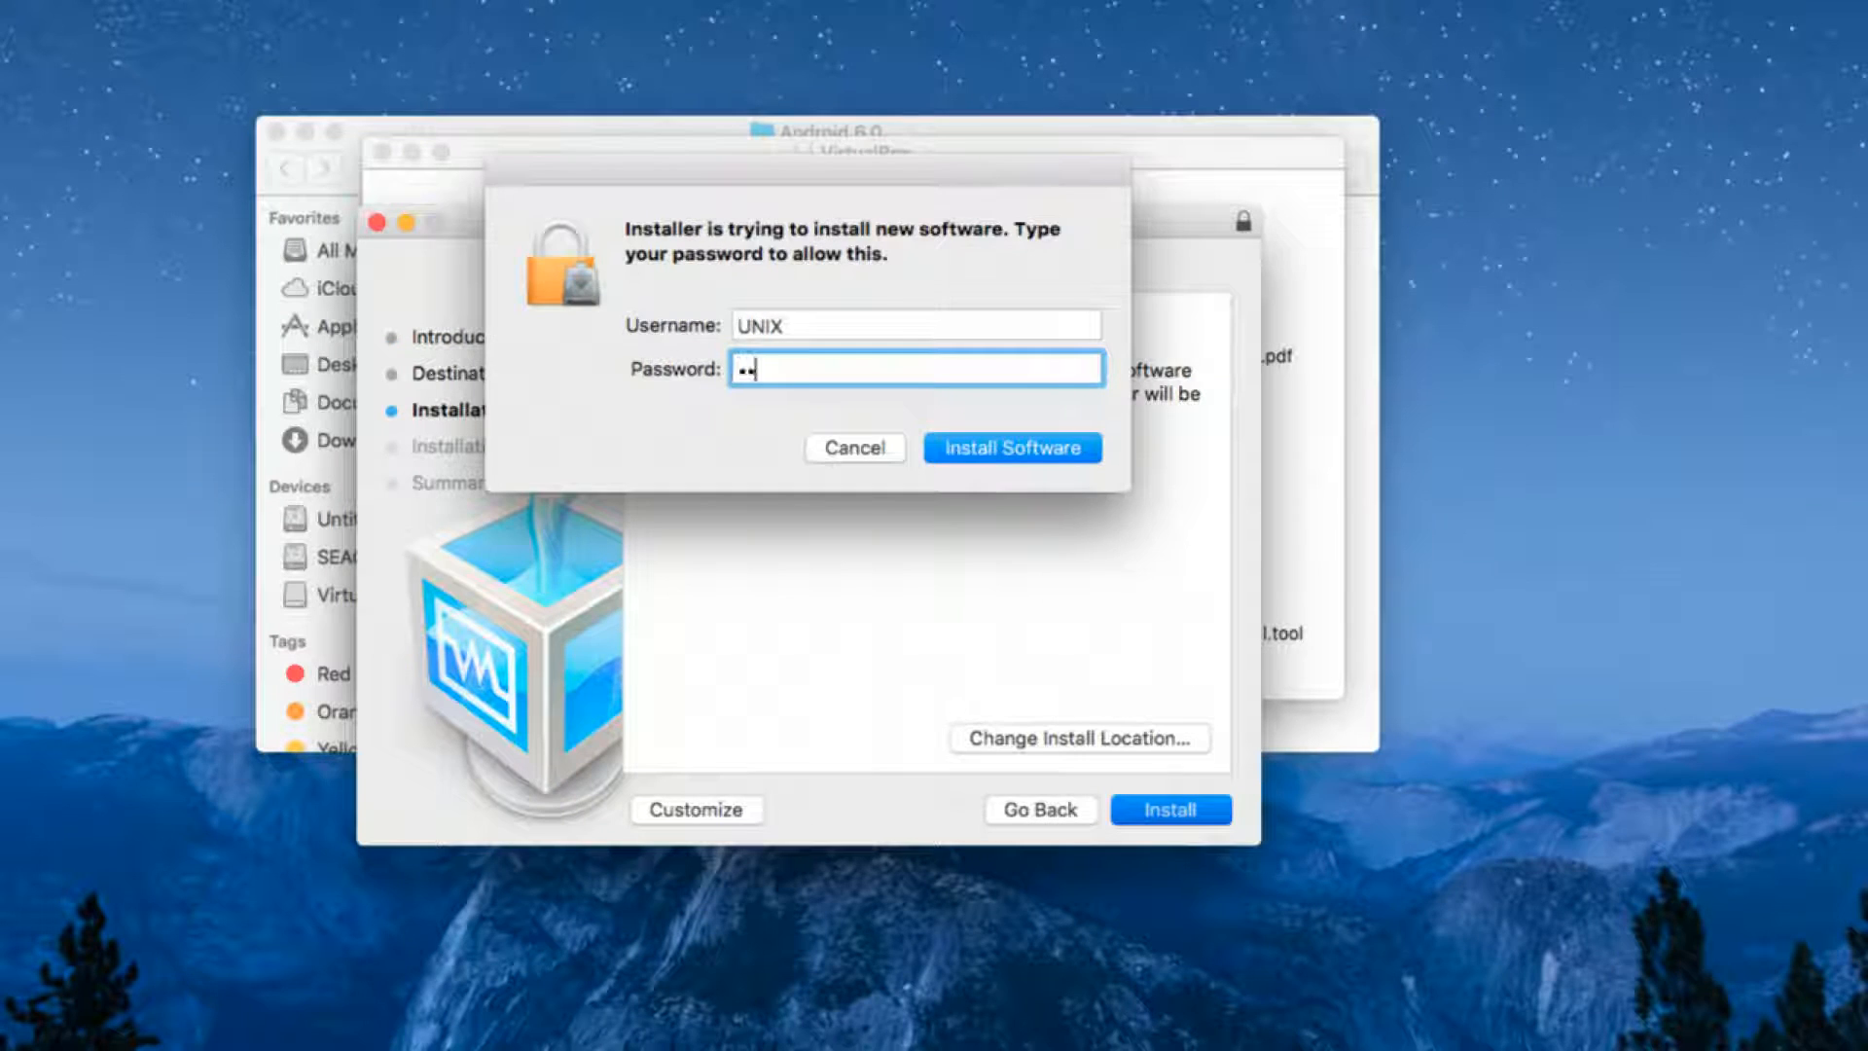
pyautogui.click(1011, 446)
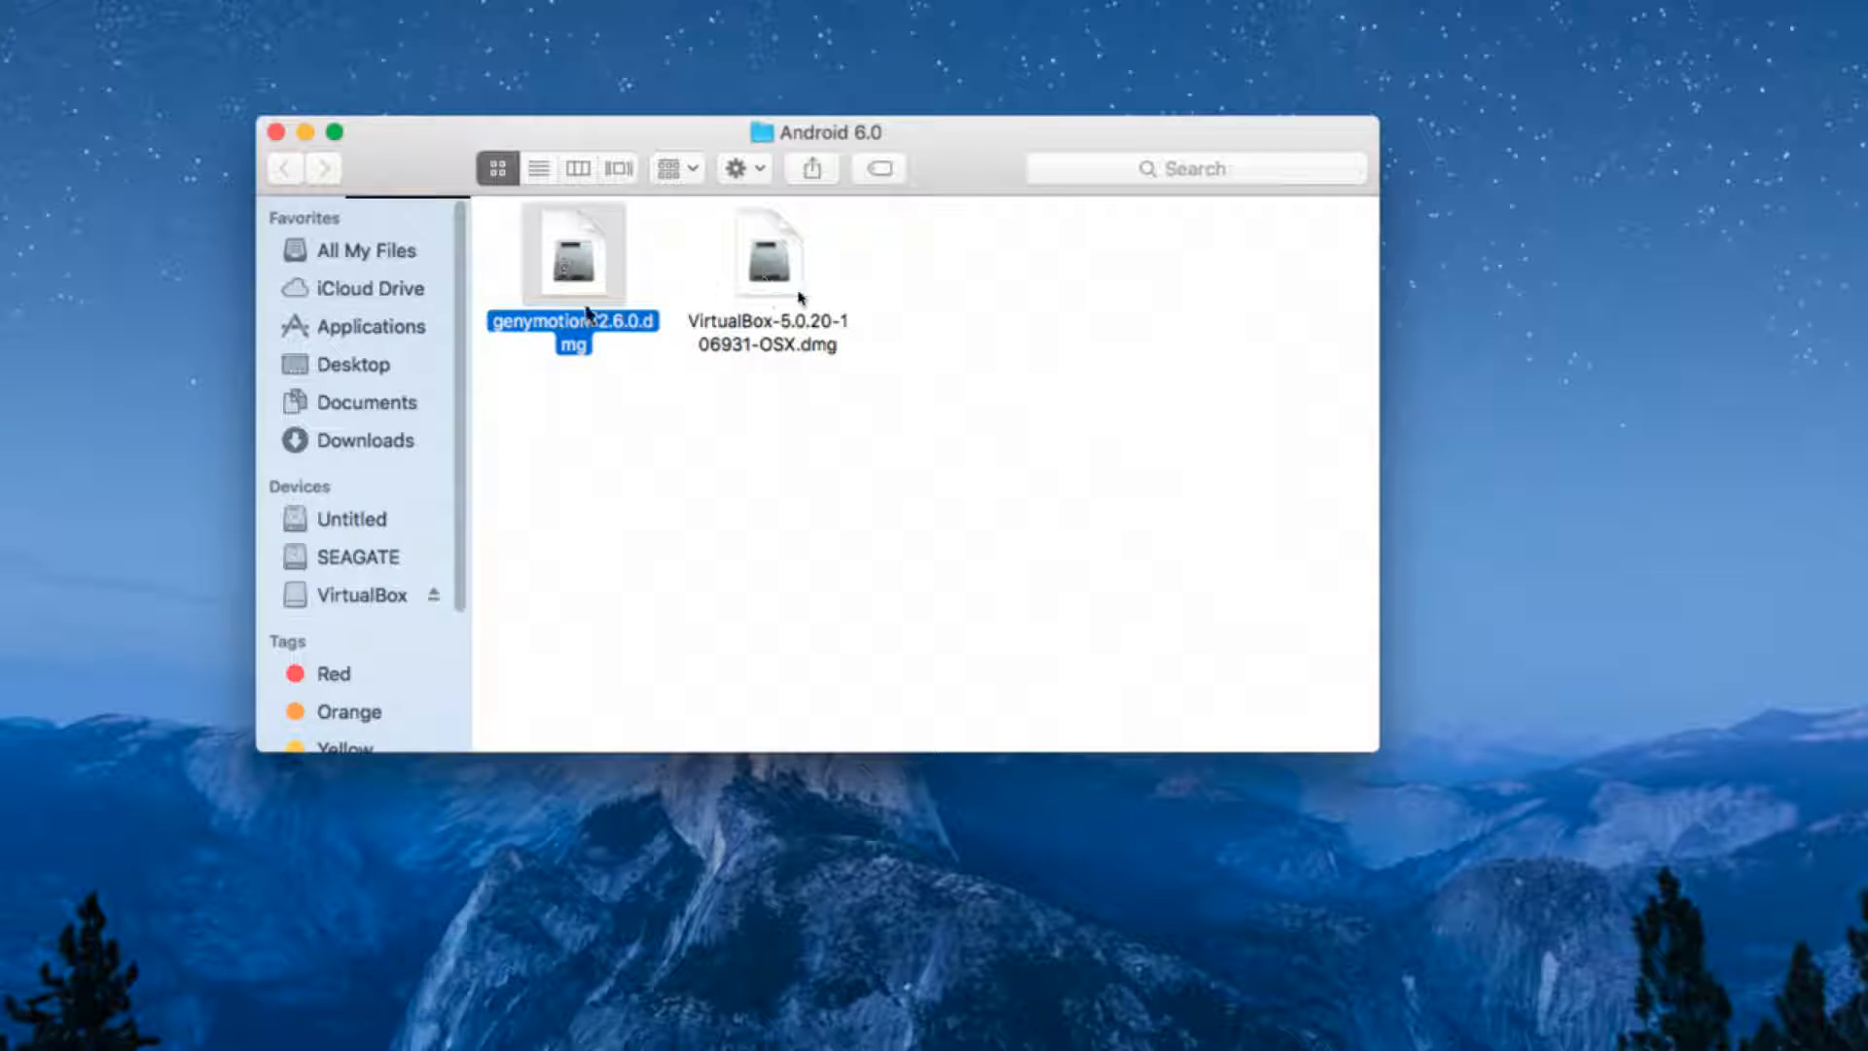
# Mount genymotion-2.6.0.dmg and drag Genymotion into the Applications folder.
pyautogui.doubleClick(571, 251)
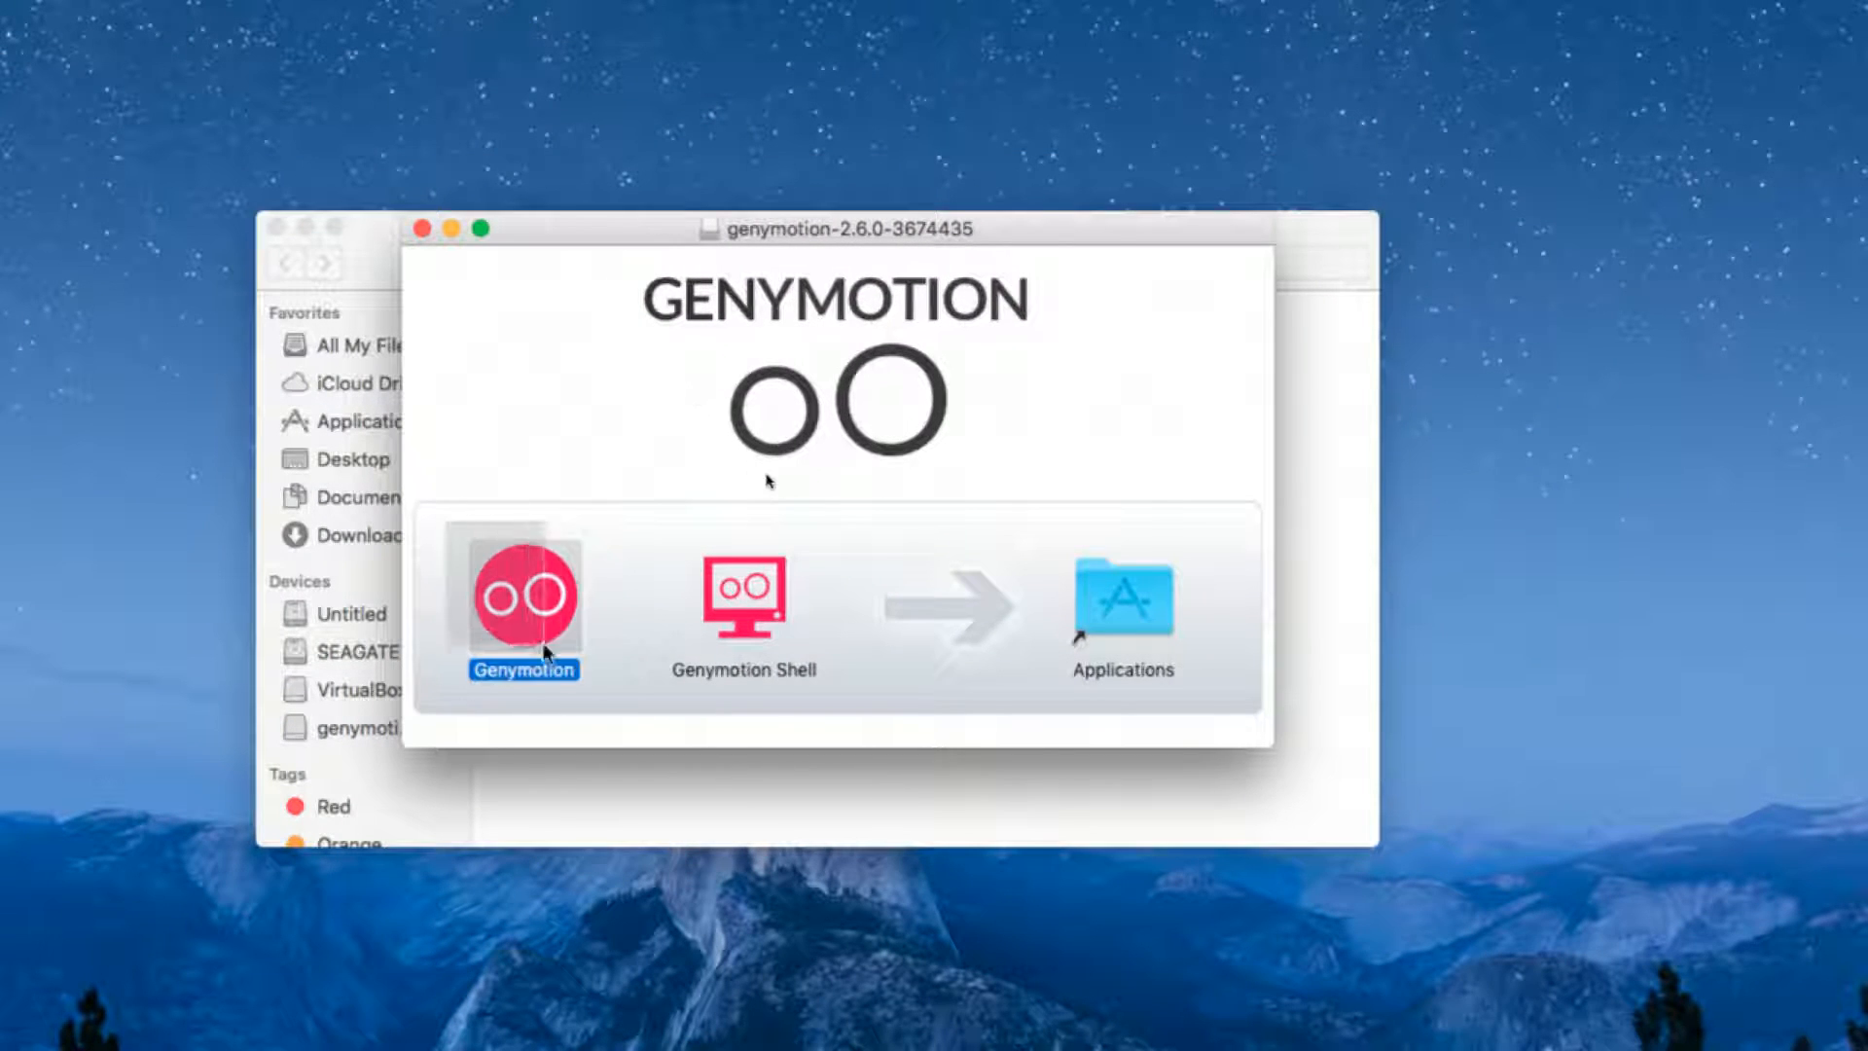
pyautogui.click(743, 601)
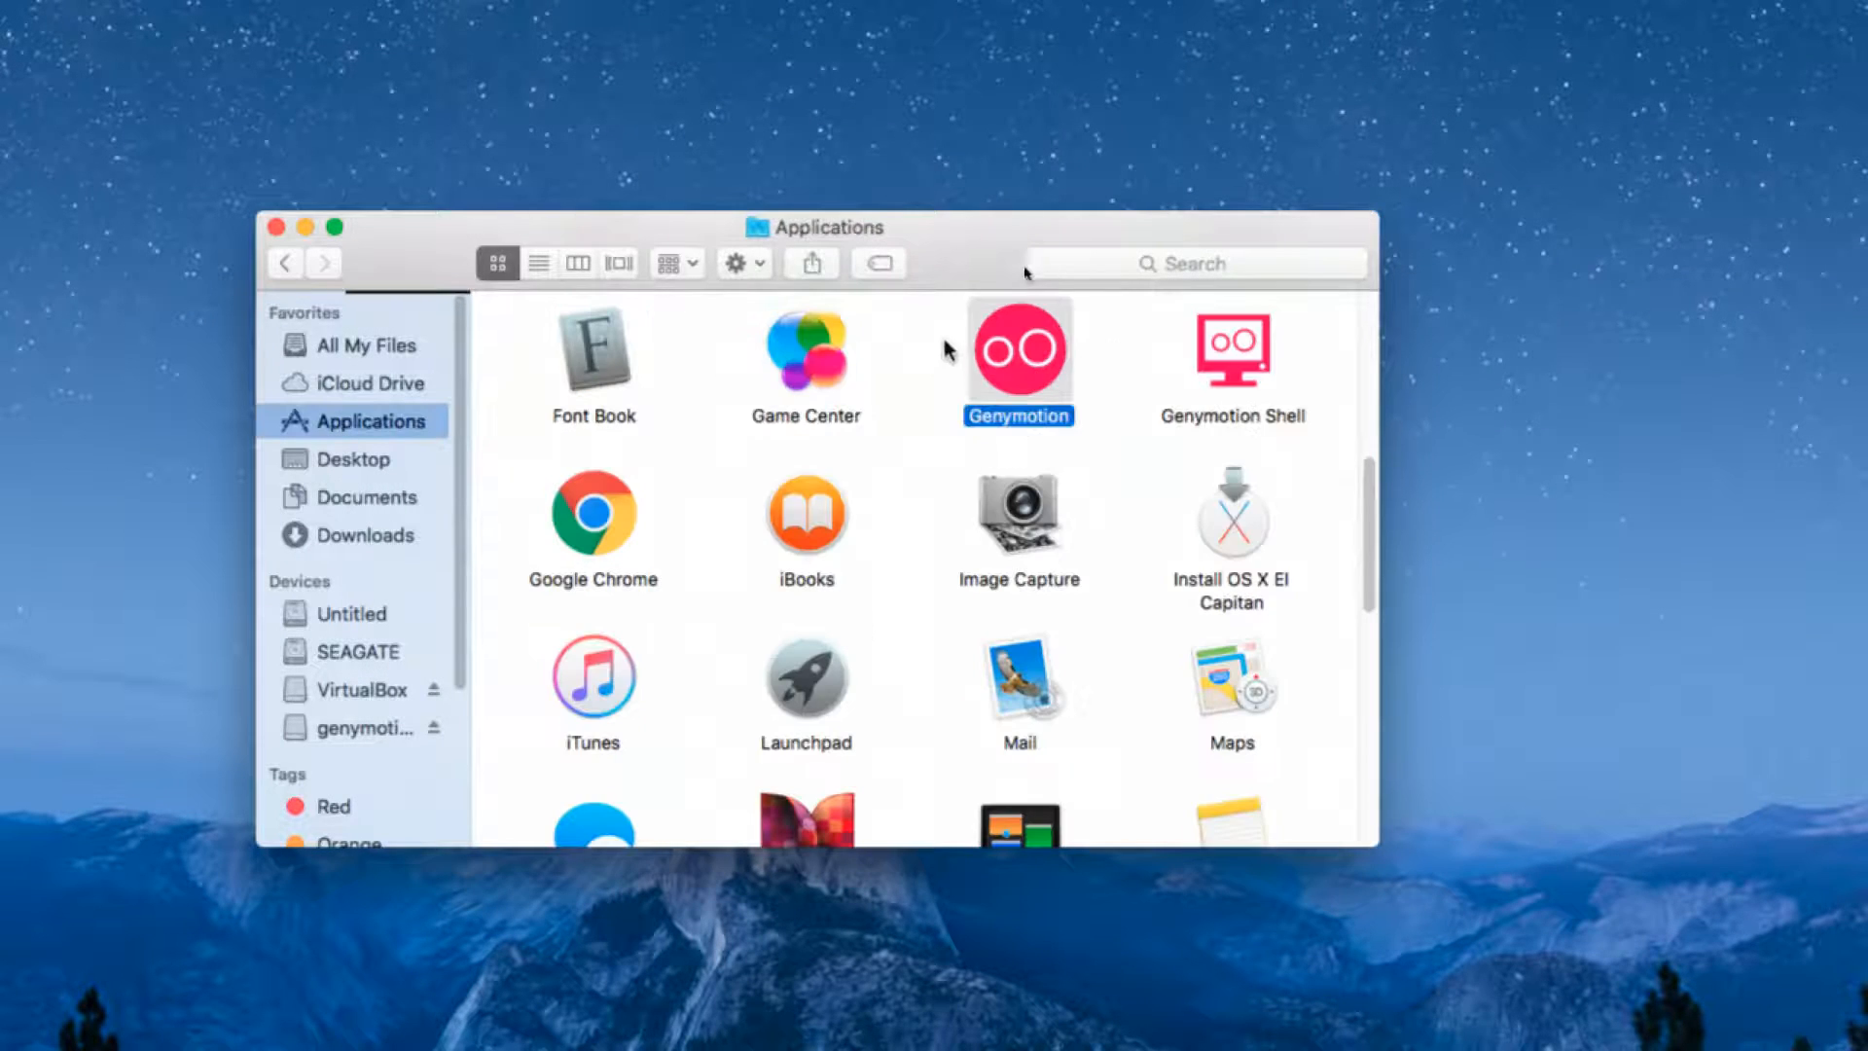
# Confirm VirtualBox is in Applications and launch Genymotion past the downloaded-app warning.
pyautogui.scroll(-3)
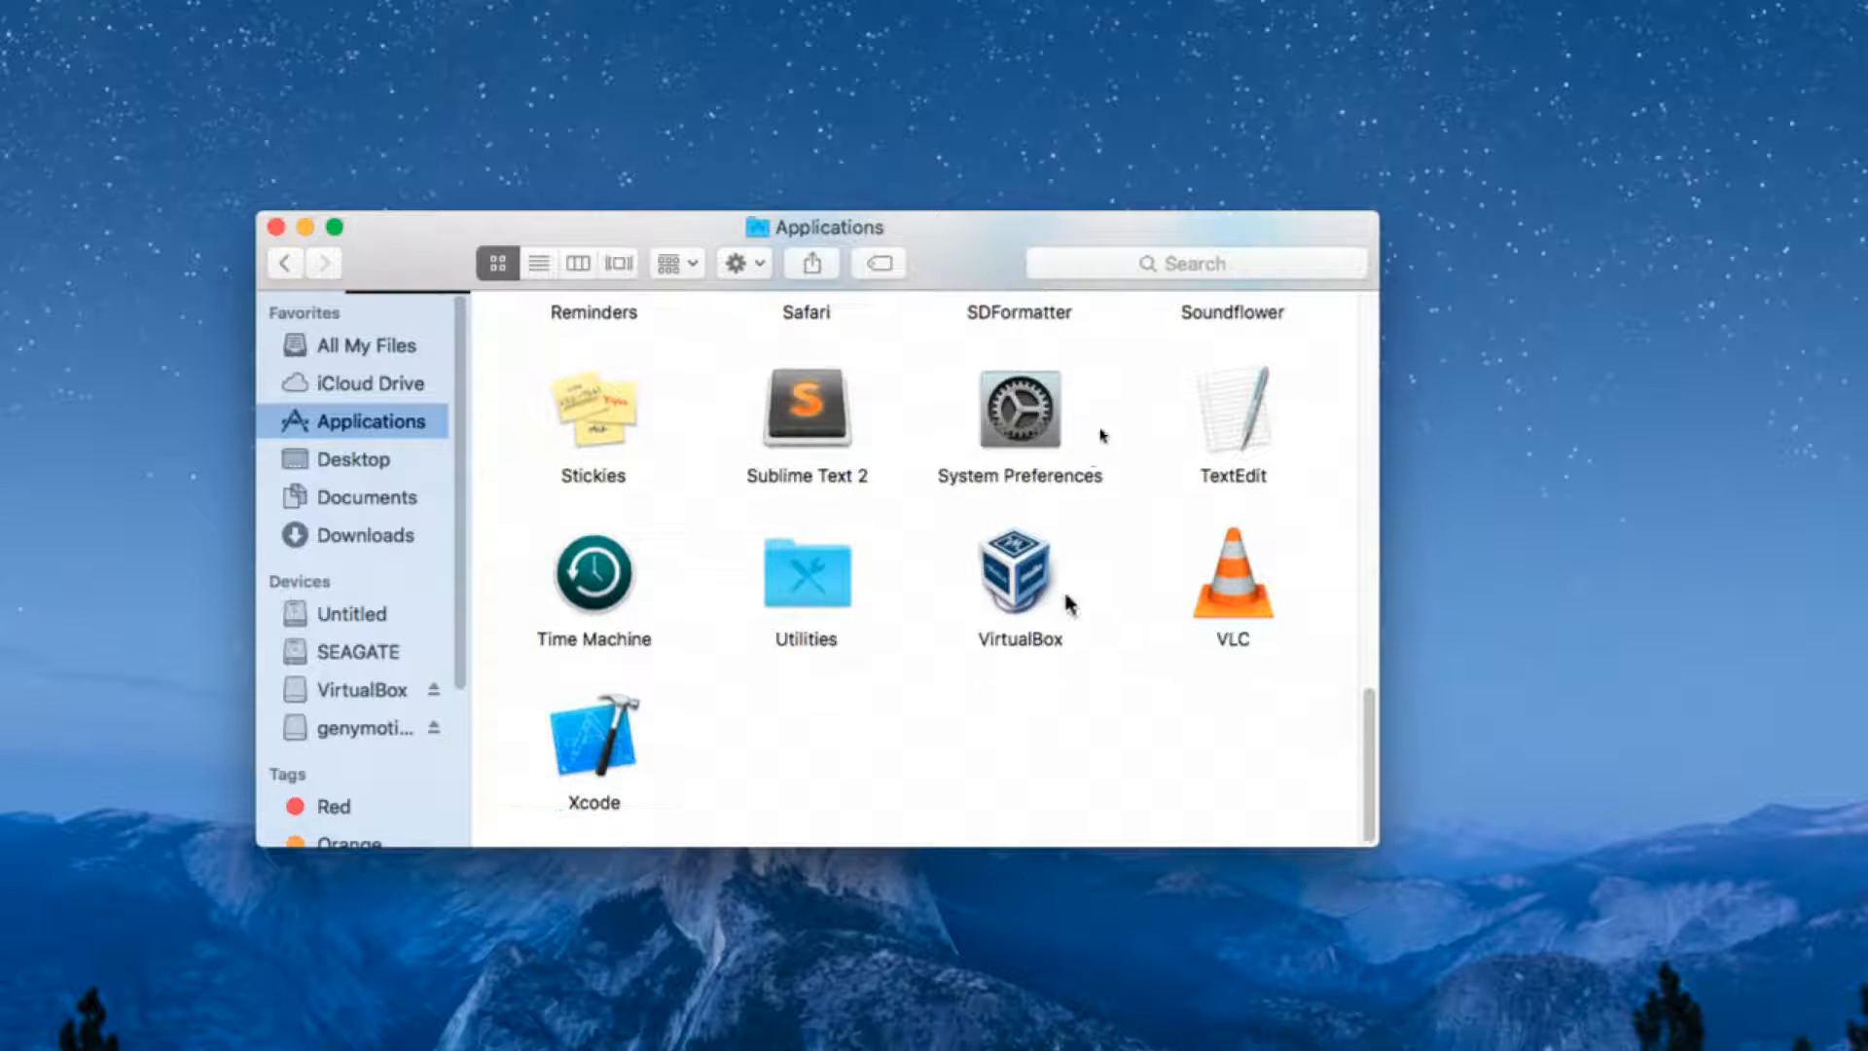
pyautogui.scroll(3)
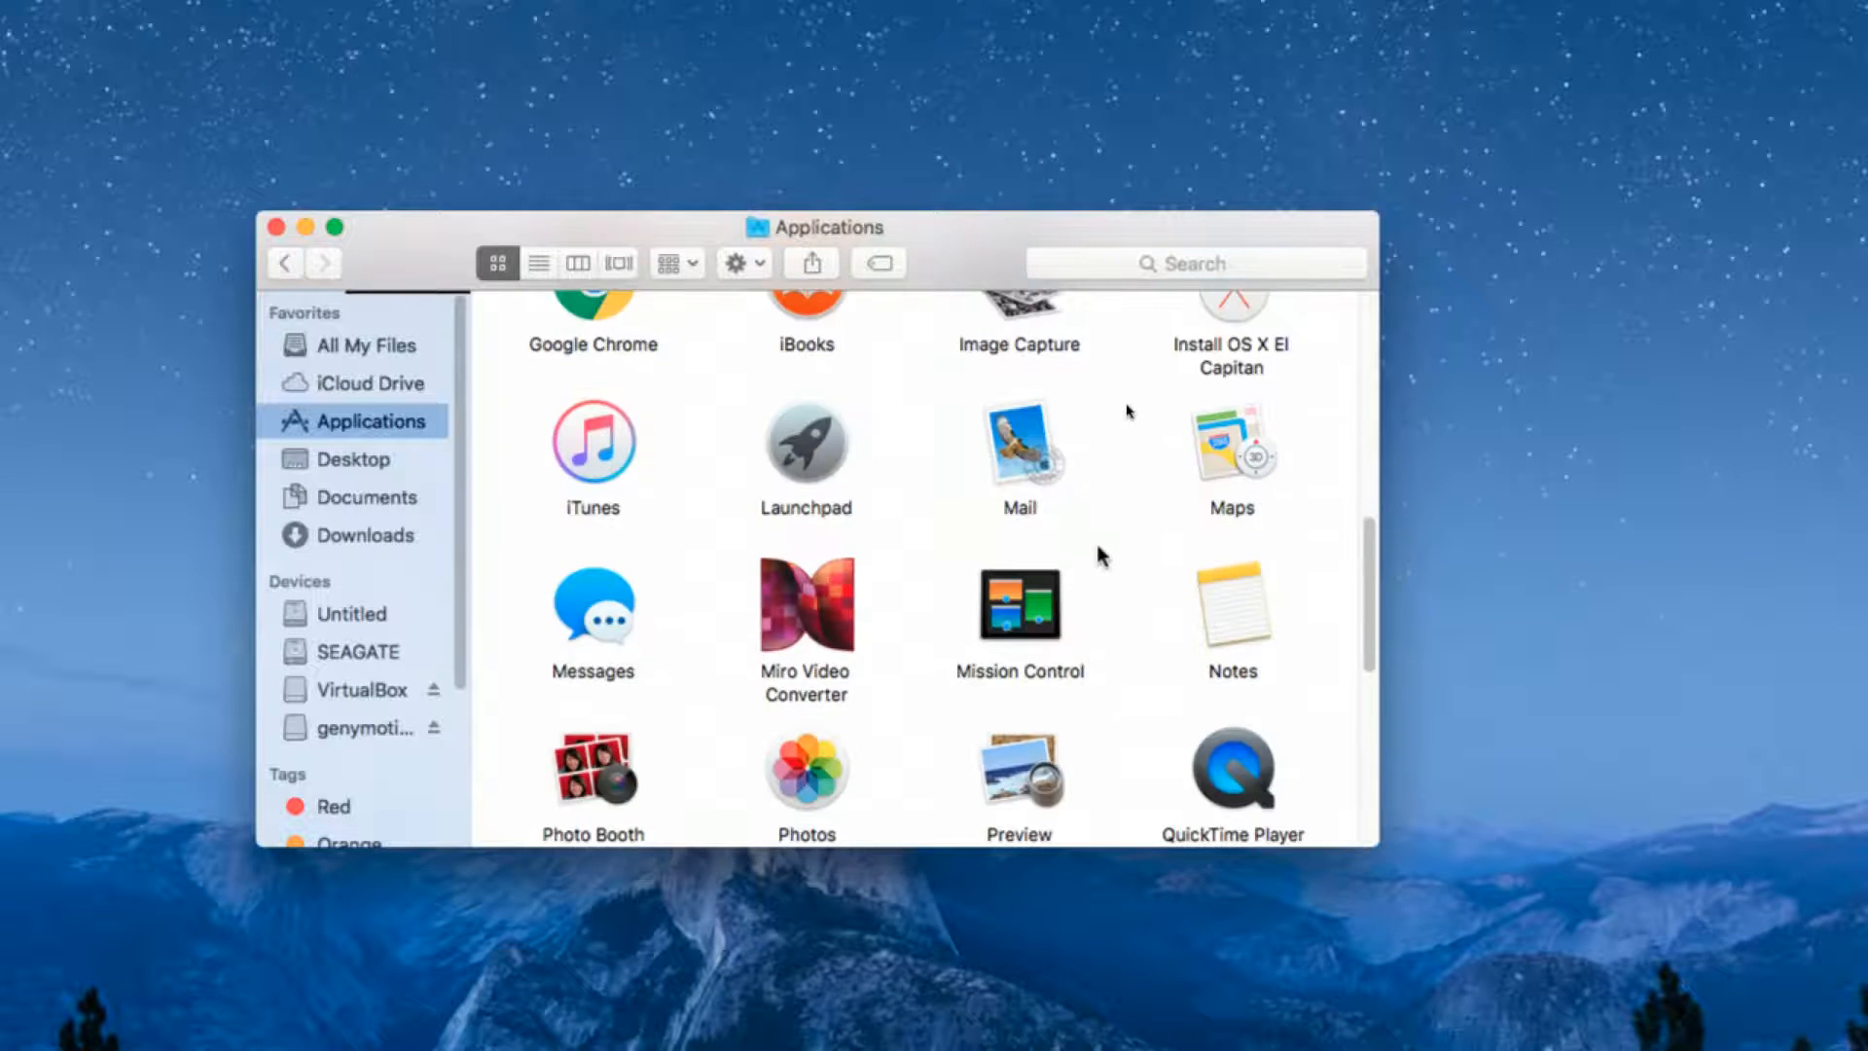
pyautogui.scroll(3)
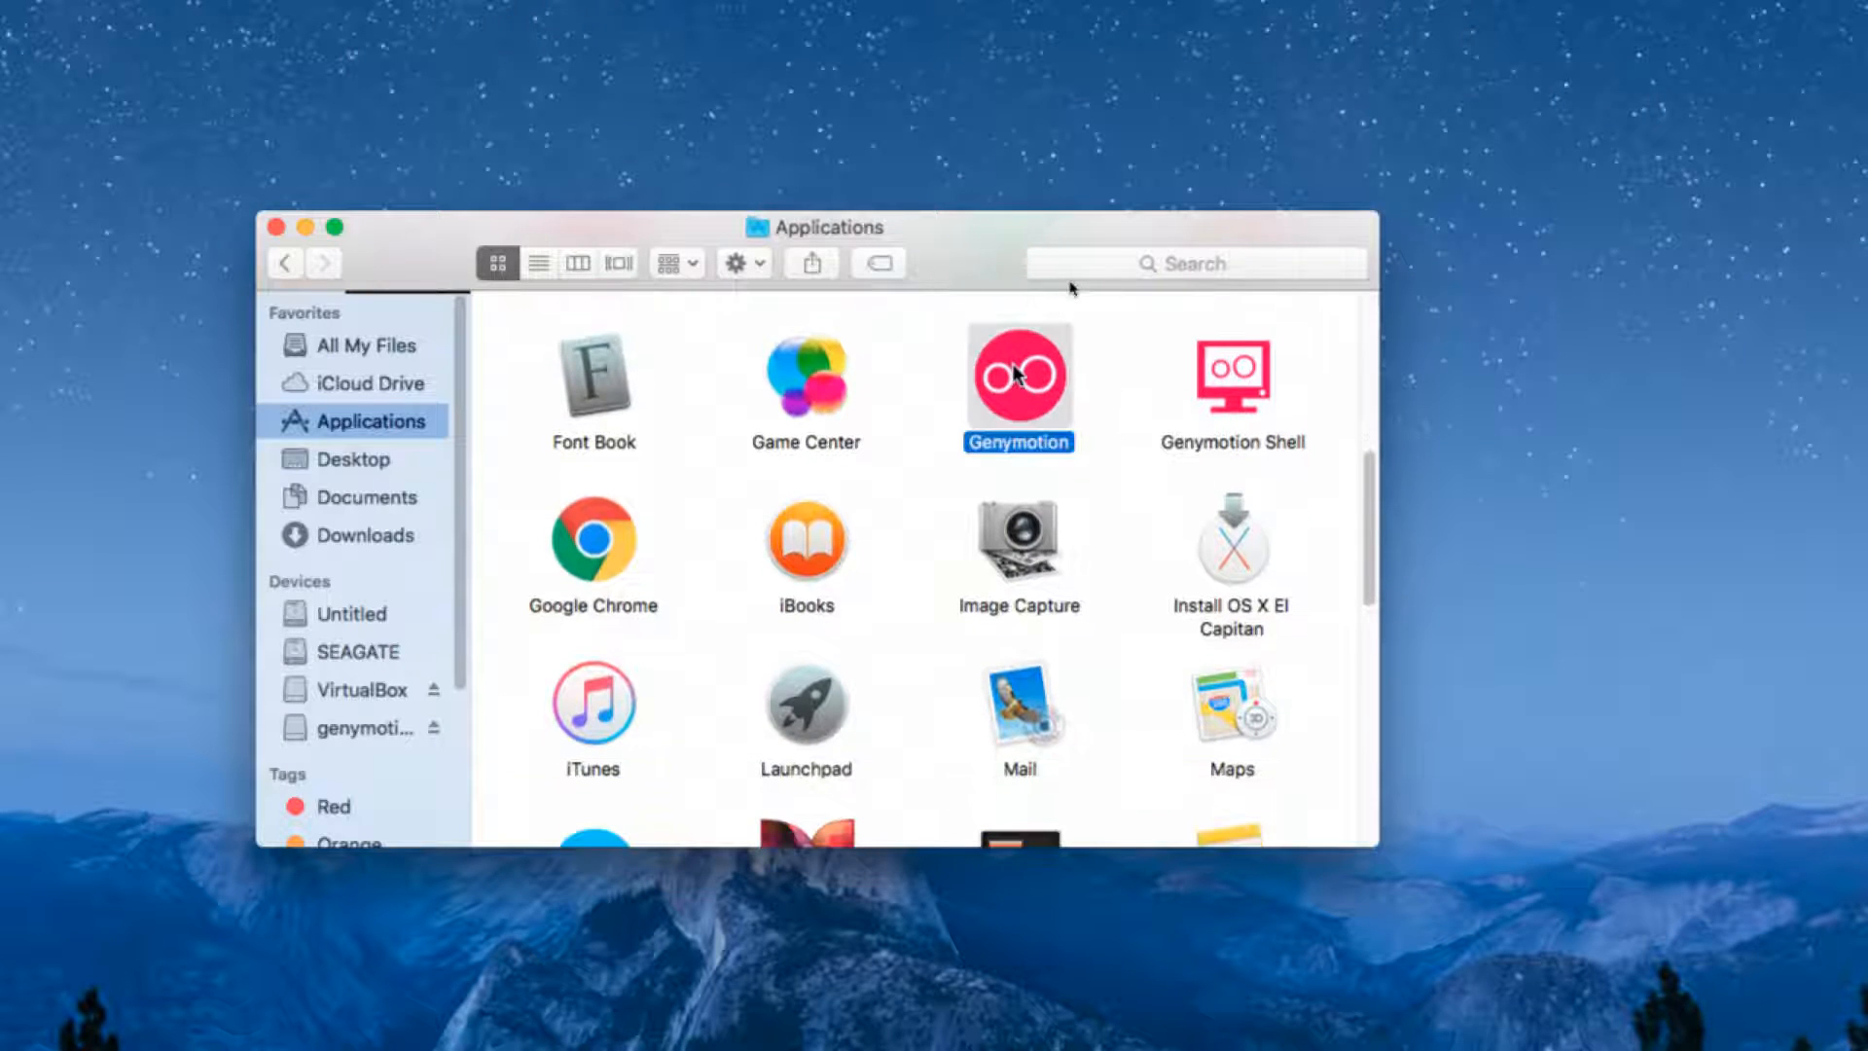
pyautogui.moveTo(1060, 309)
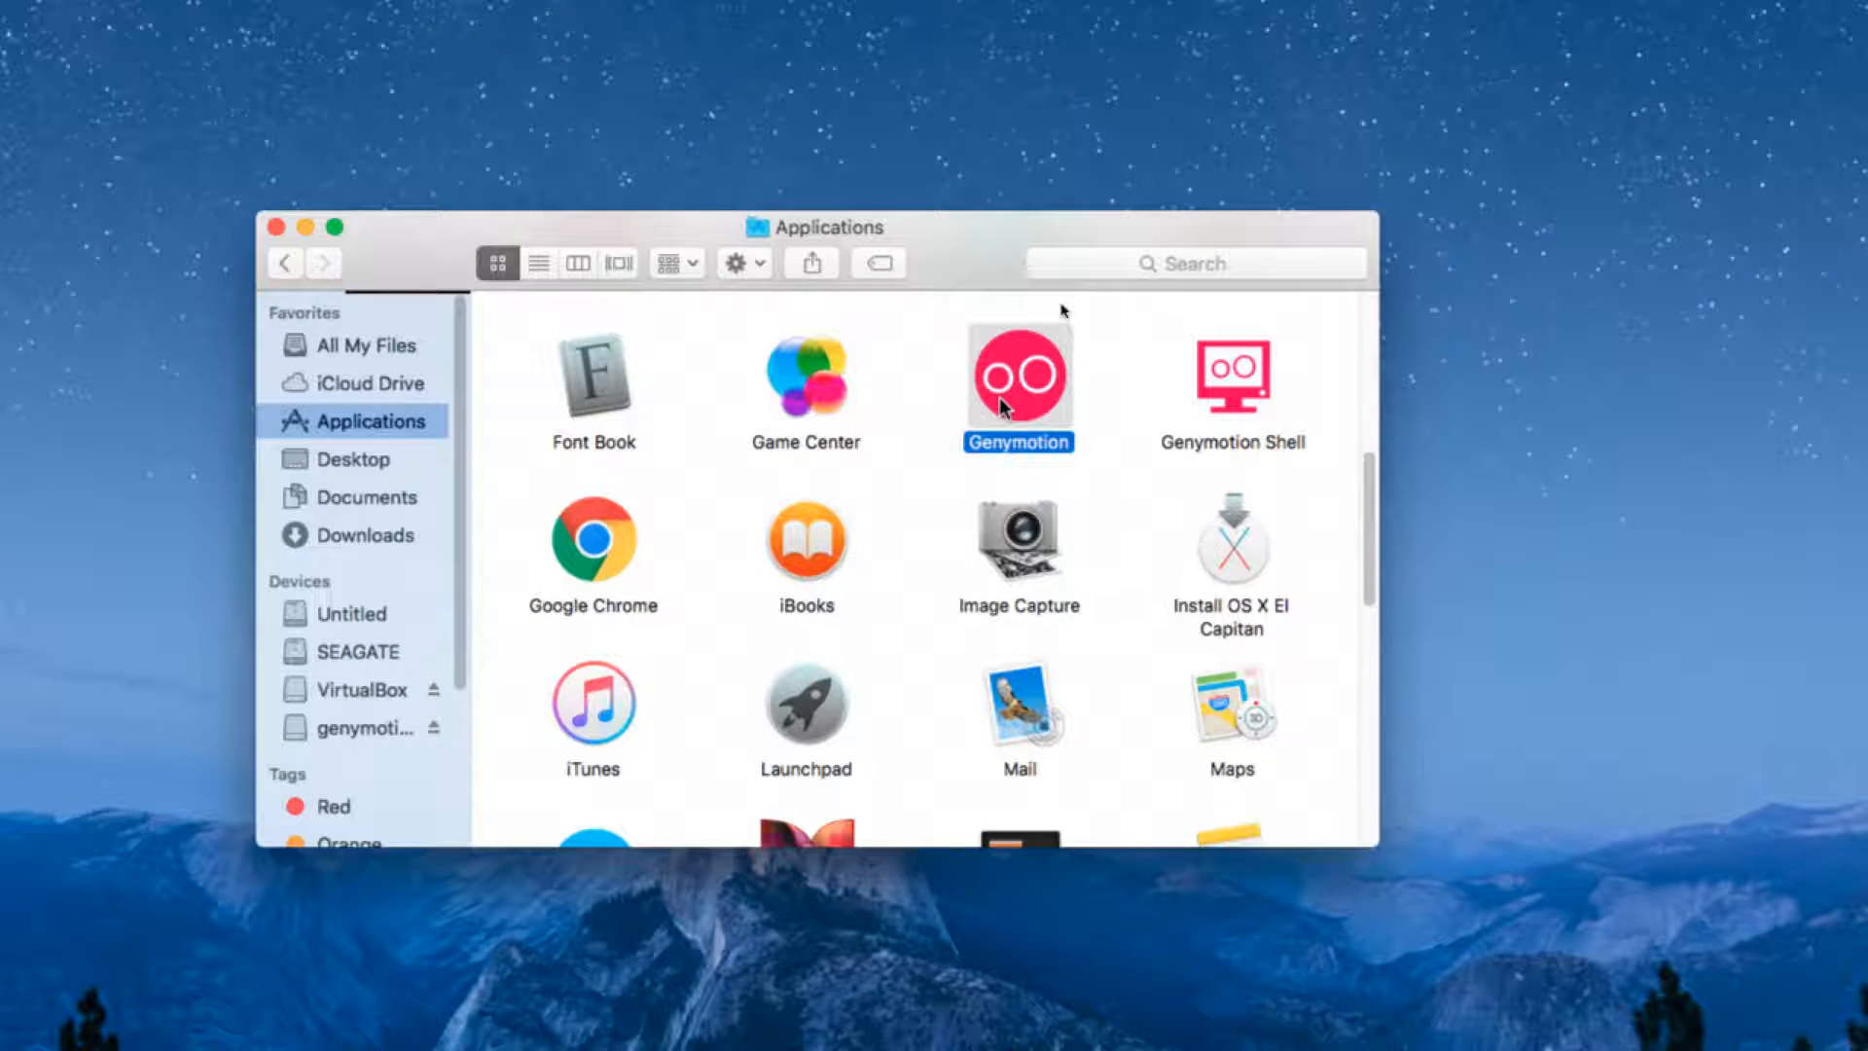
pyautogui.doubleClick(1017, 379)
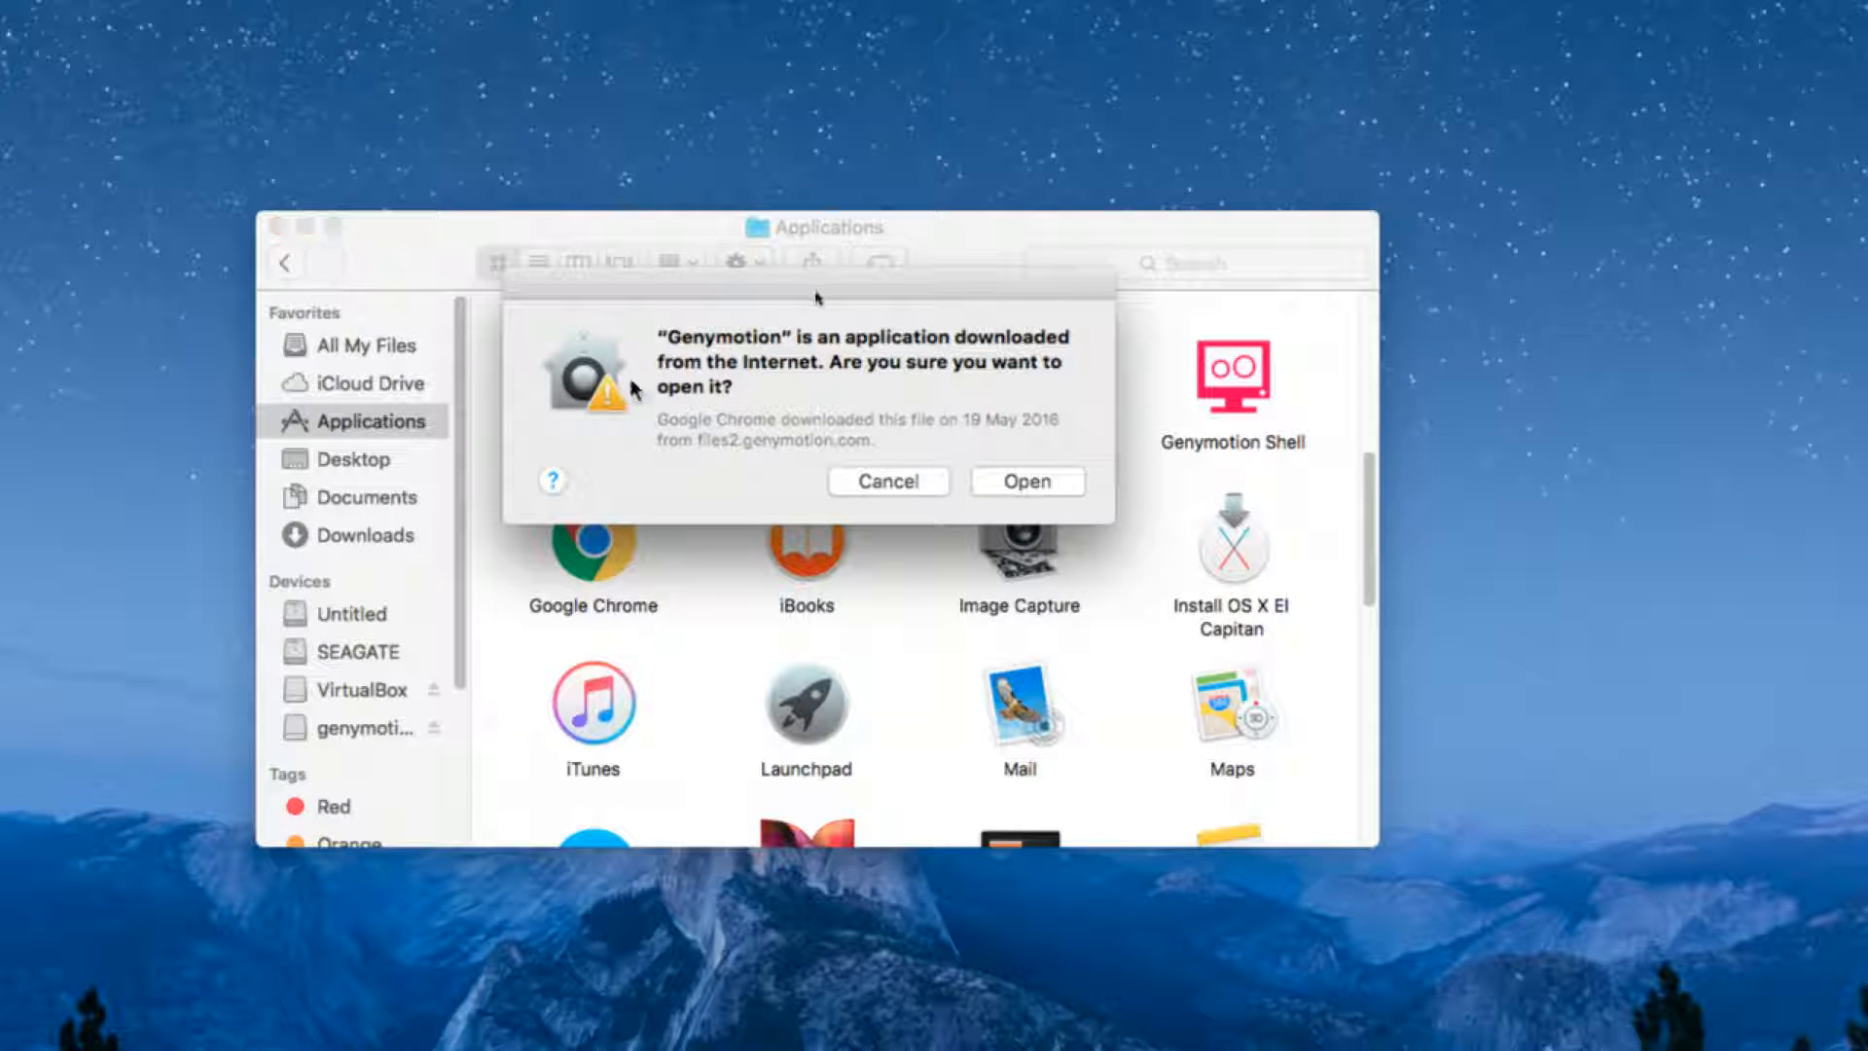
pyautogui.moveTo(852, 293)
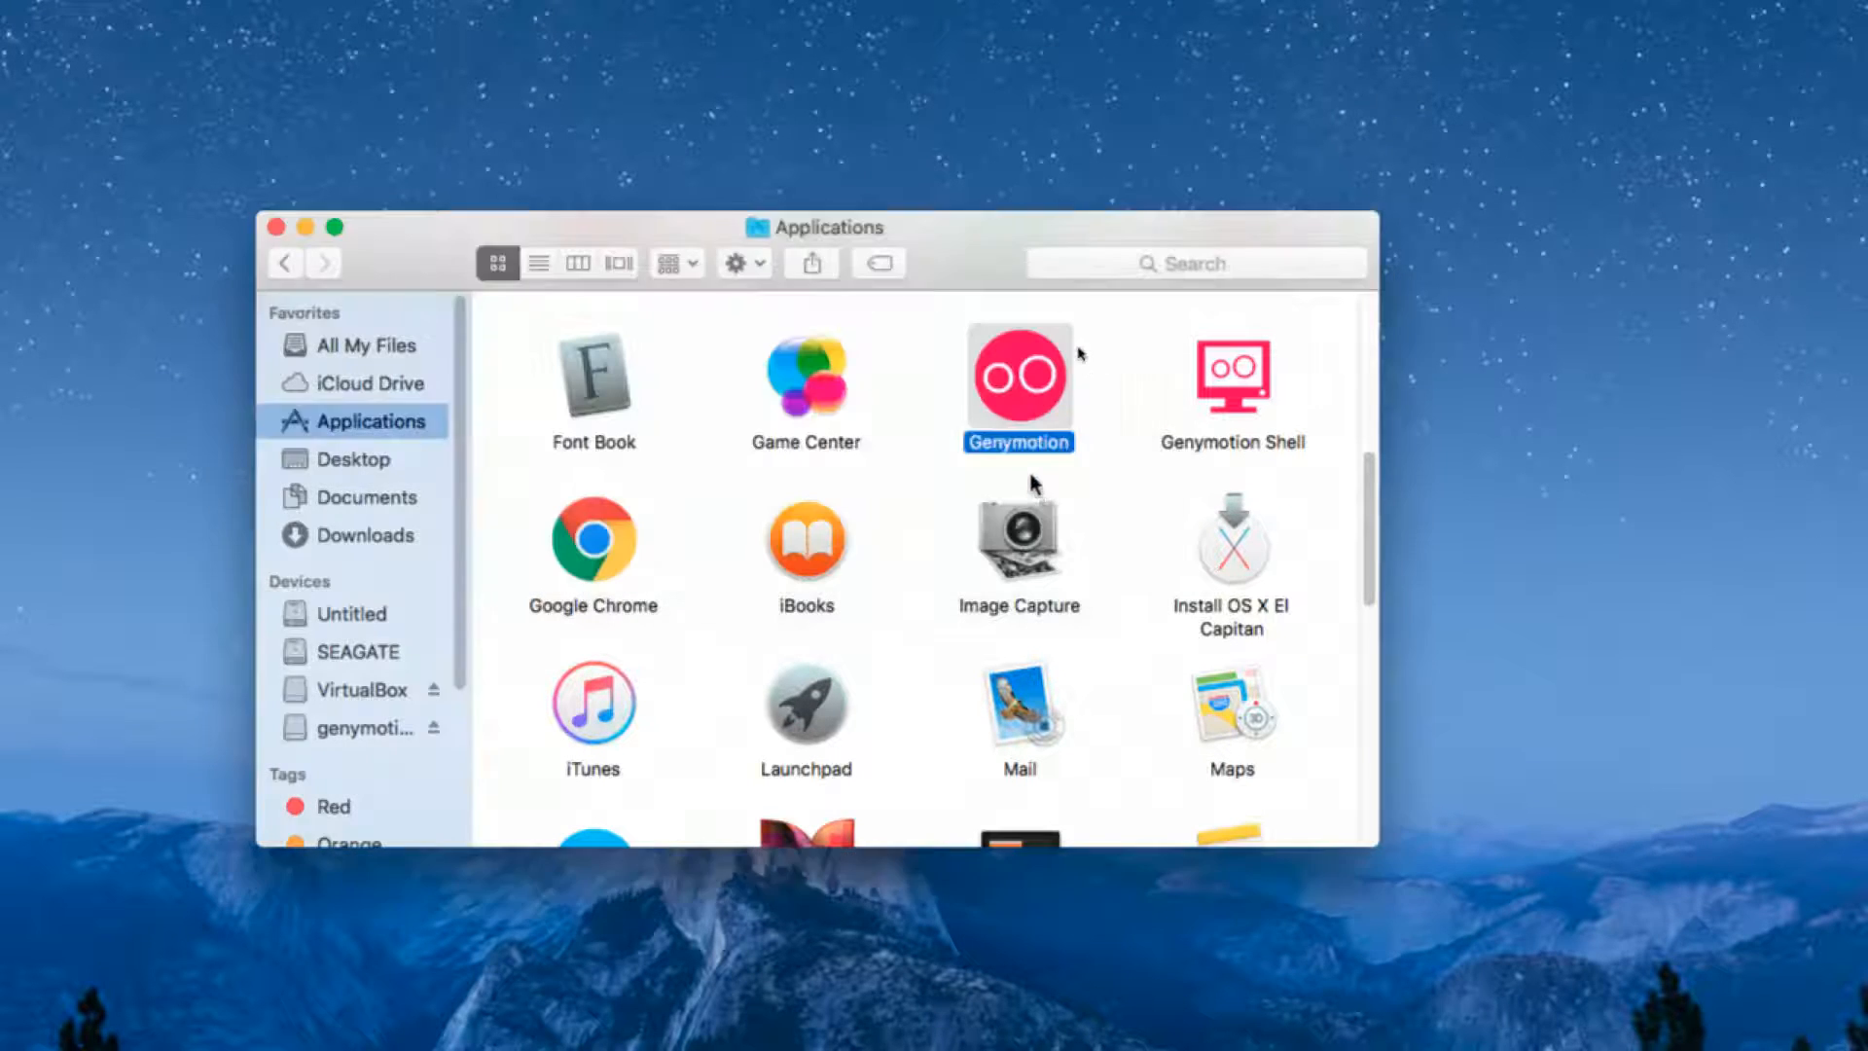
pyautogui.doubleClick(1017, 375)
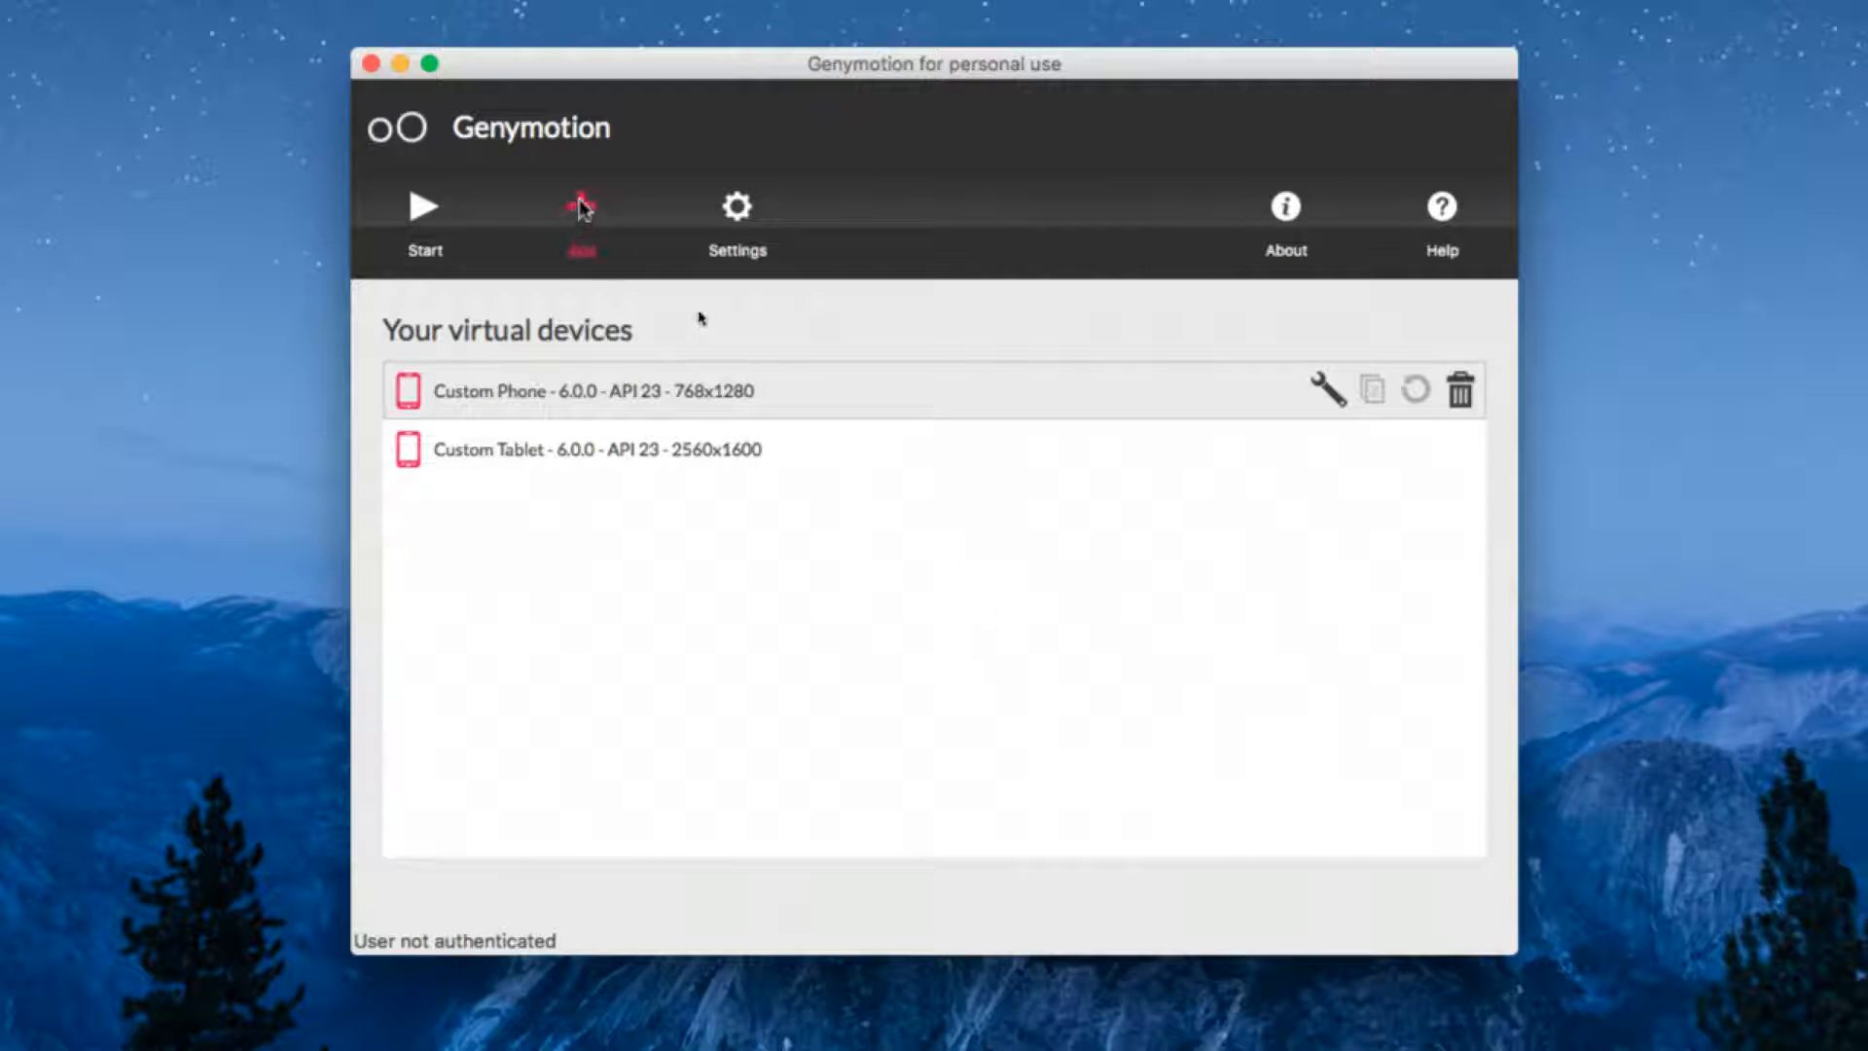
# Open the virtual device creation wizard.
pyautogui.click(579, 221)
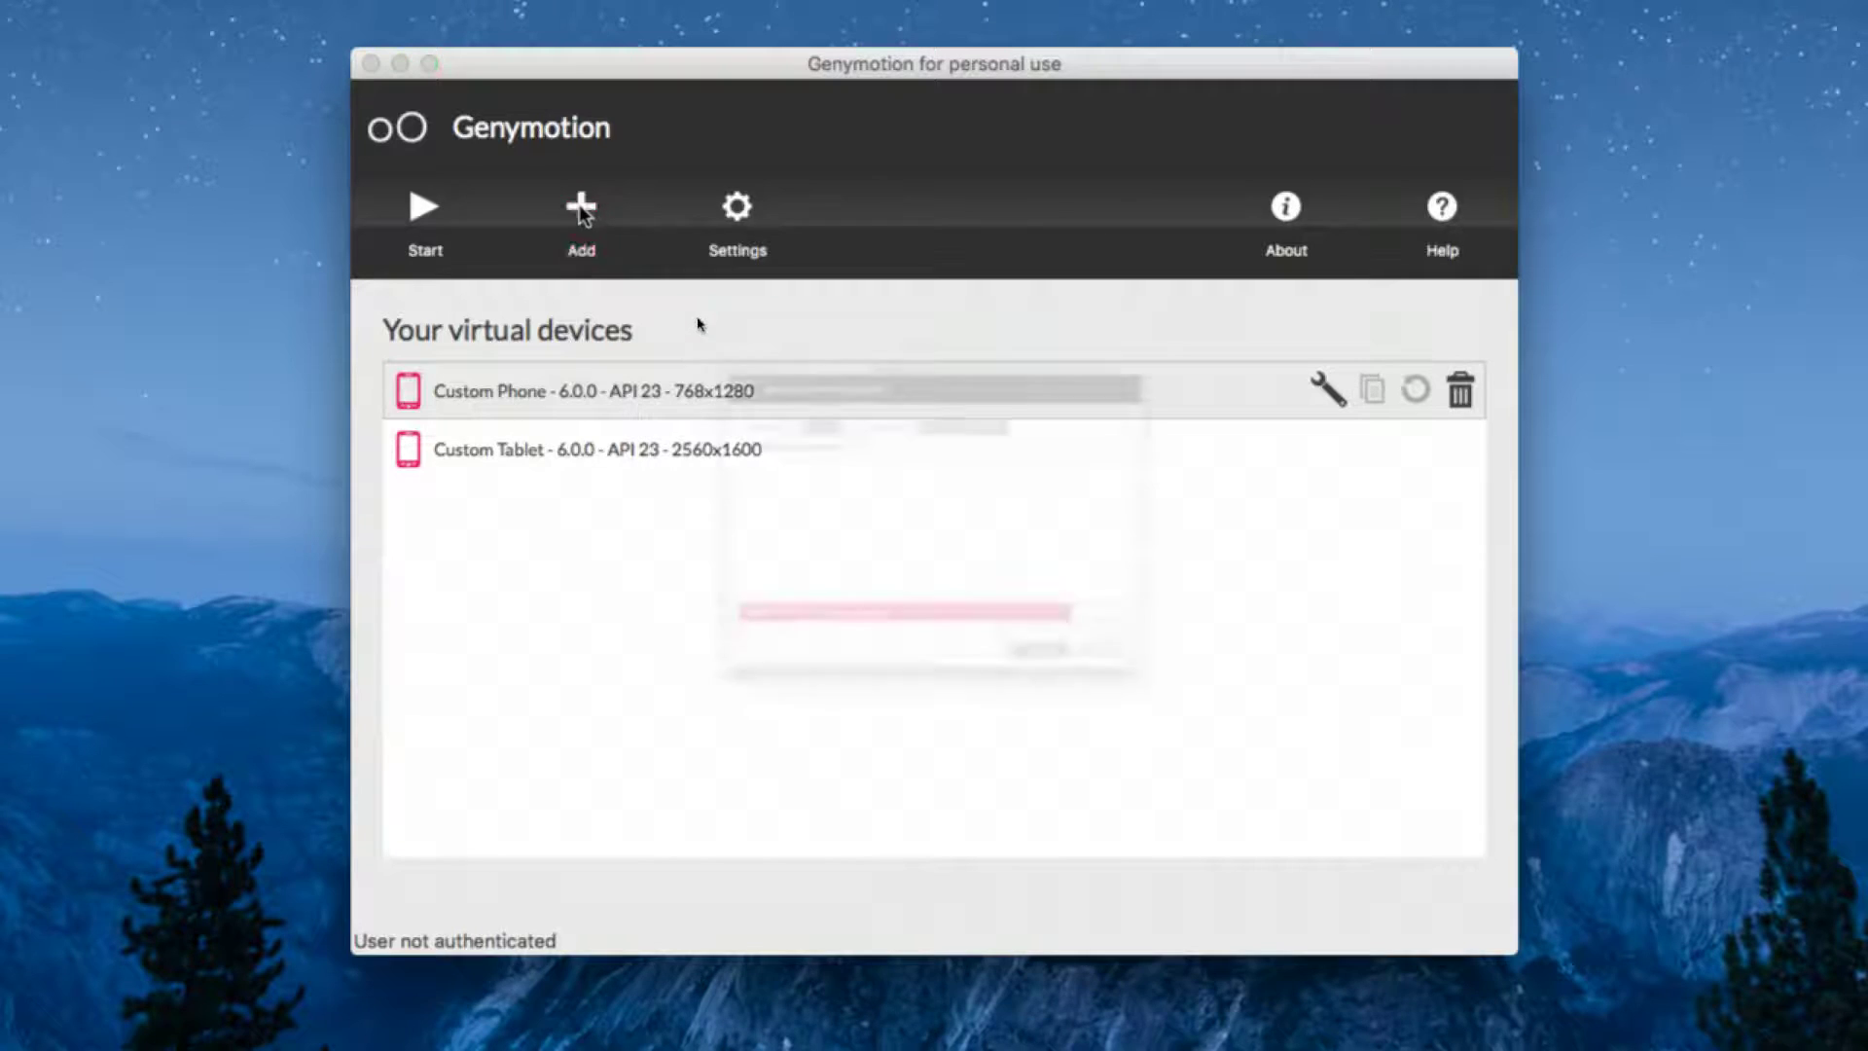
pyautogui.click(580, 214)
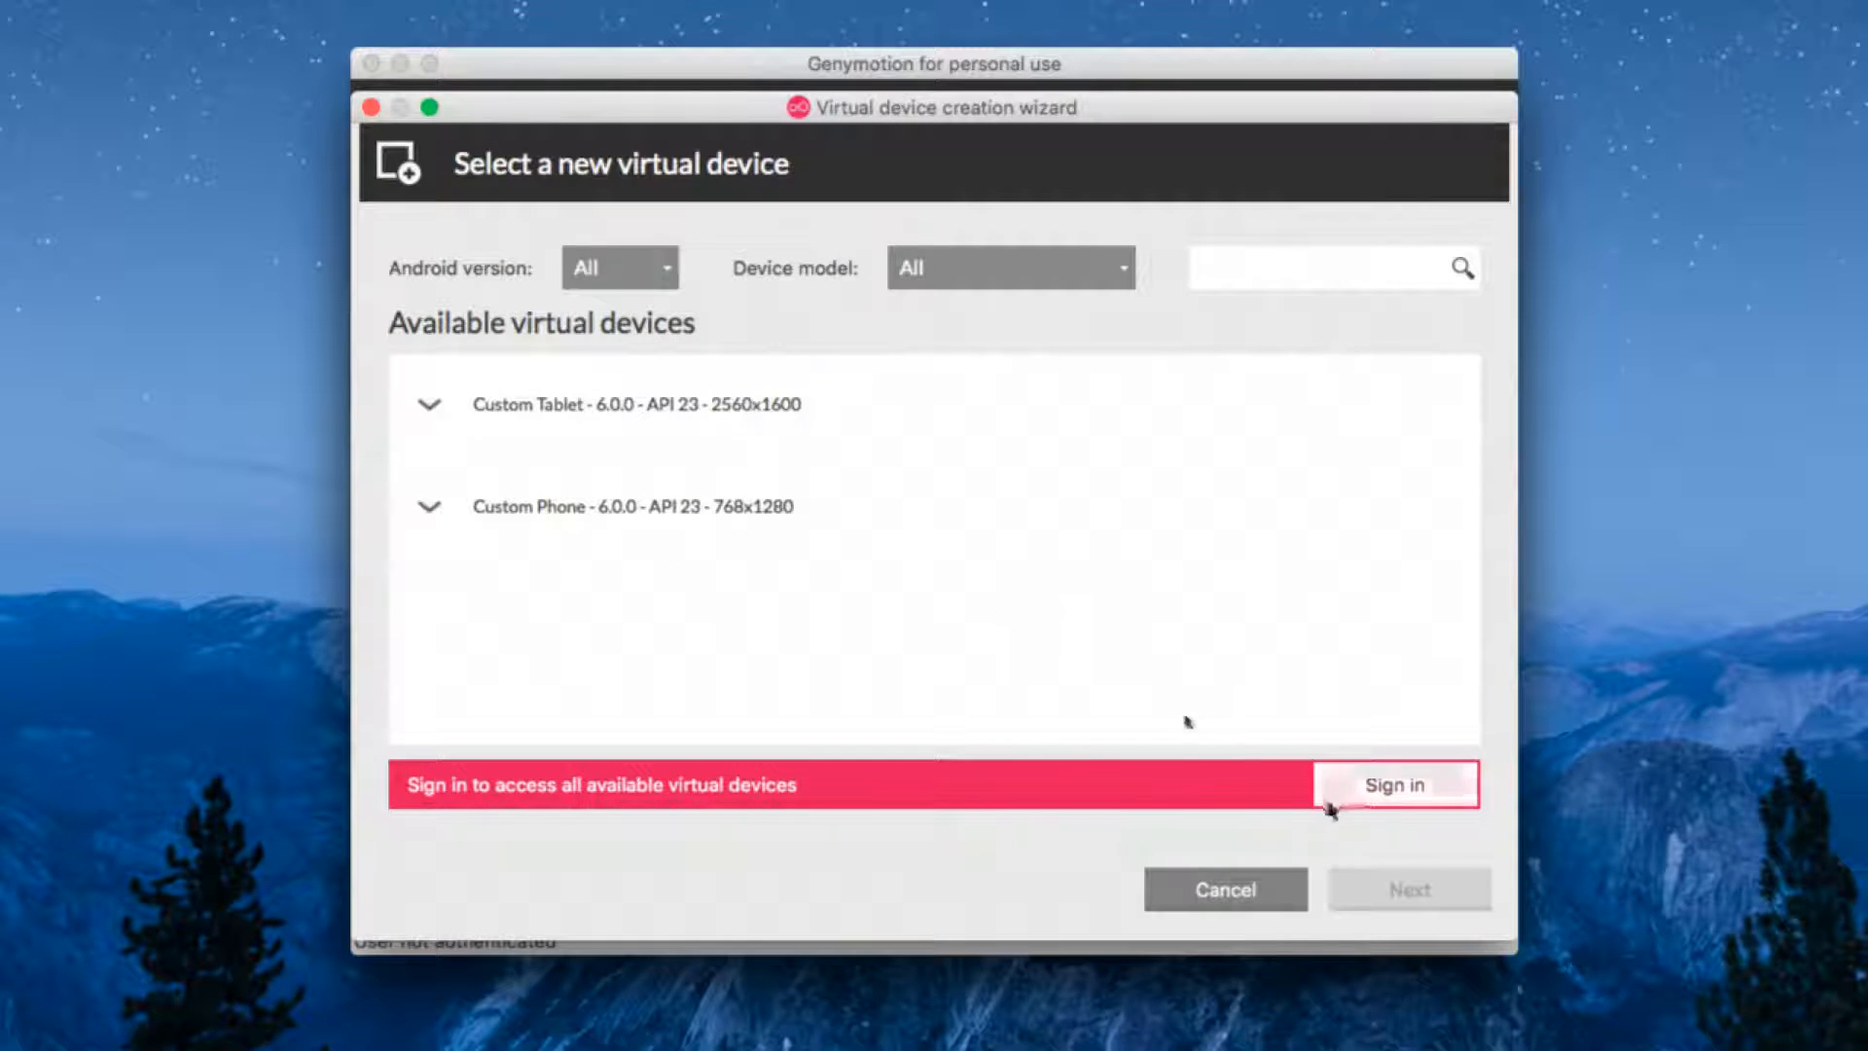
pyautogui.moveTo(1284, 752)
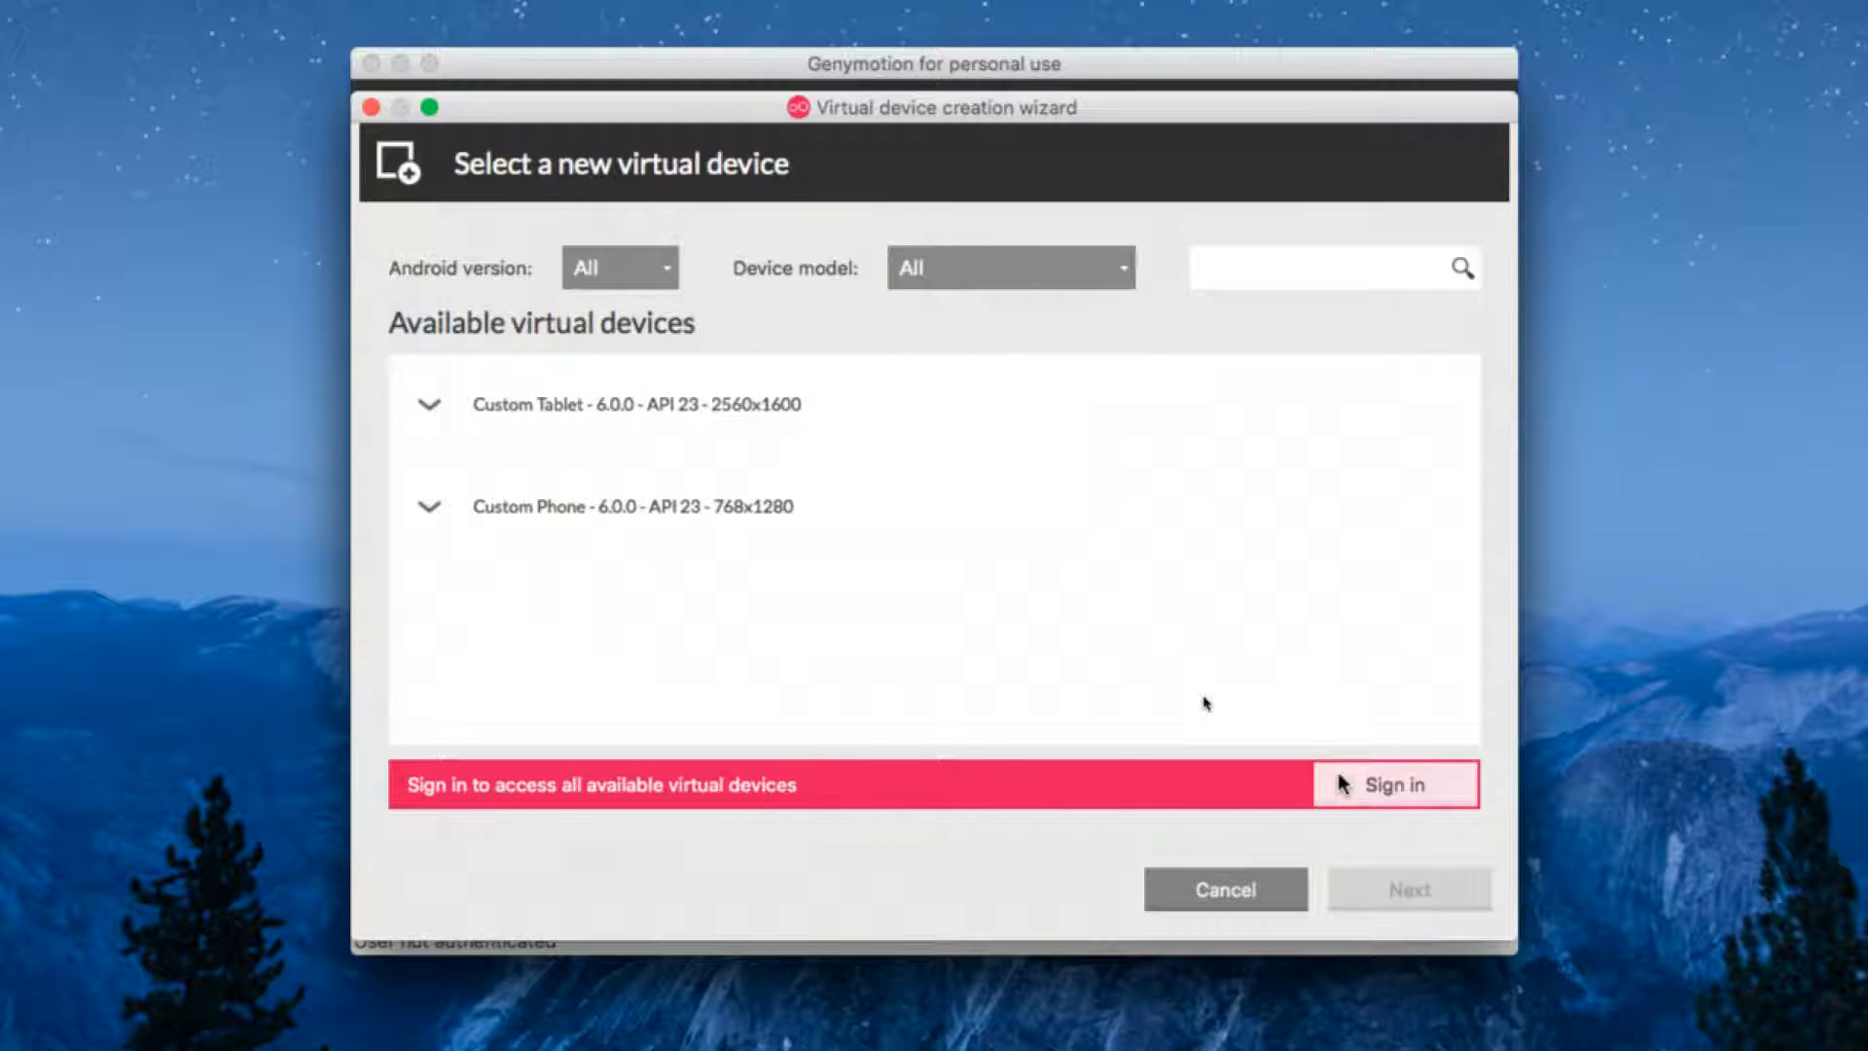
pyautogui.click(631, 403)
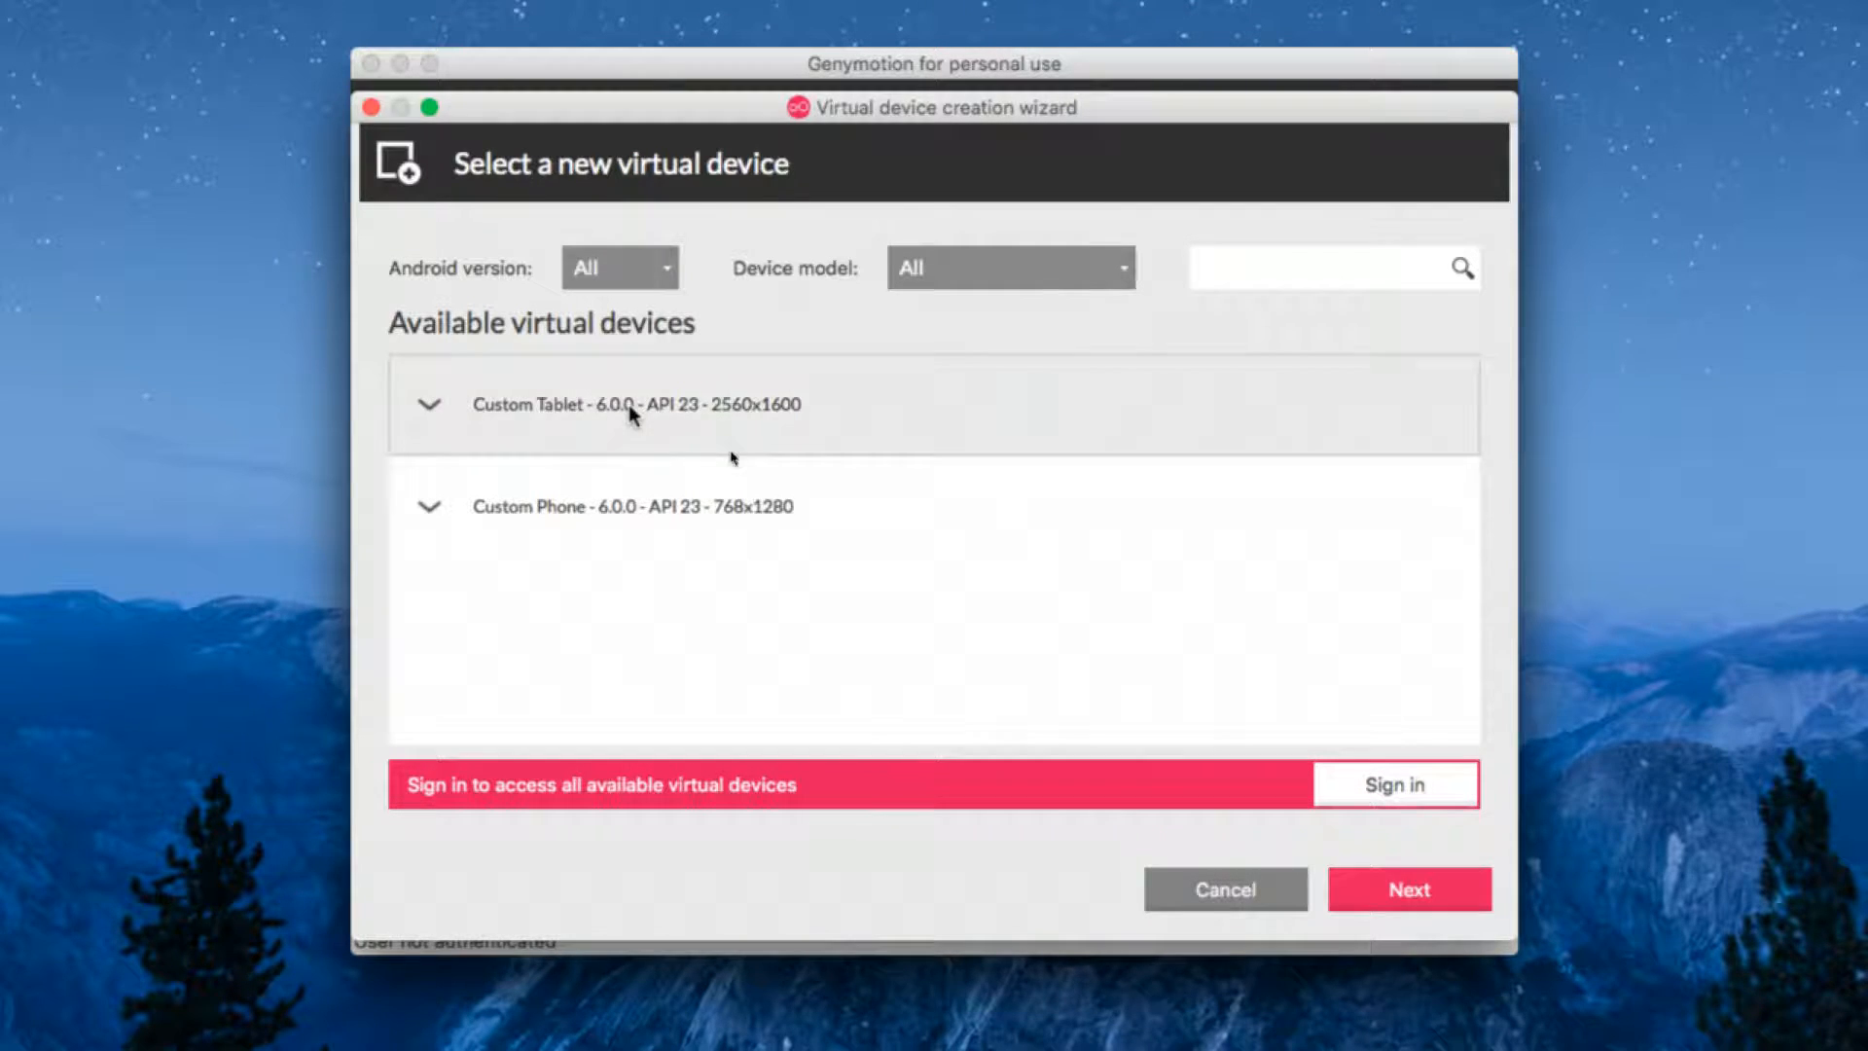
# Sign in to the Genymotion account from the wizard.
pyautogui.click(1395, 784)
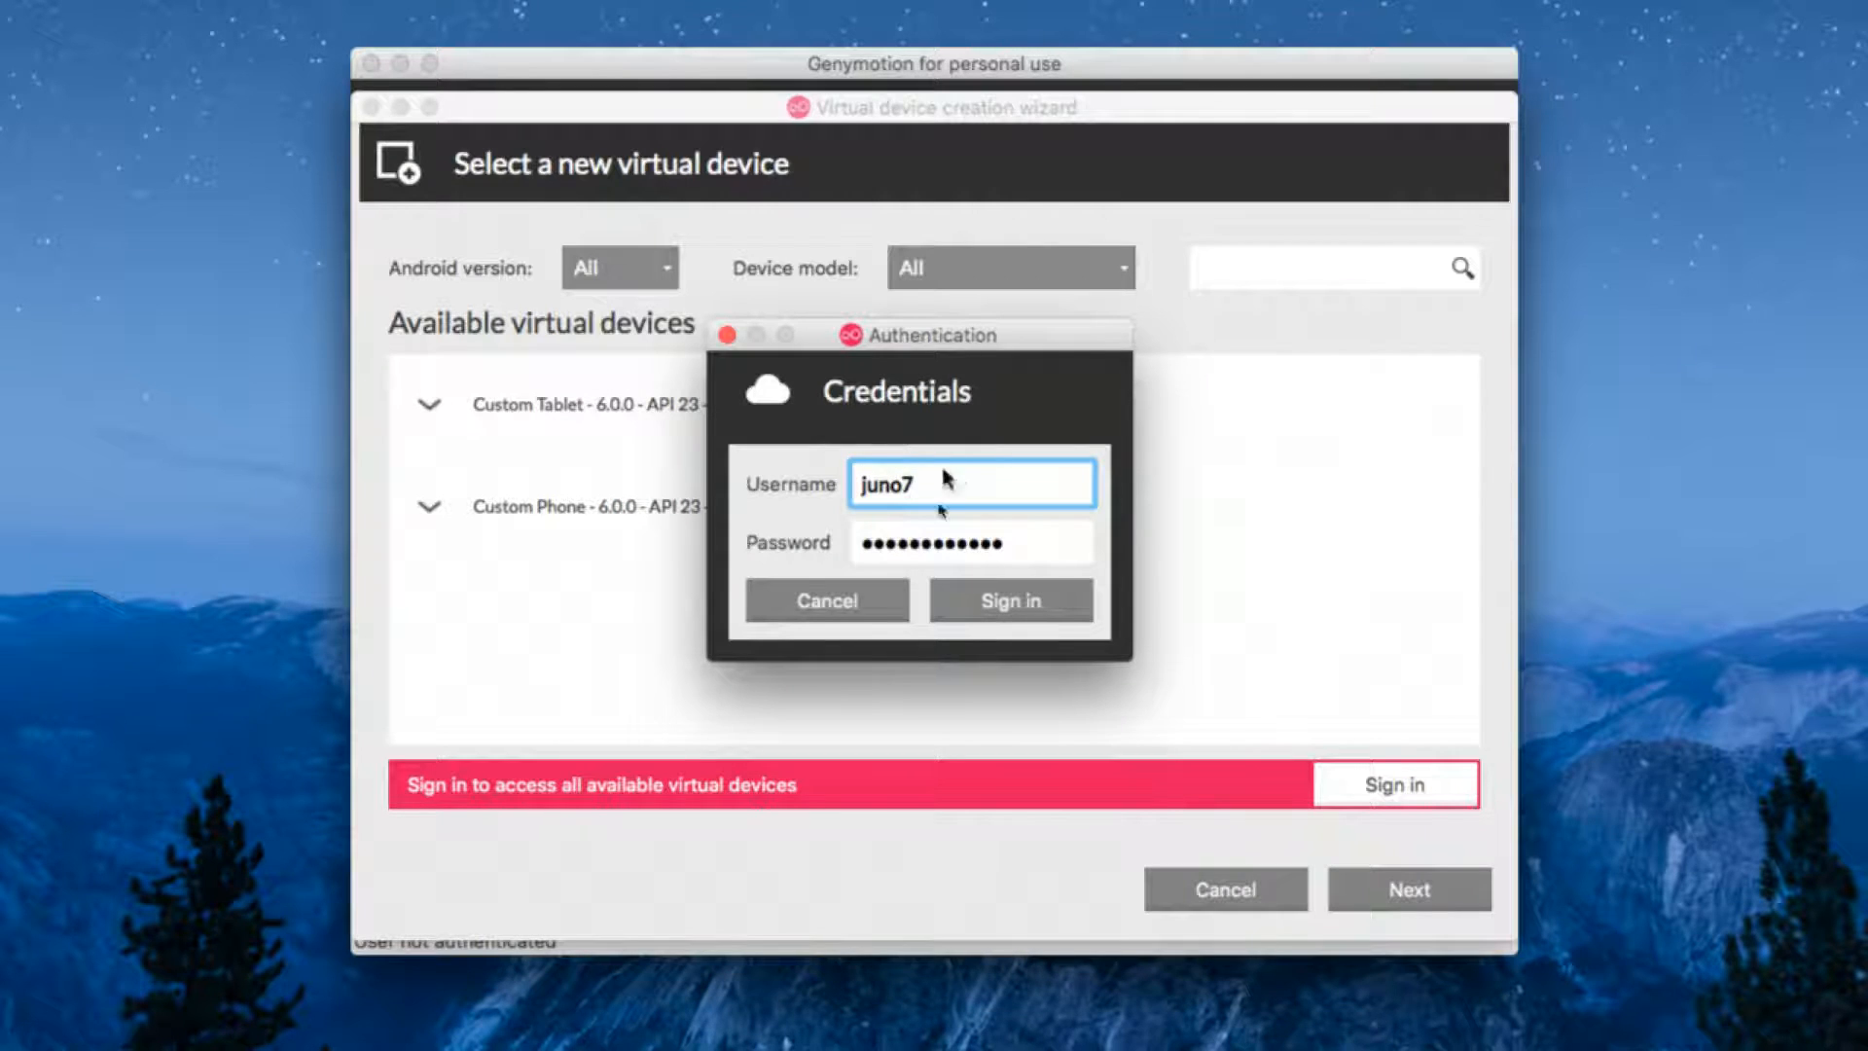
pyautogui.click(1008, 599)
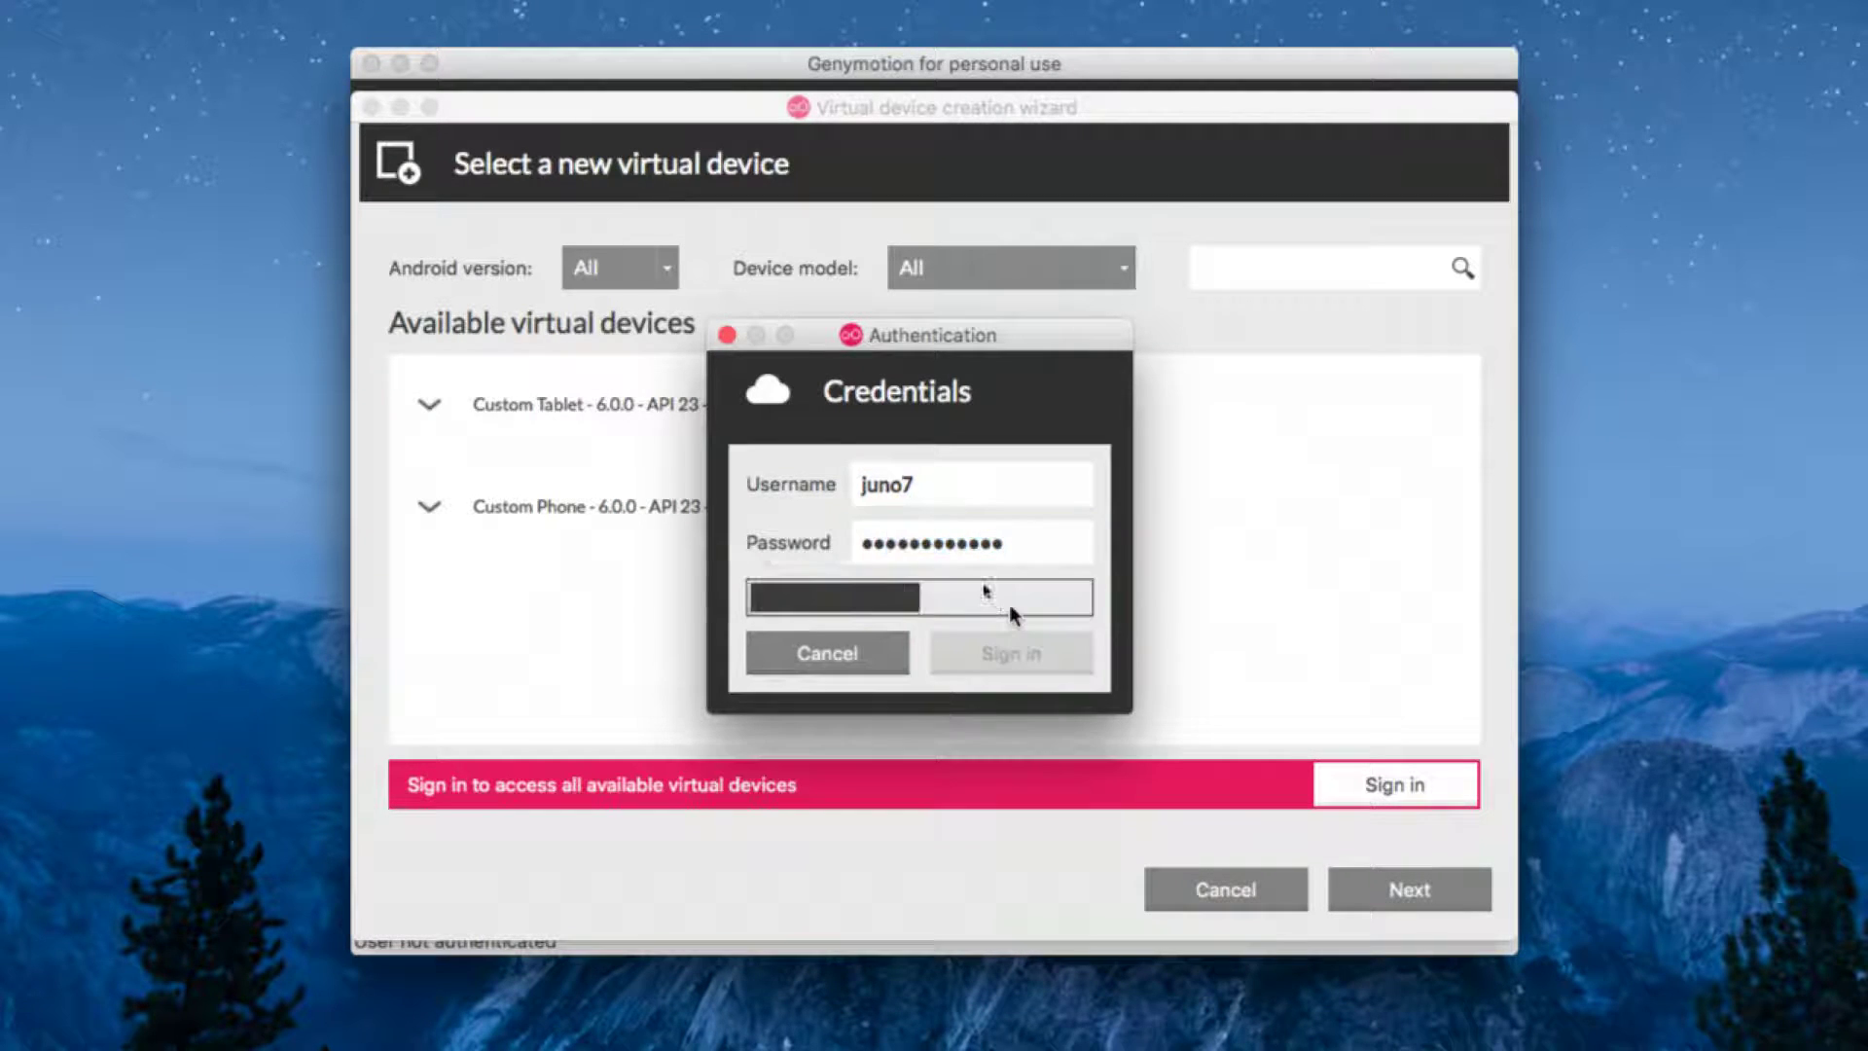
pyautogui.click(1009, 652)
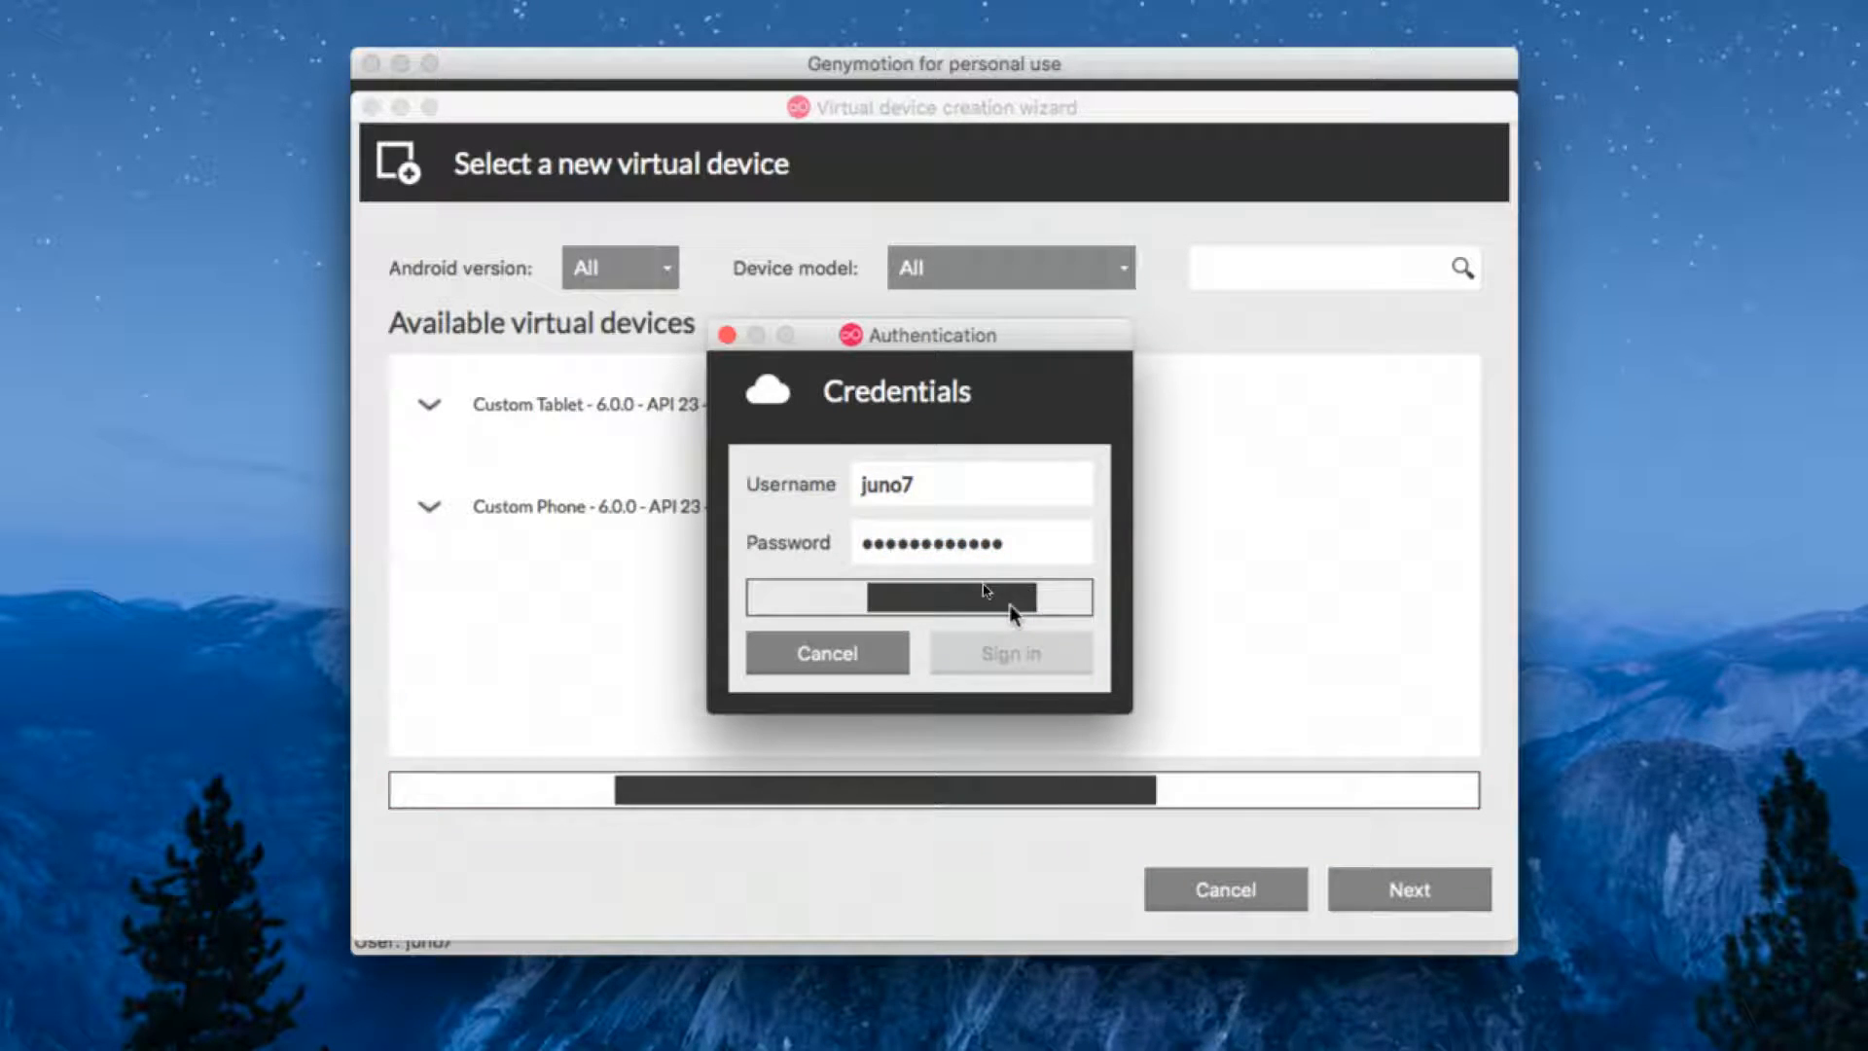
pyautogui.click(1008, 653)
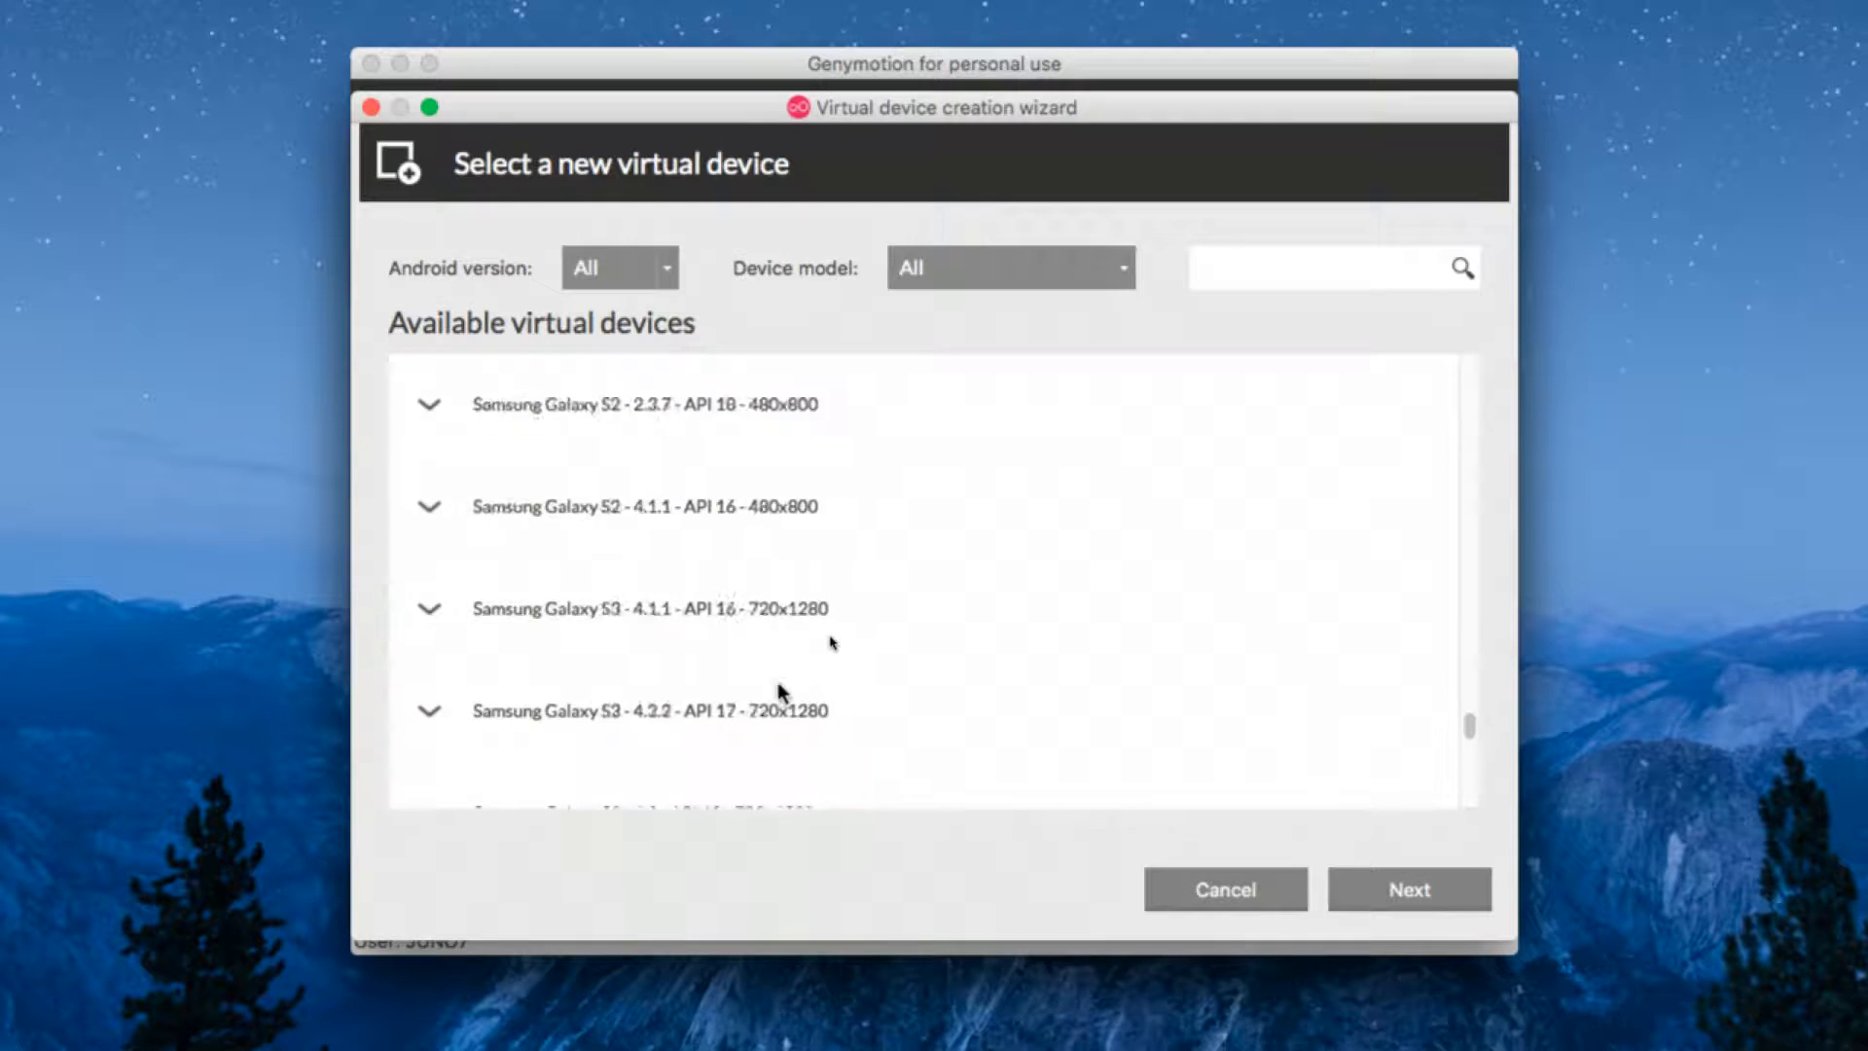
# Scroll the catalogue and select Samsung Galaxy S6 - 6.0.0 - API 23.
pyautogui.scroll(-3)
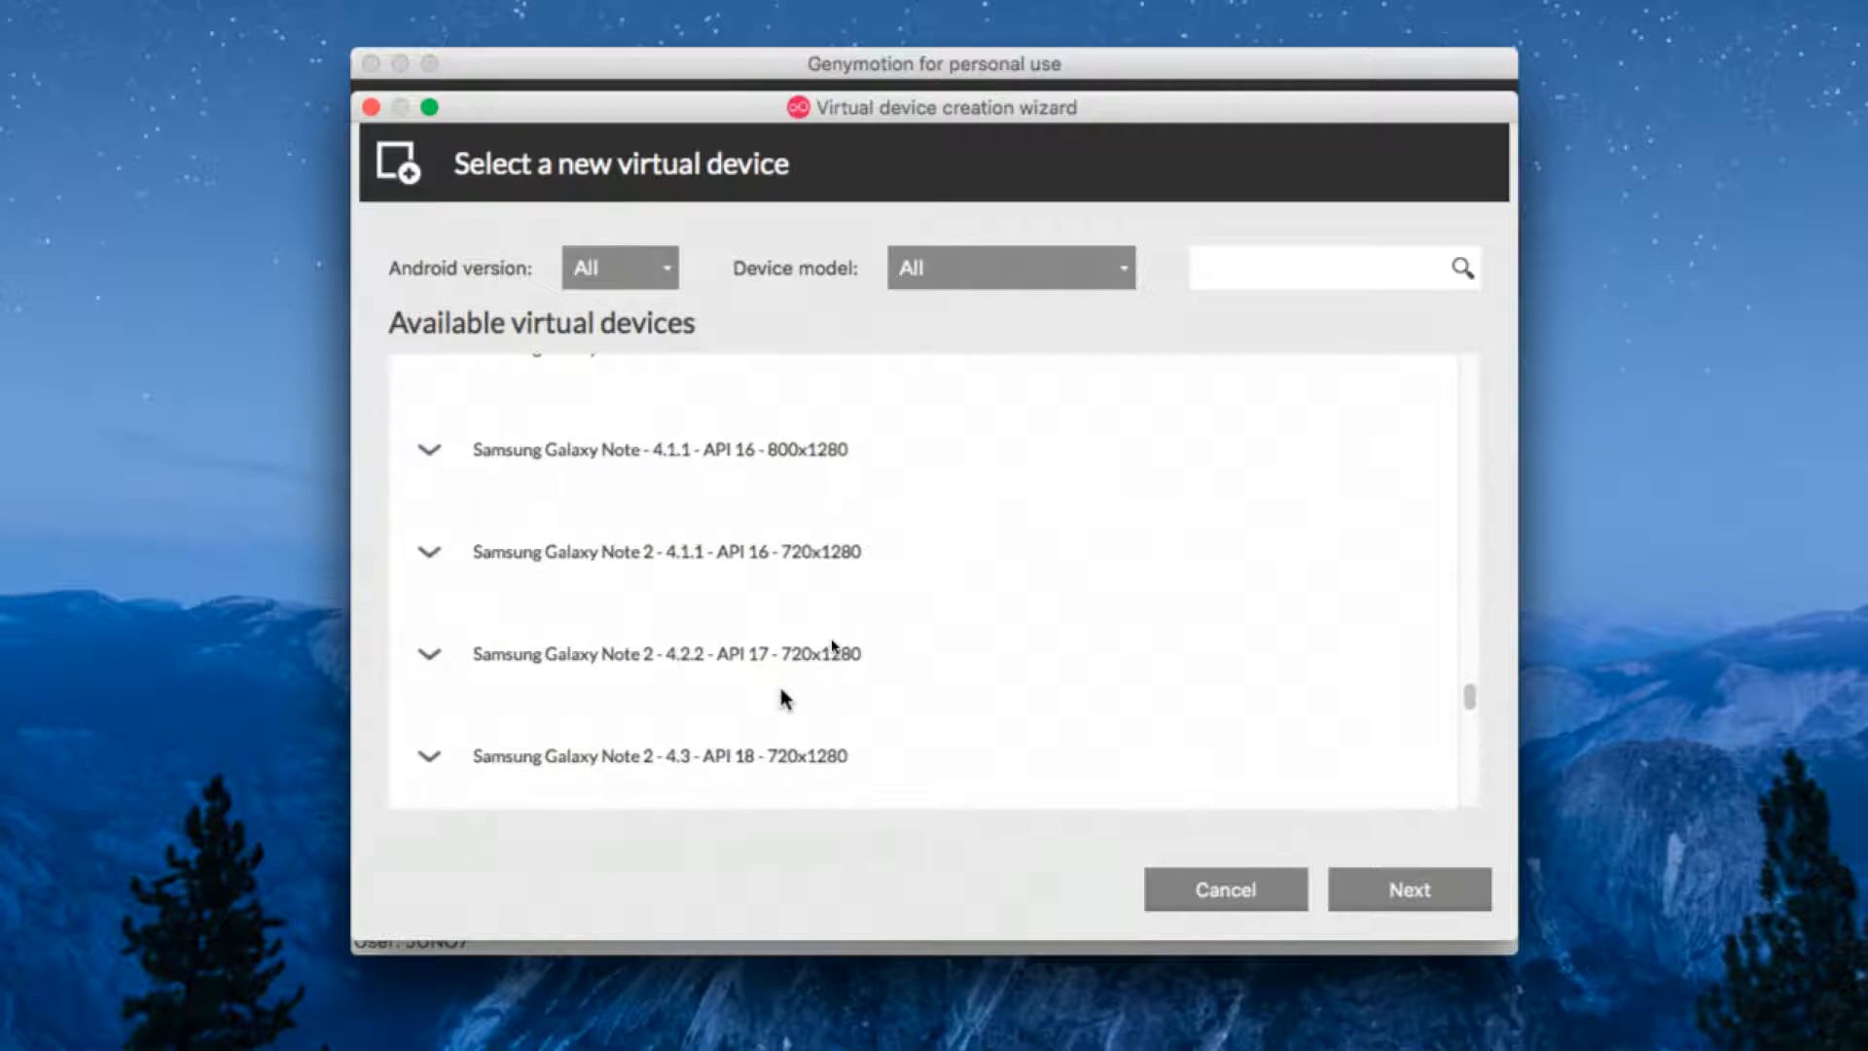
pyautogui.scroll(-3)
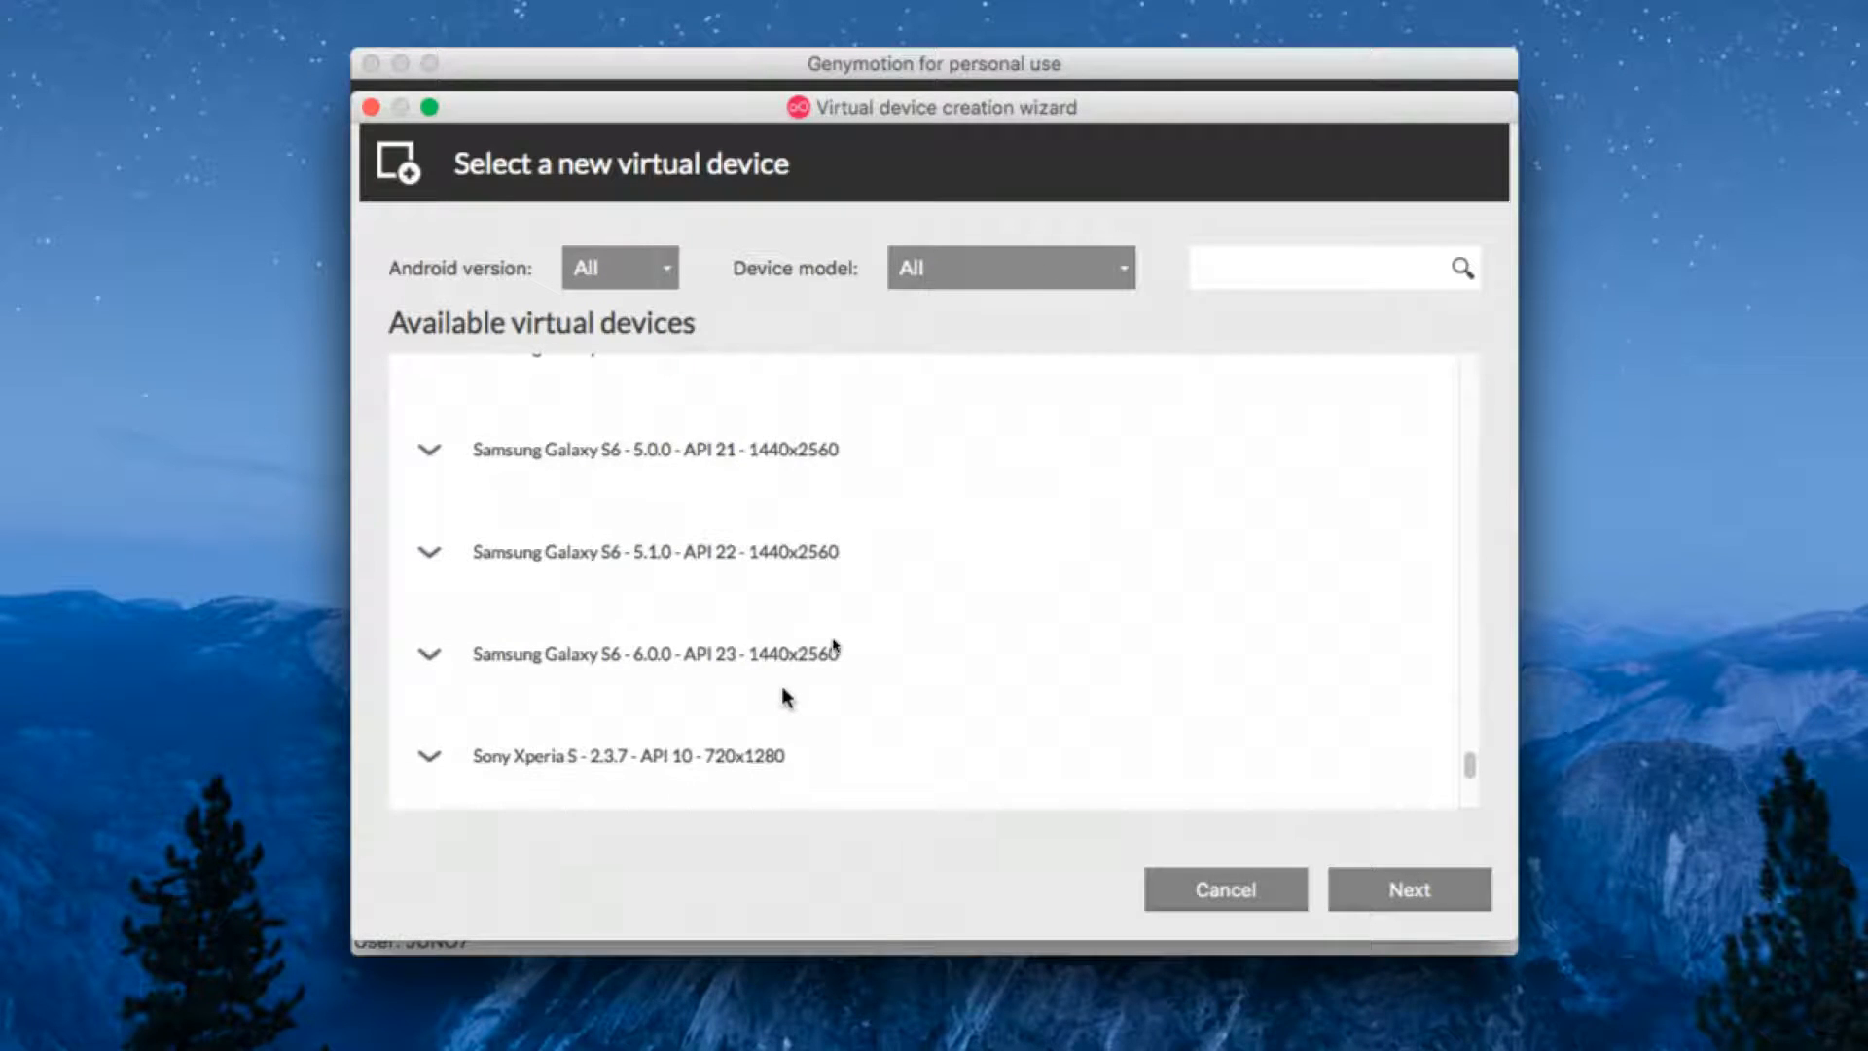
pyautogui.moveTo(775, 680)
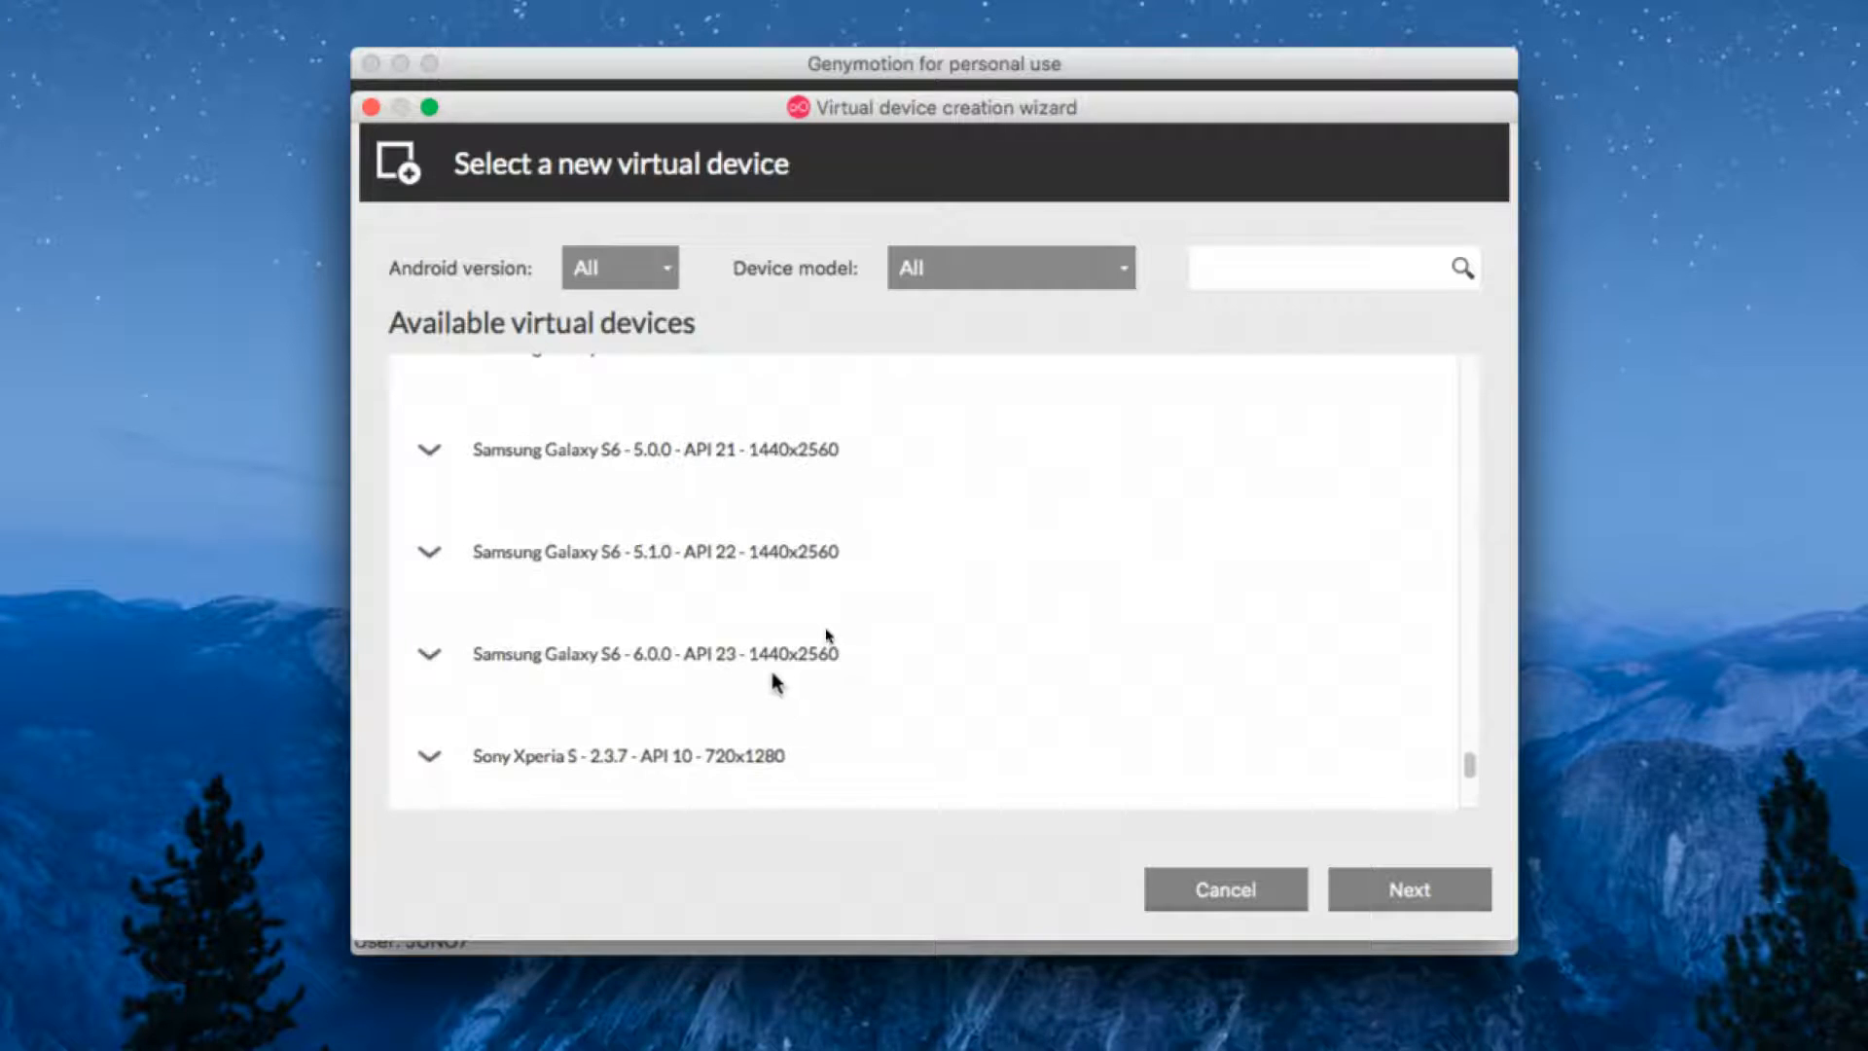
pyautogui.click(652, 449)
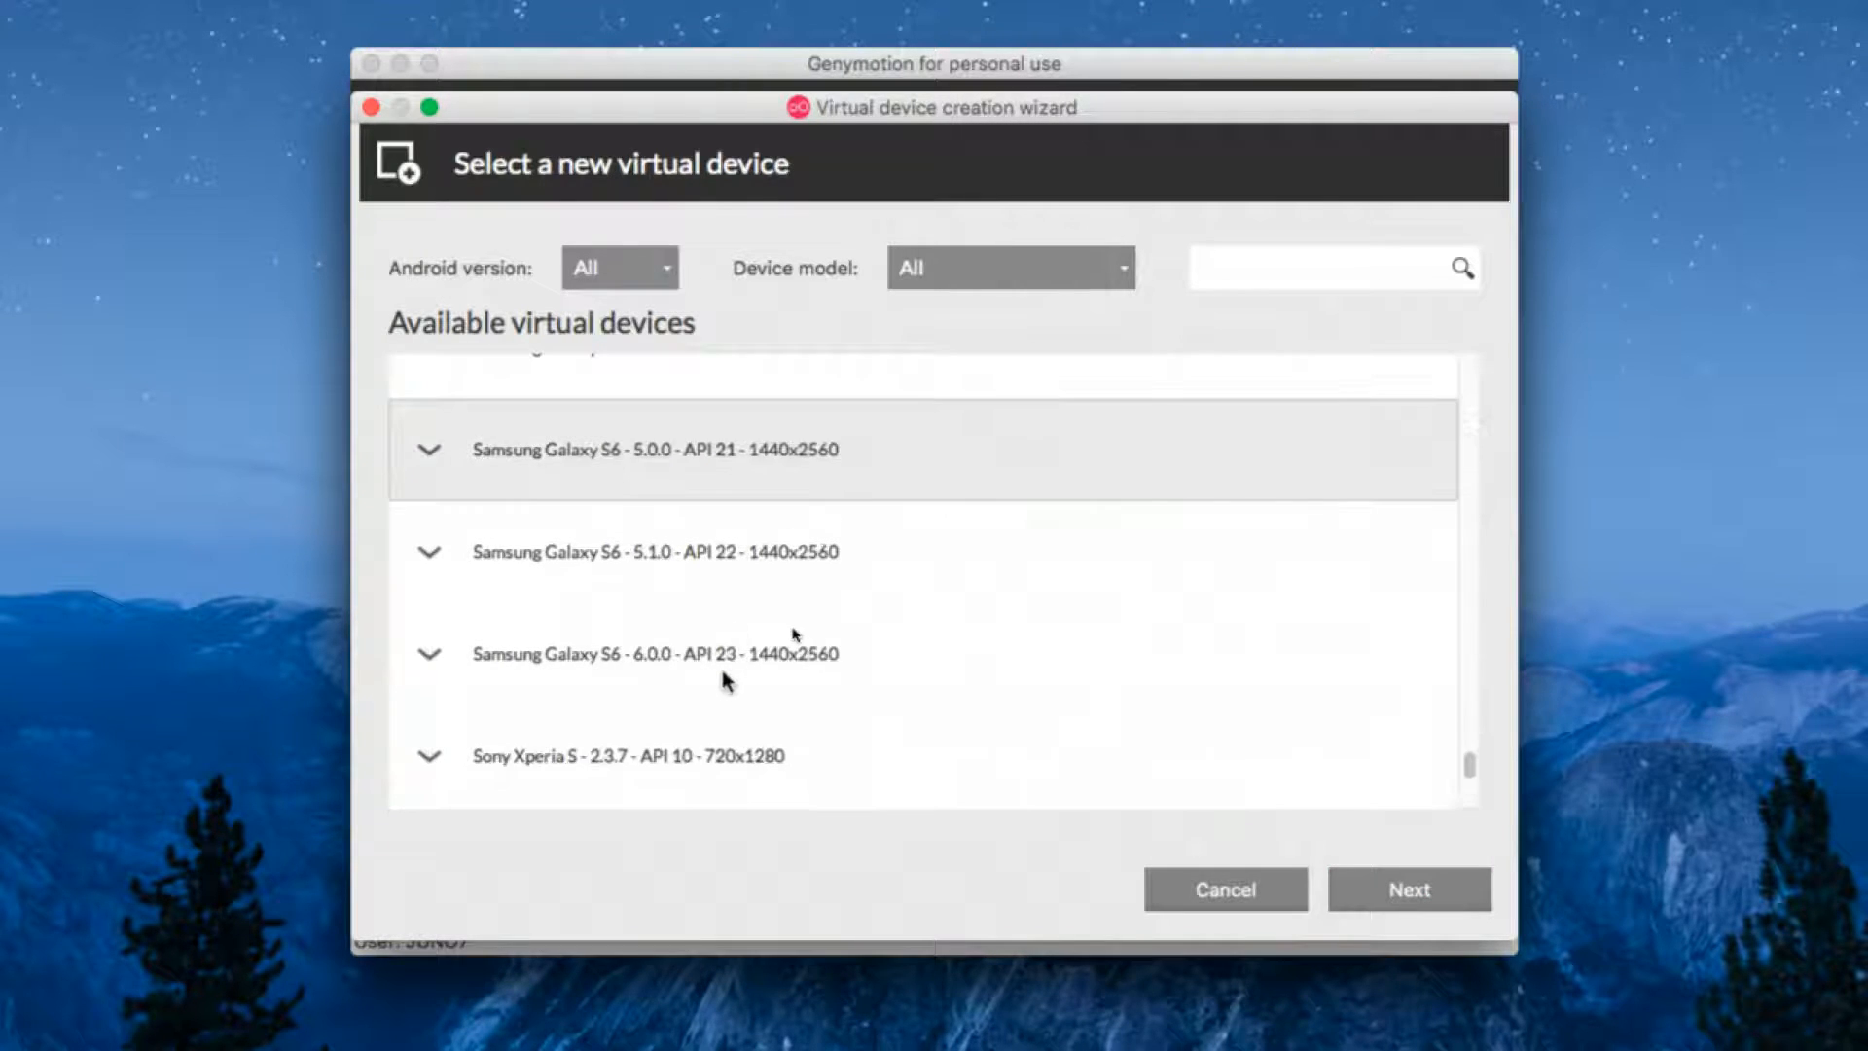
pyautogui.click(655, 550)
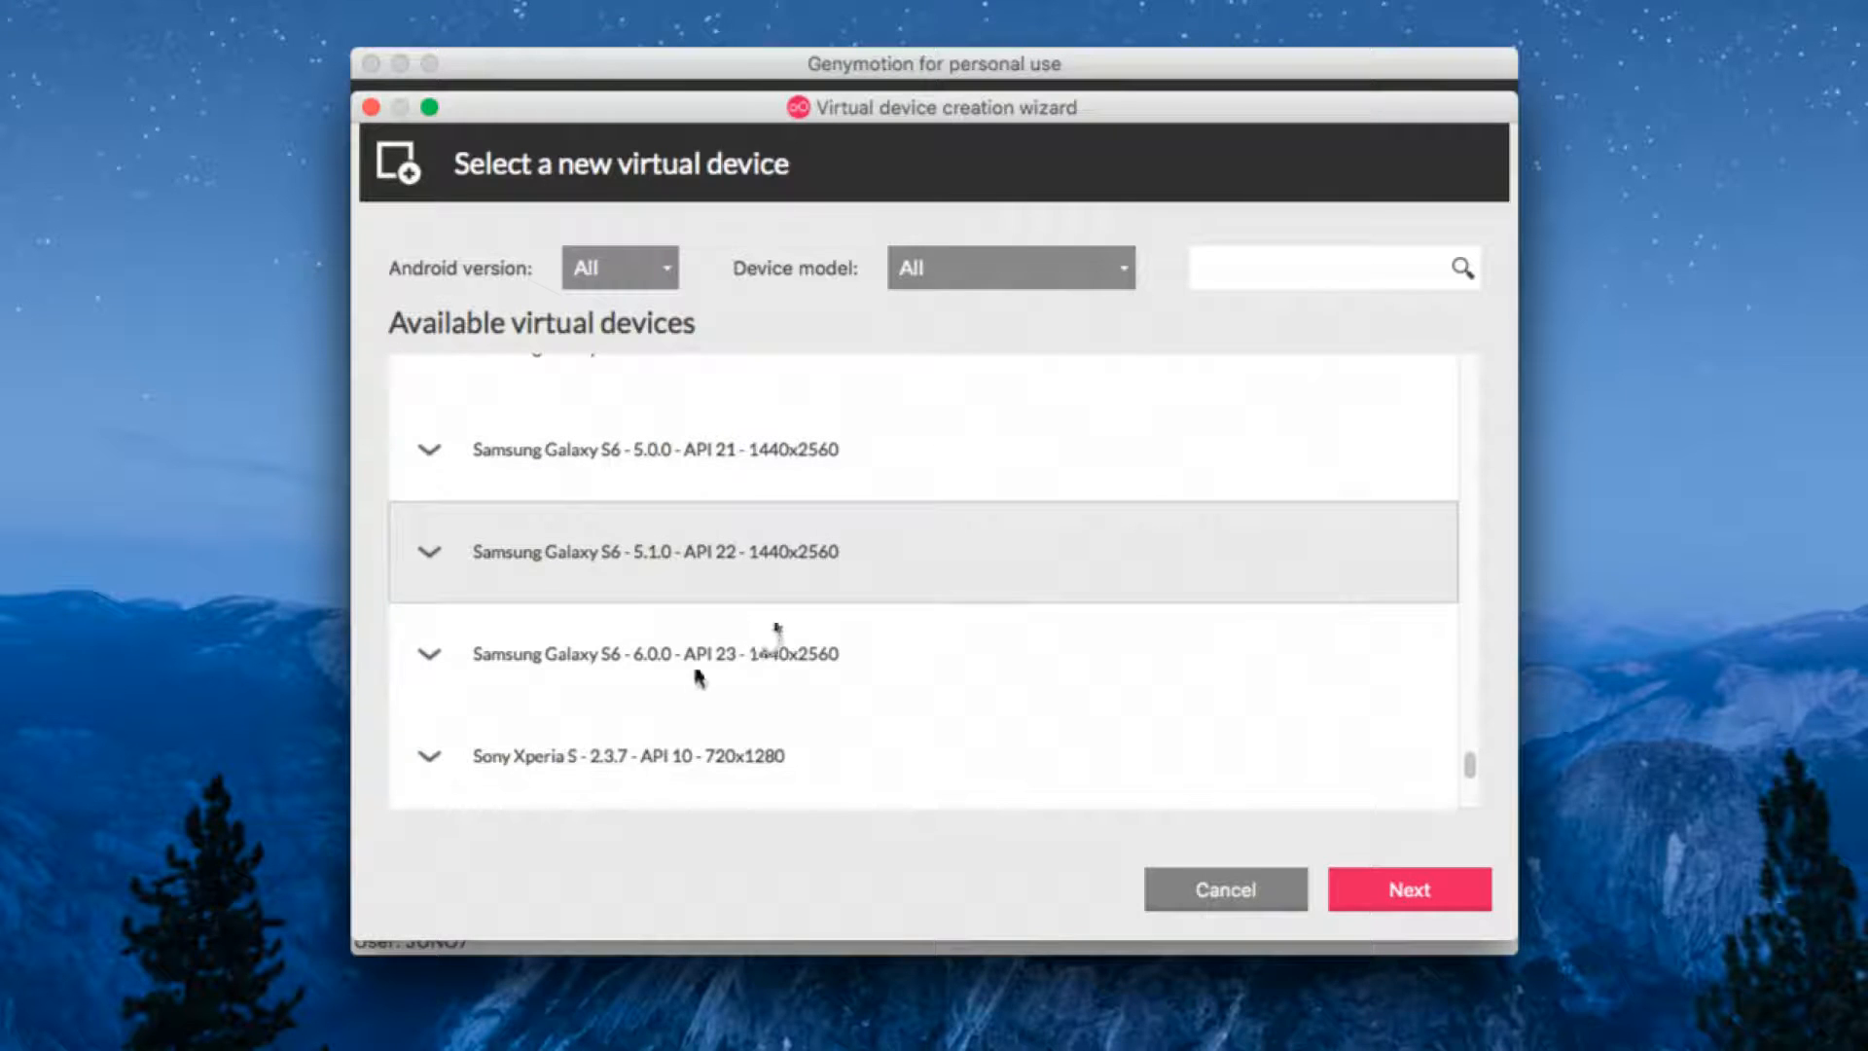
pyautogui.click(750, 652)
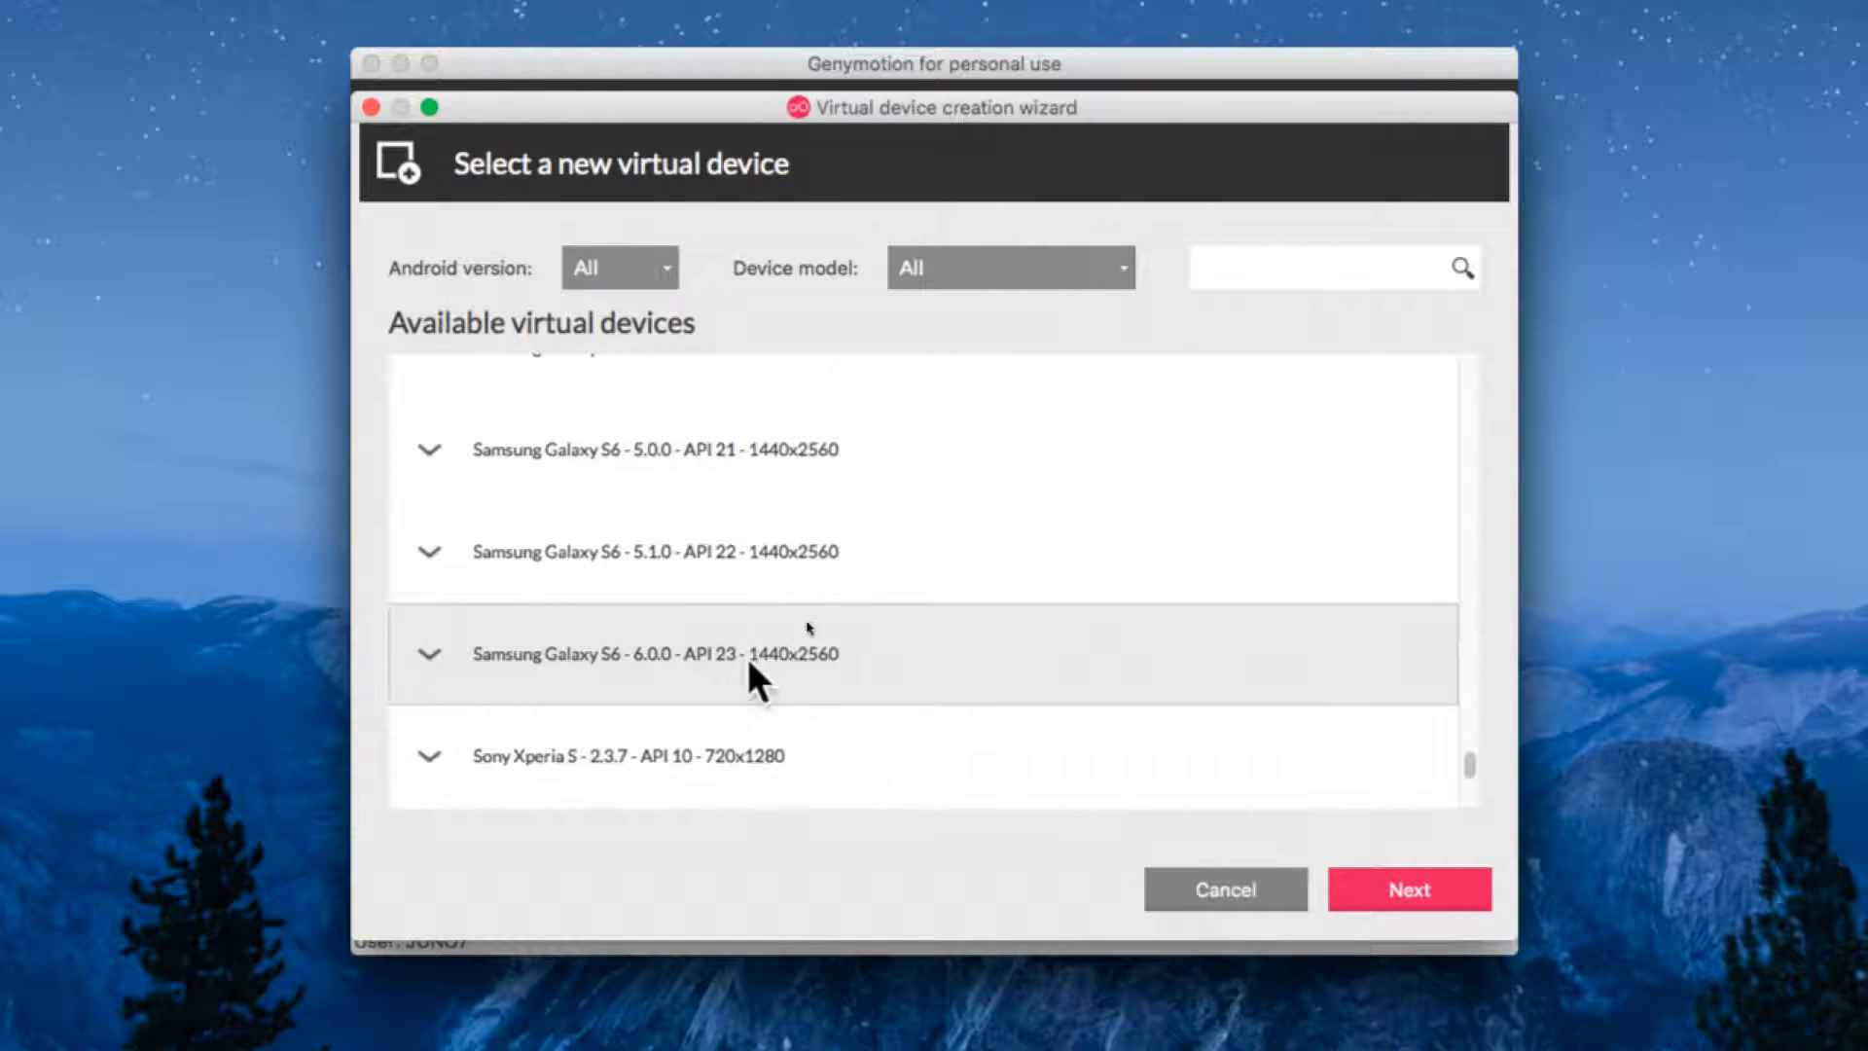
pyautogui.moveTo(753, 667)
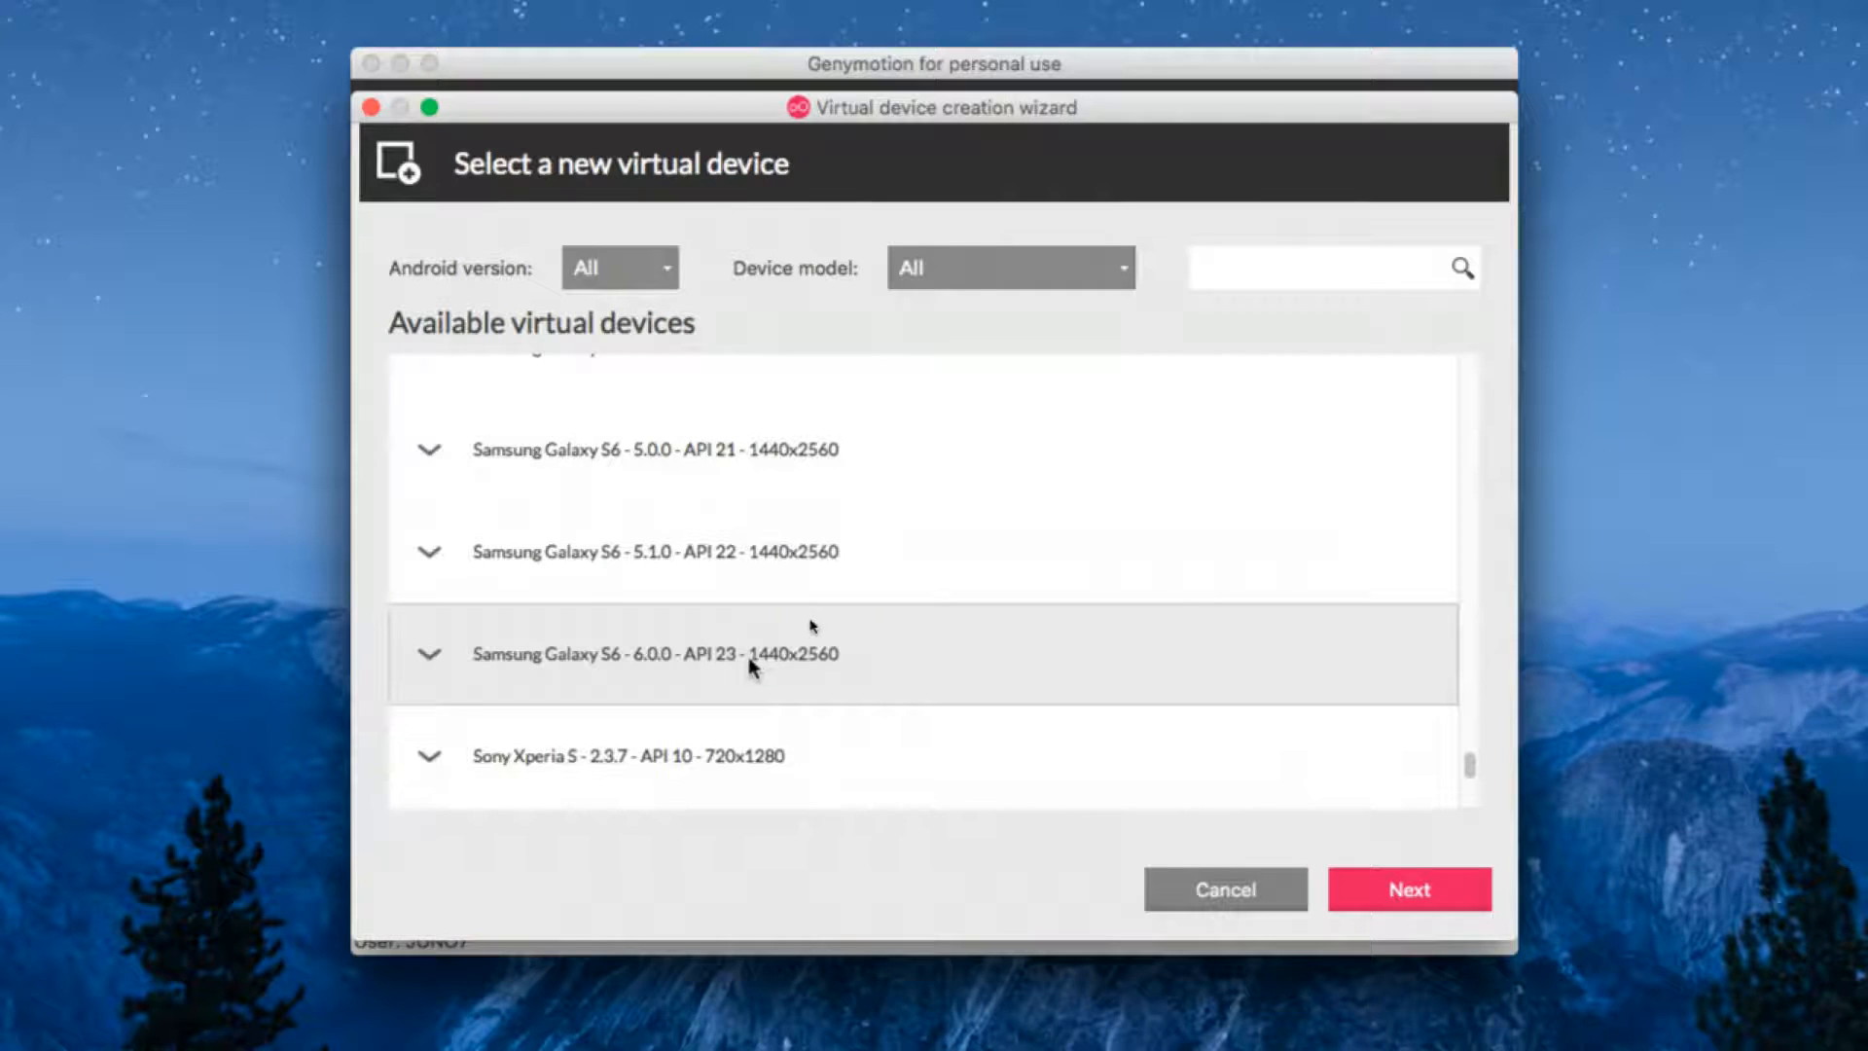
pyautogui.moveTo(444, 280)
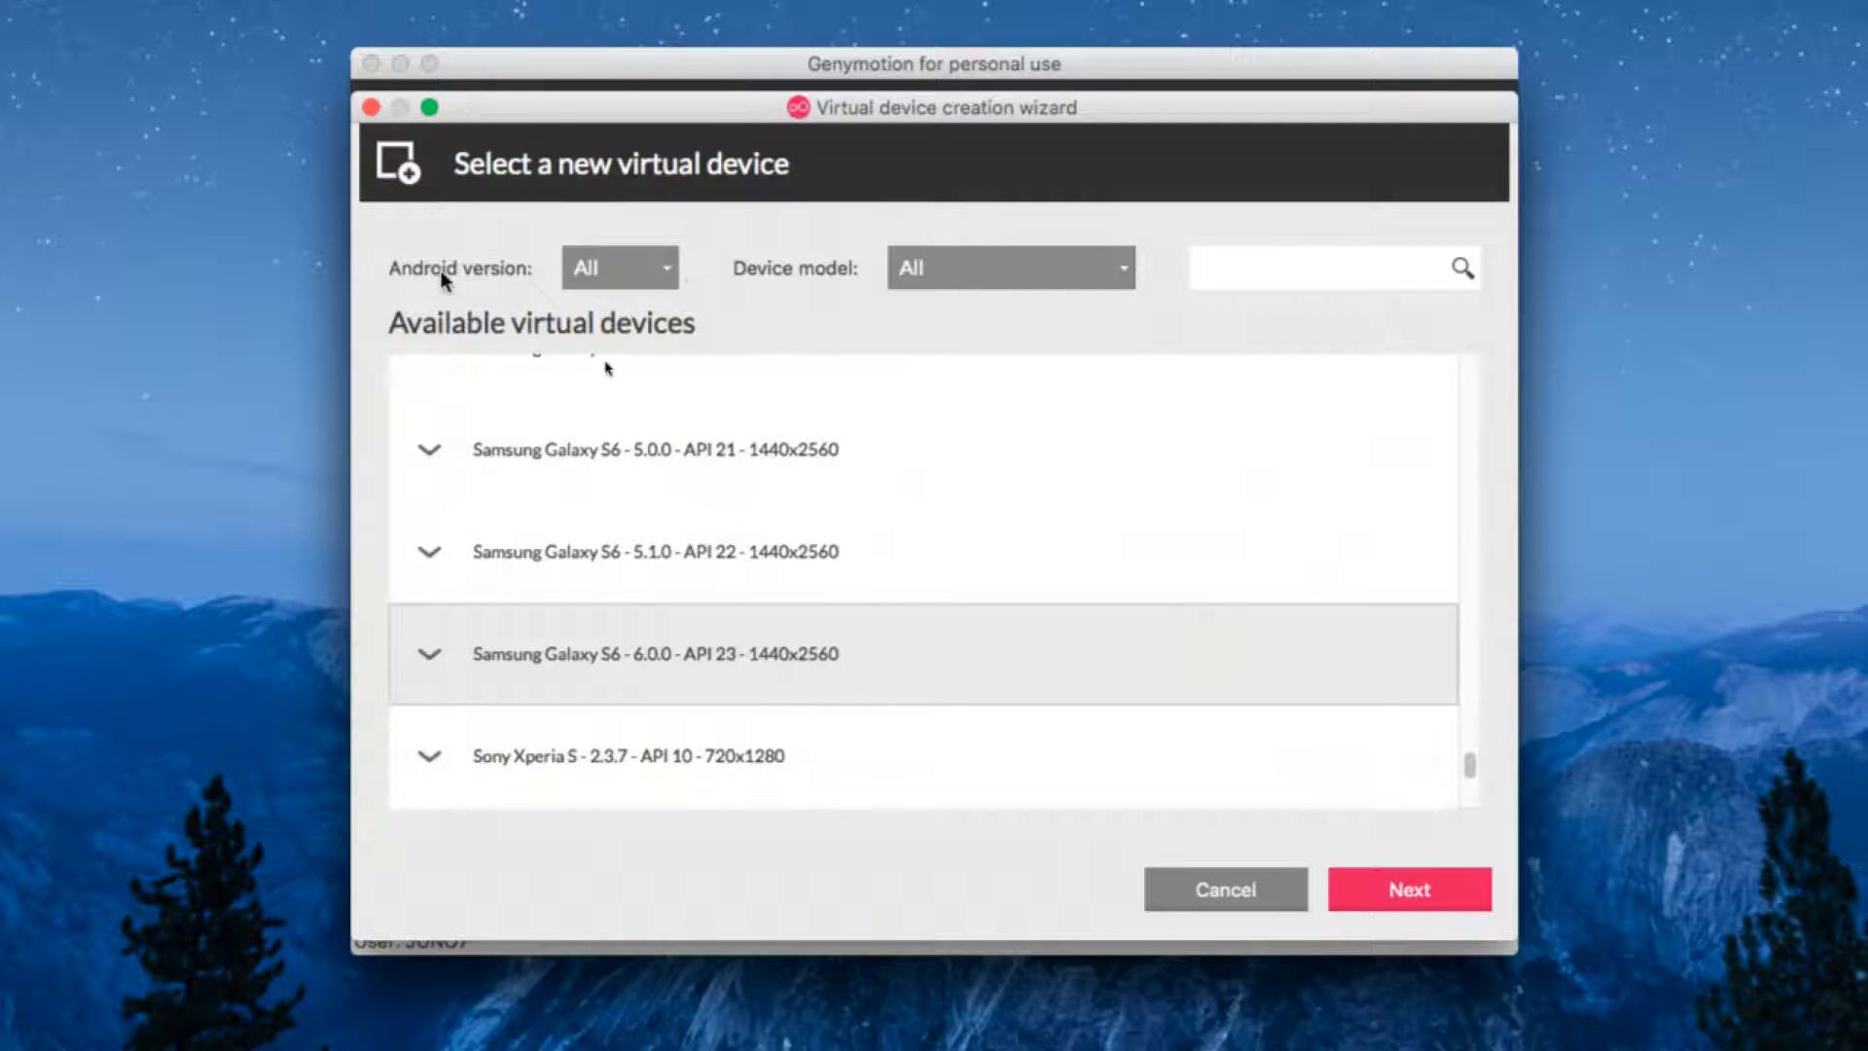
# Filter Android version to 6.0.0 and select Custom Phone - 6.0.0 - API 23 - 768x1280.
pyautogui.click(619, 267)
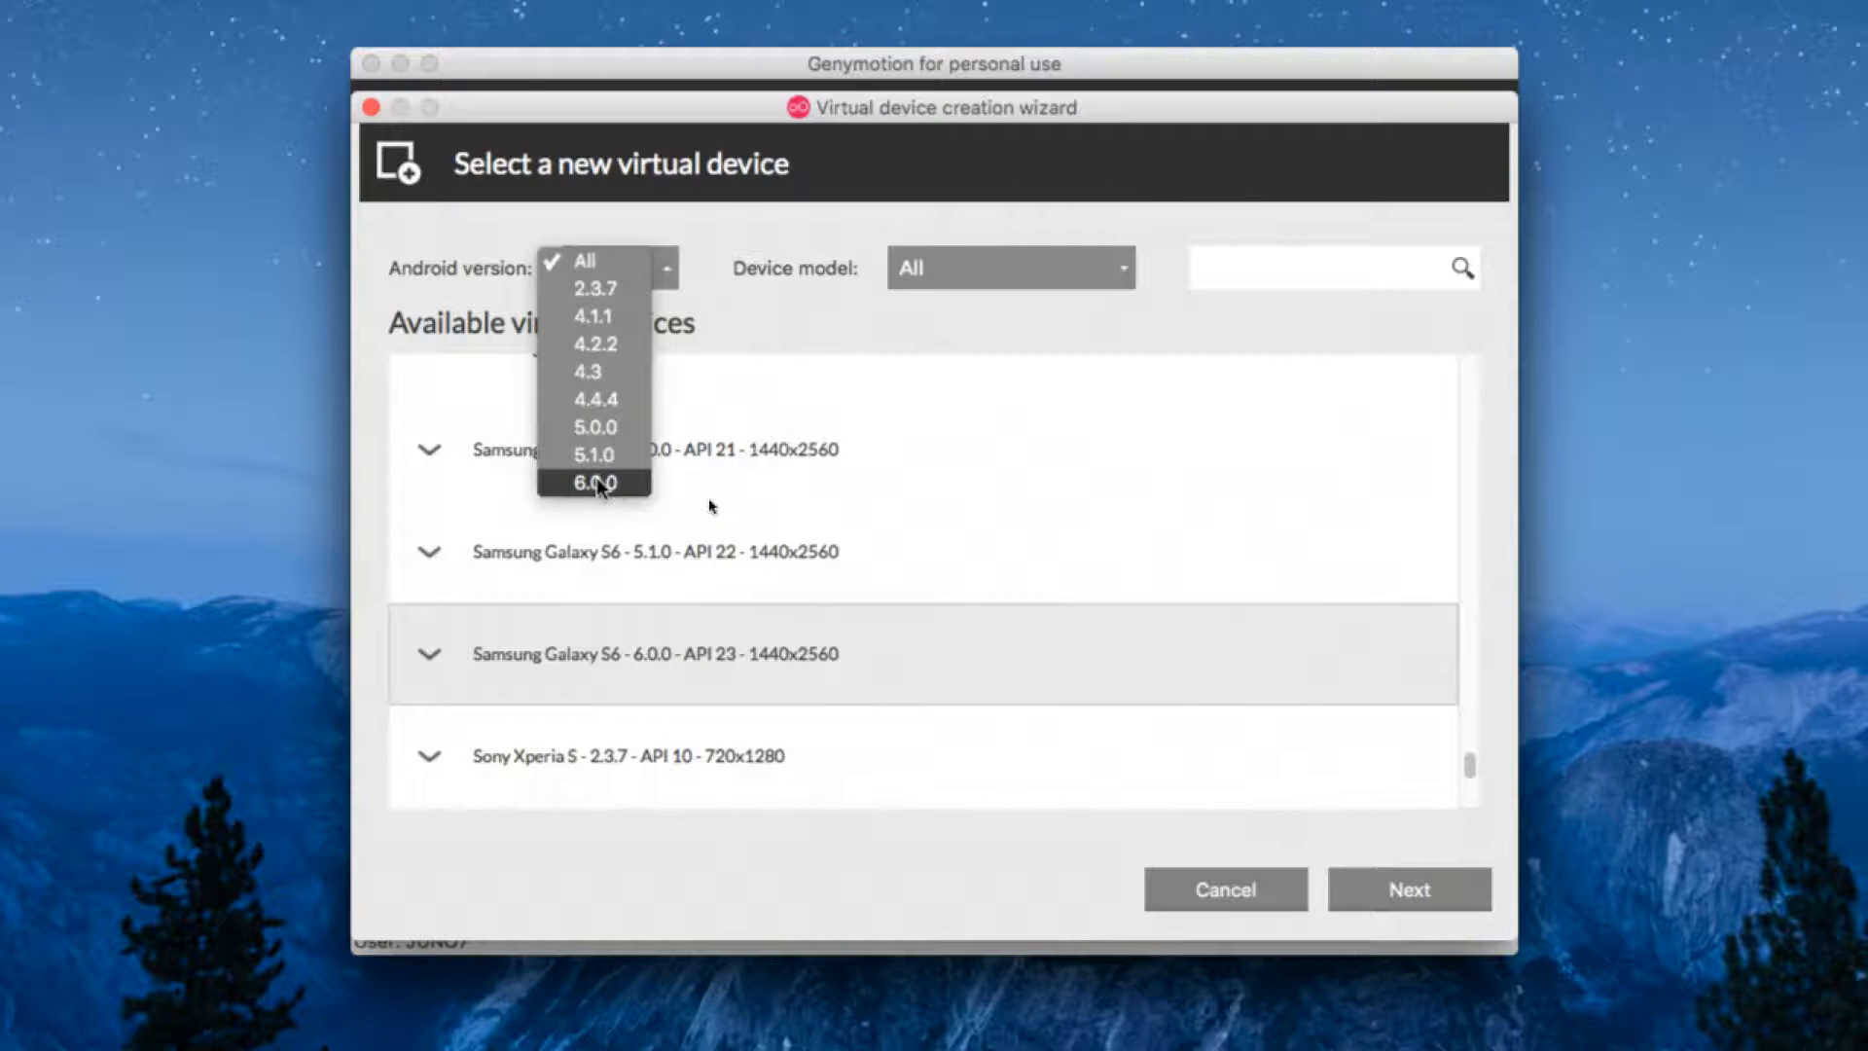
pyautogui.click(593, 481)
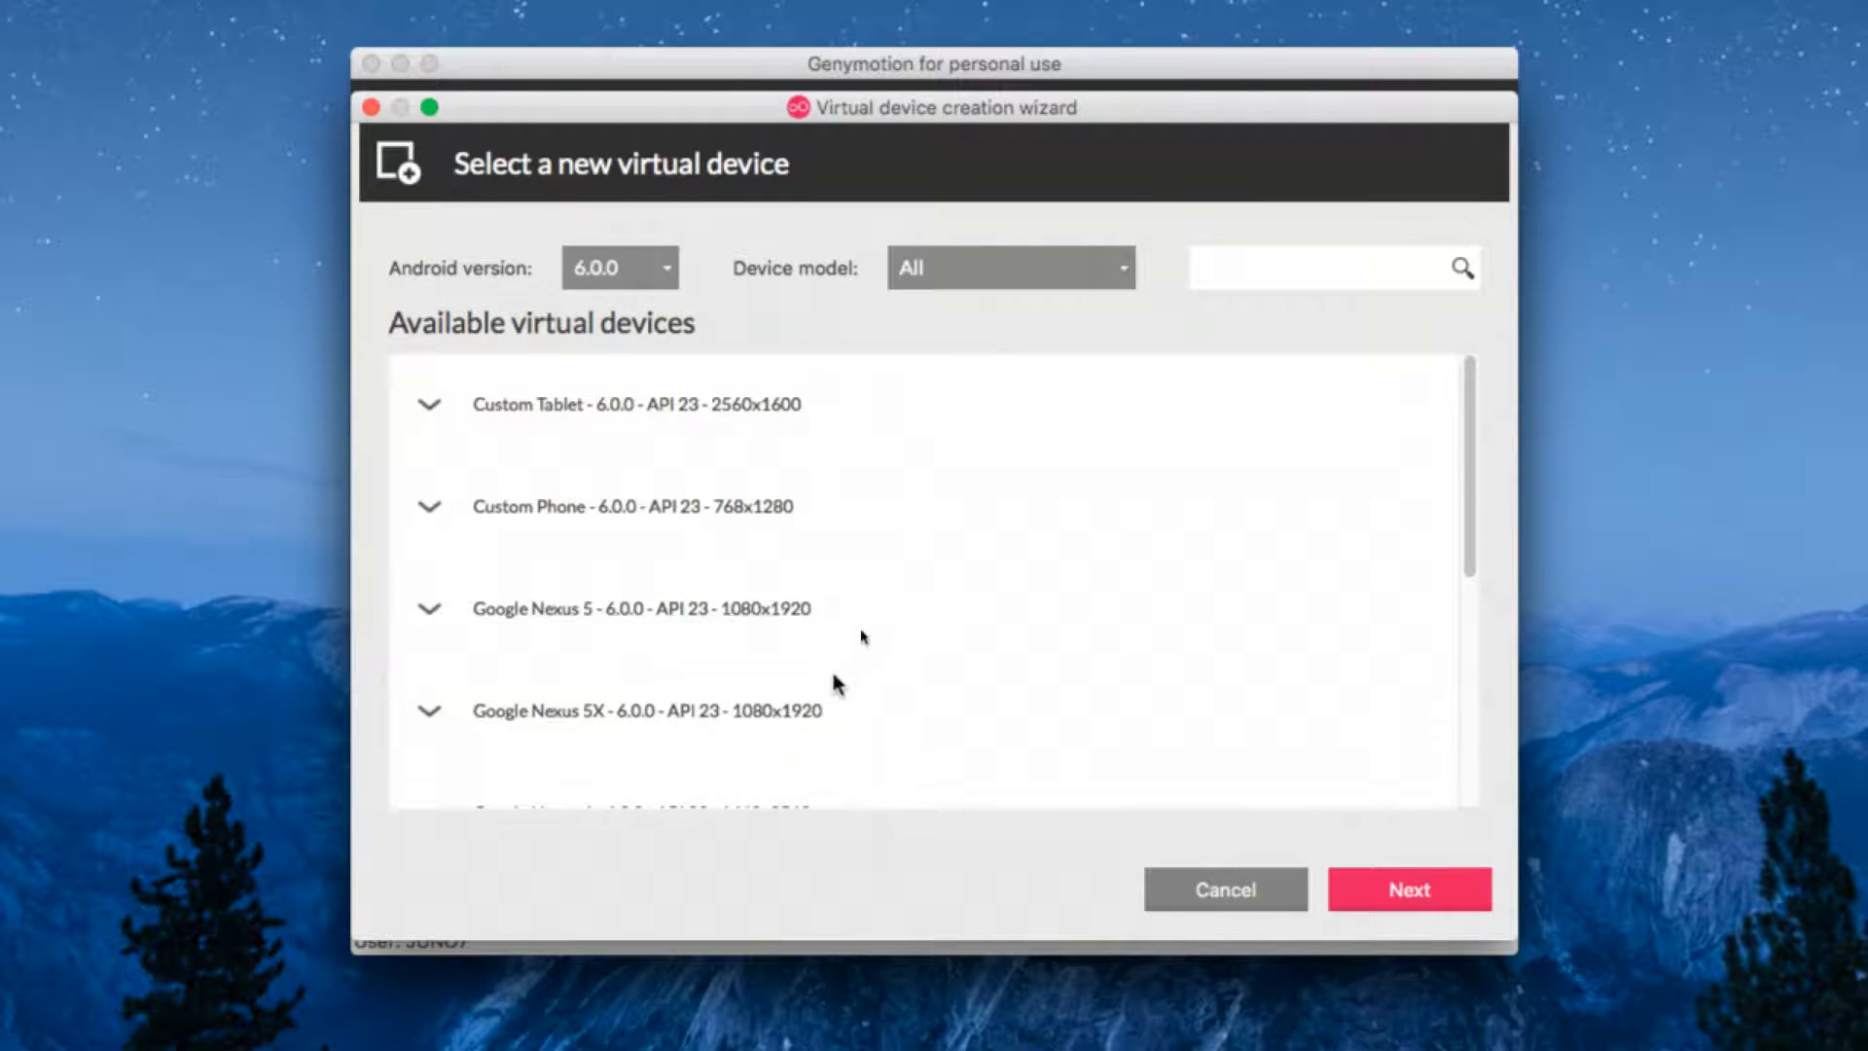
pyautogui.click(619, 505)
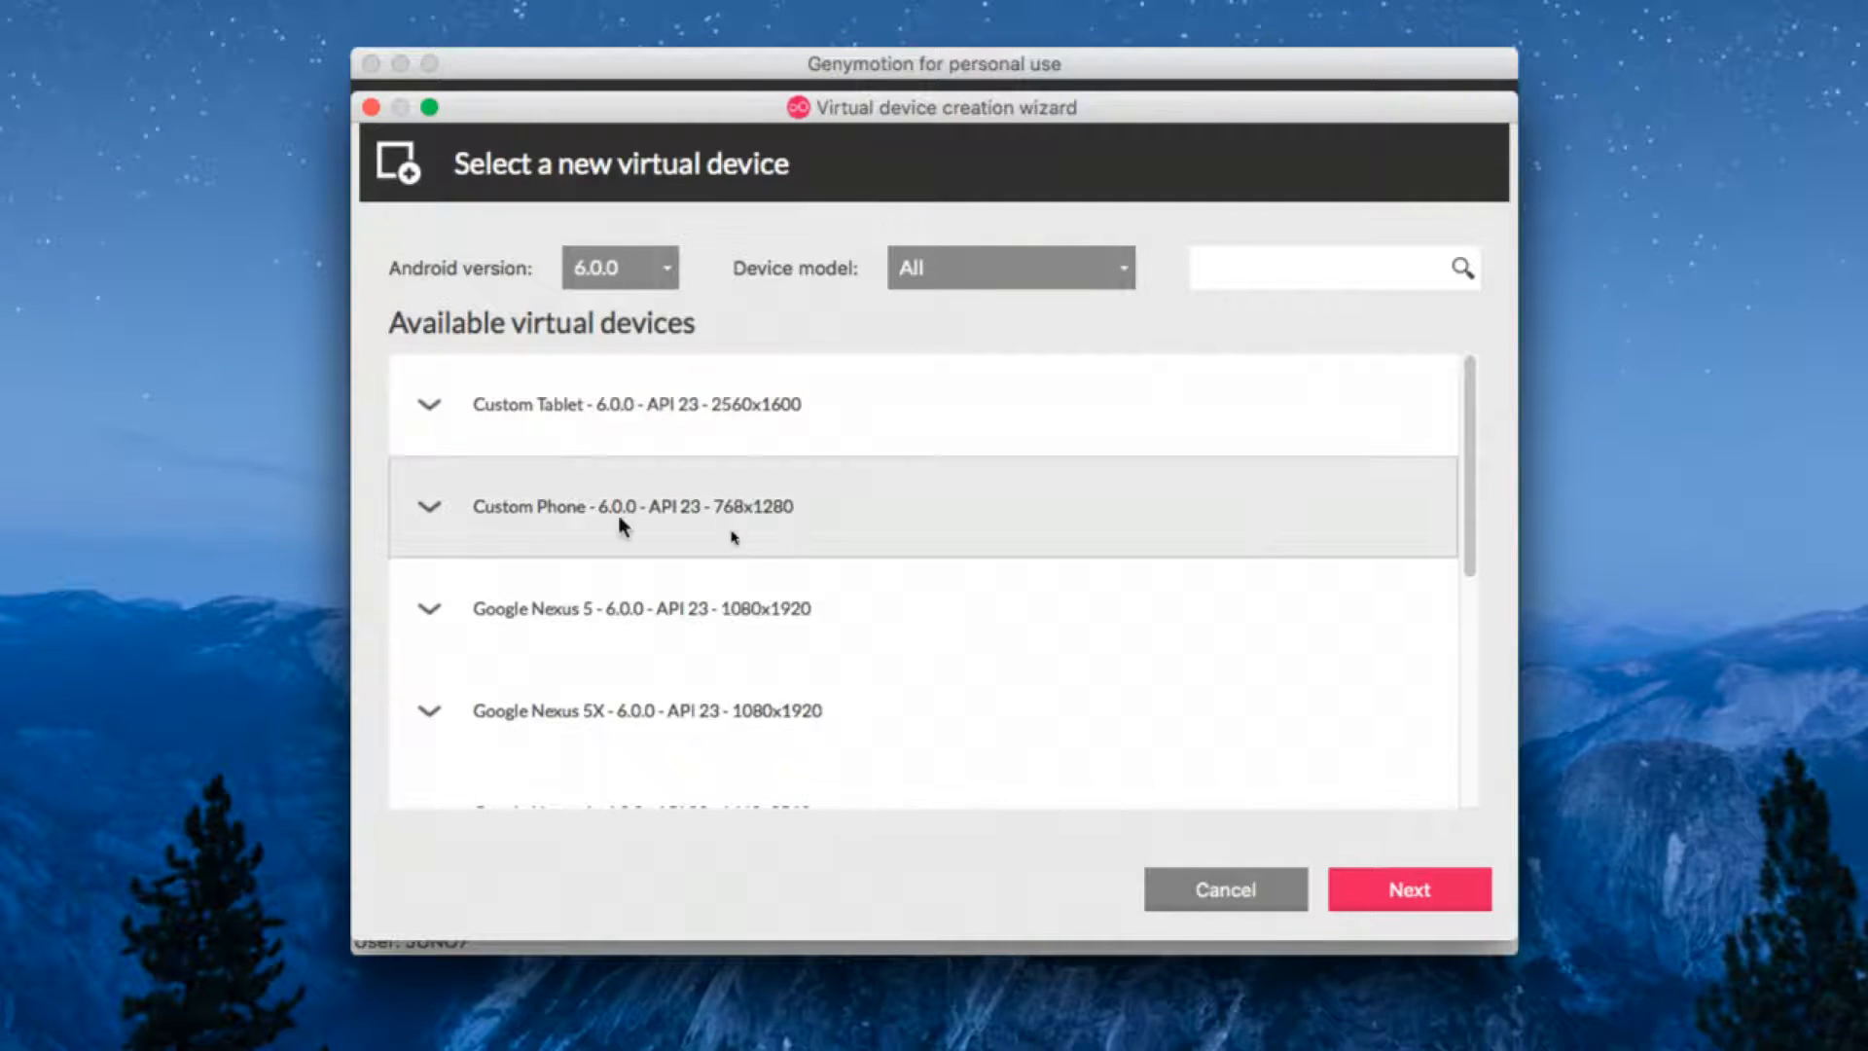
# Proceed through the Custom Phone name and properties pages to finish creating it.
pyautogui.click(1408, 887)
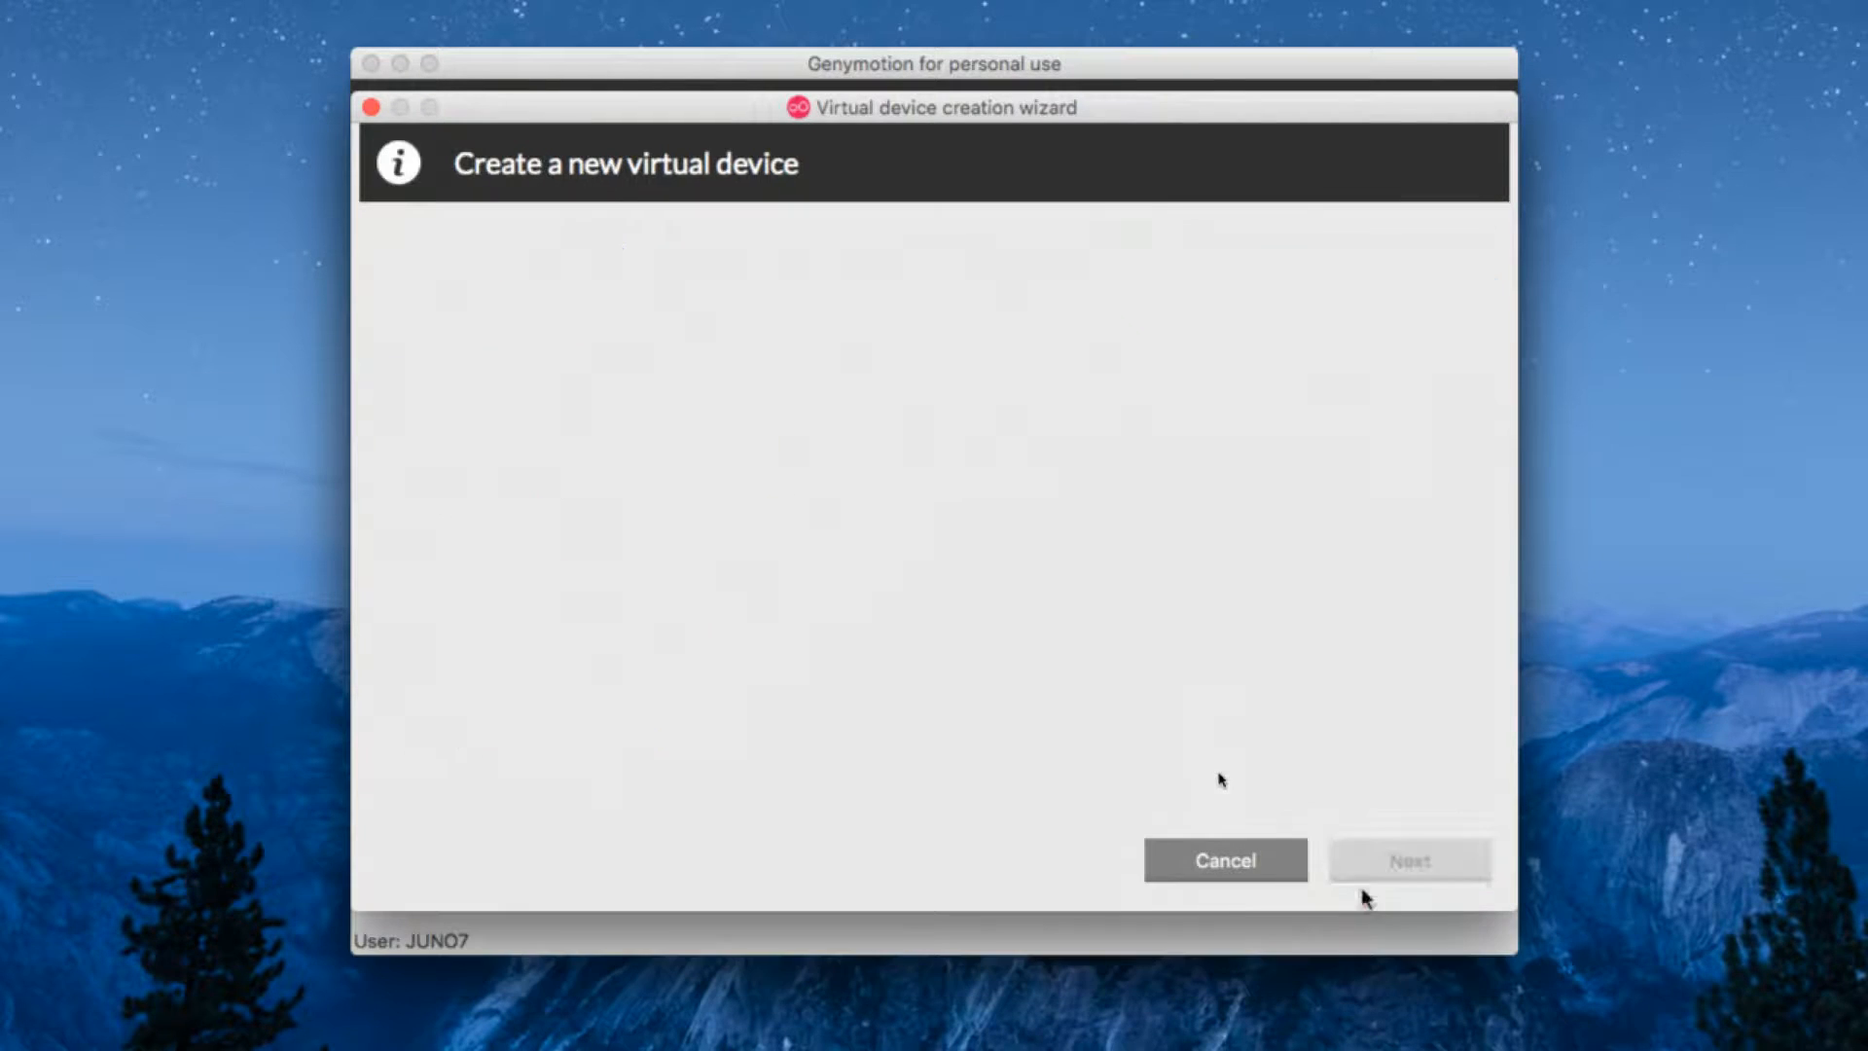
pyautogui.click(1407, 859)
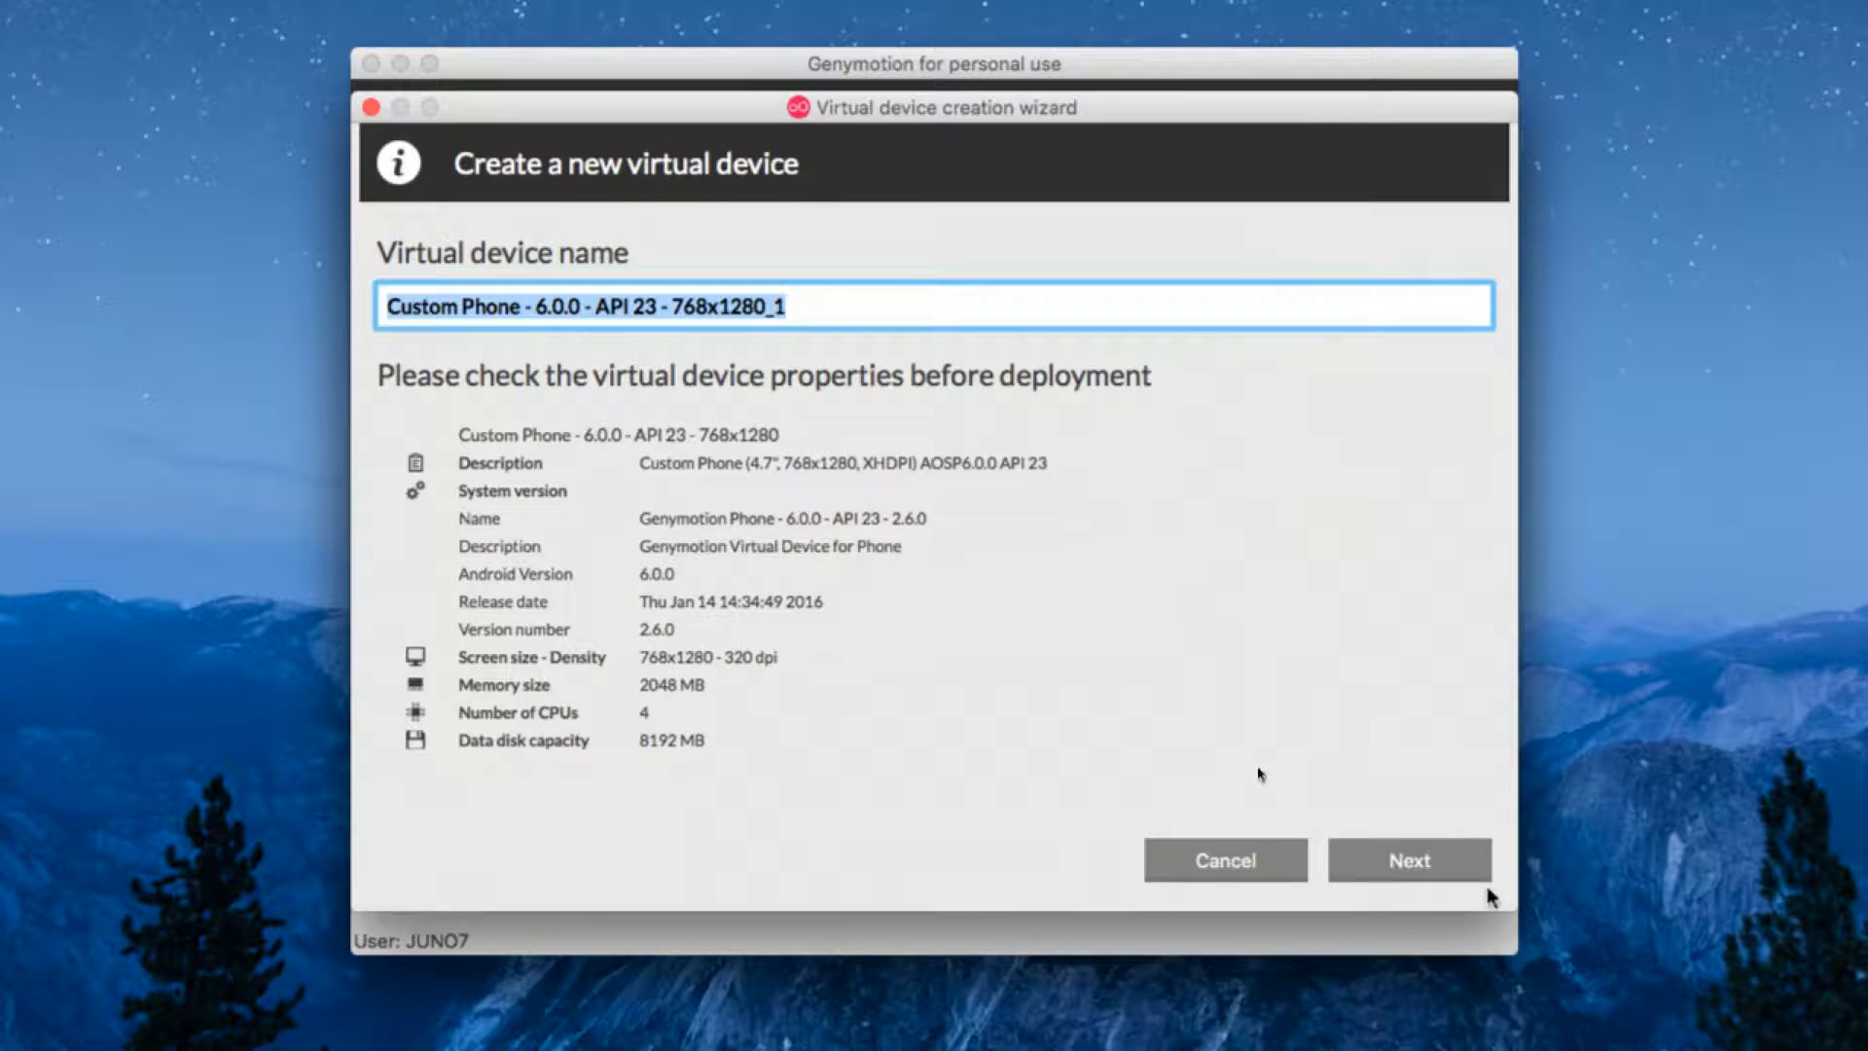
pyautogui.moveTo(1224, 860)
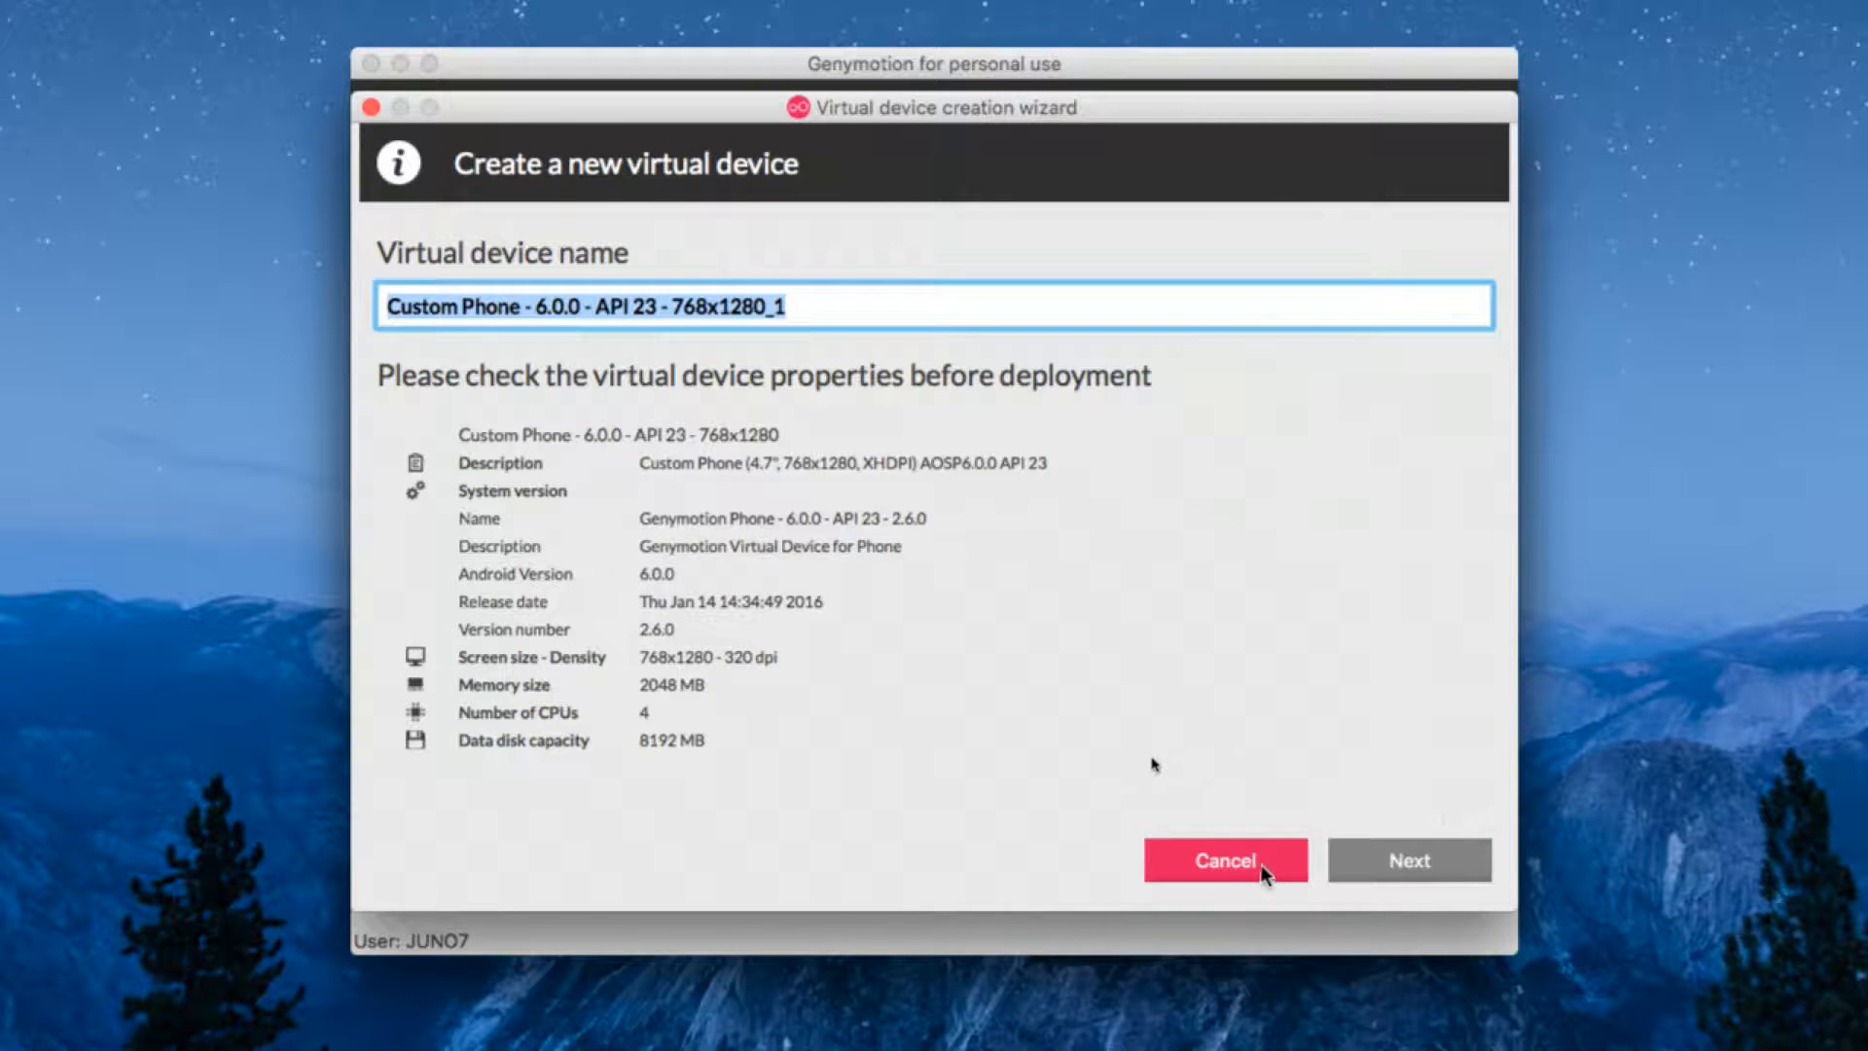
pyautogui.click(1222, 860)
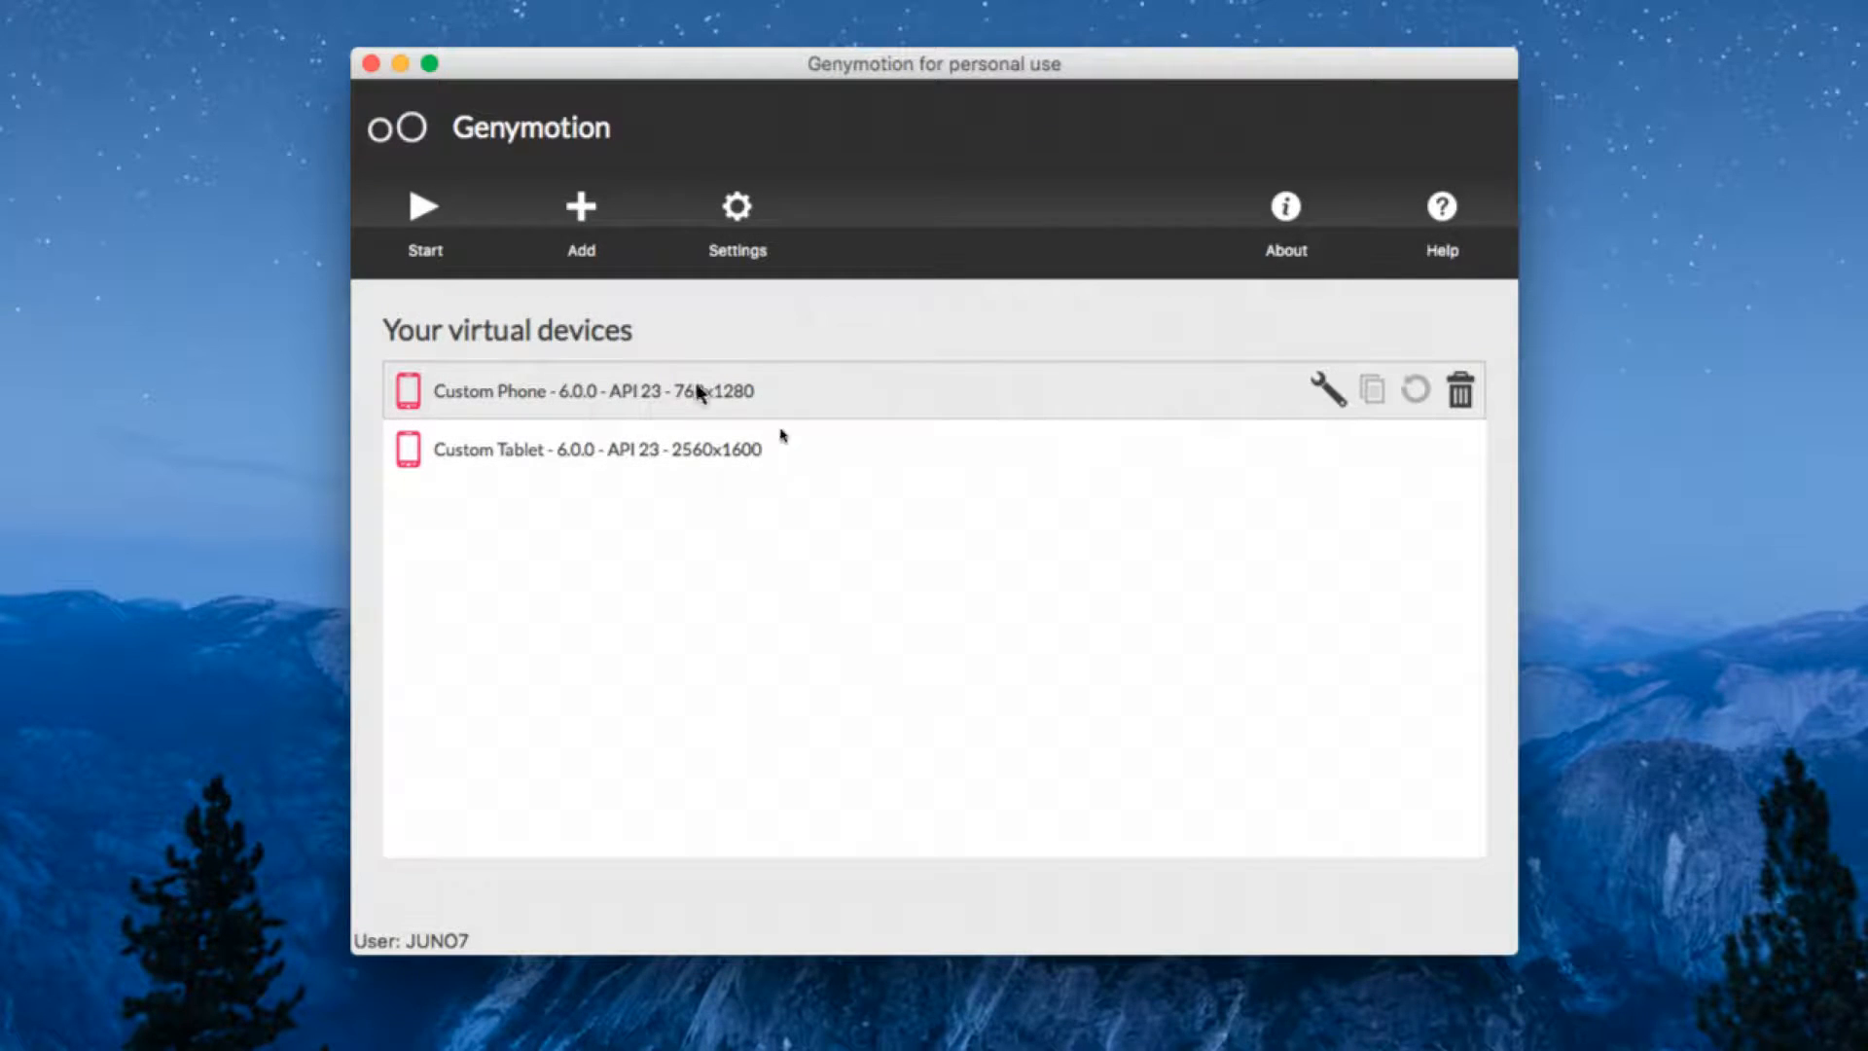
pyautogui.moveTo(679, 396)
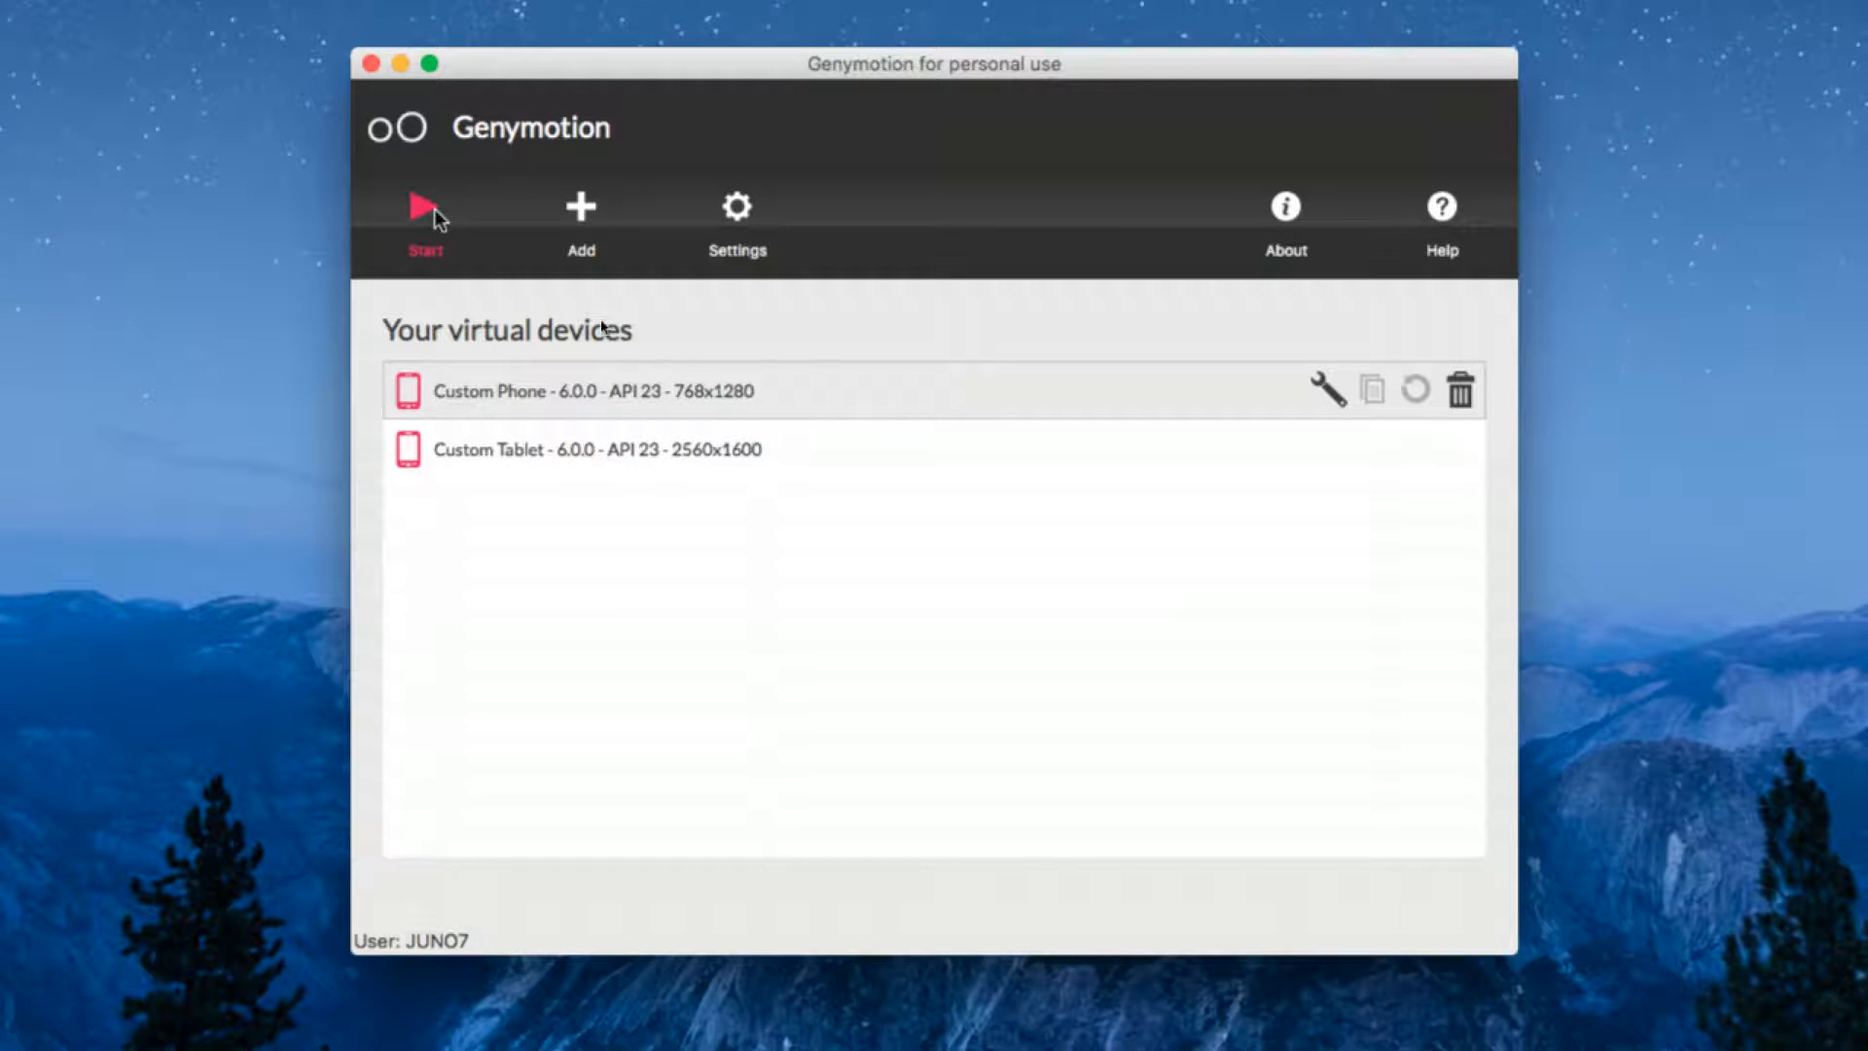
# Start the Custom Phone - 6.0.0 virtual device from Your virtual devices.
pyautogui.click(424, 214)
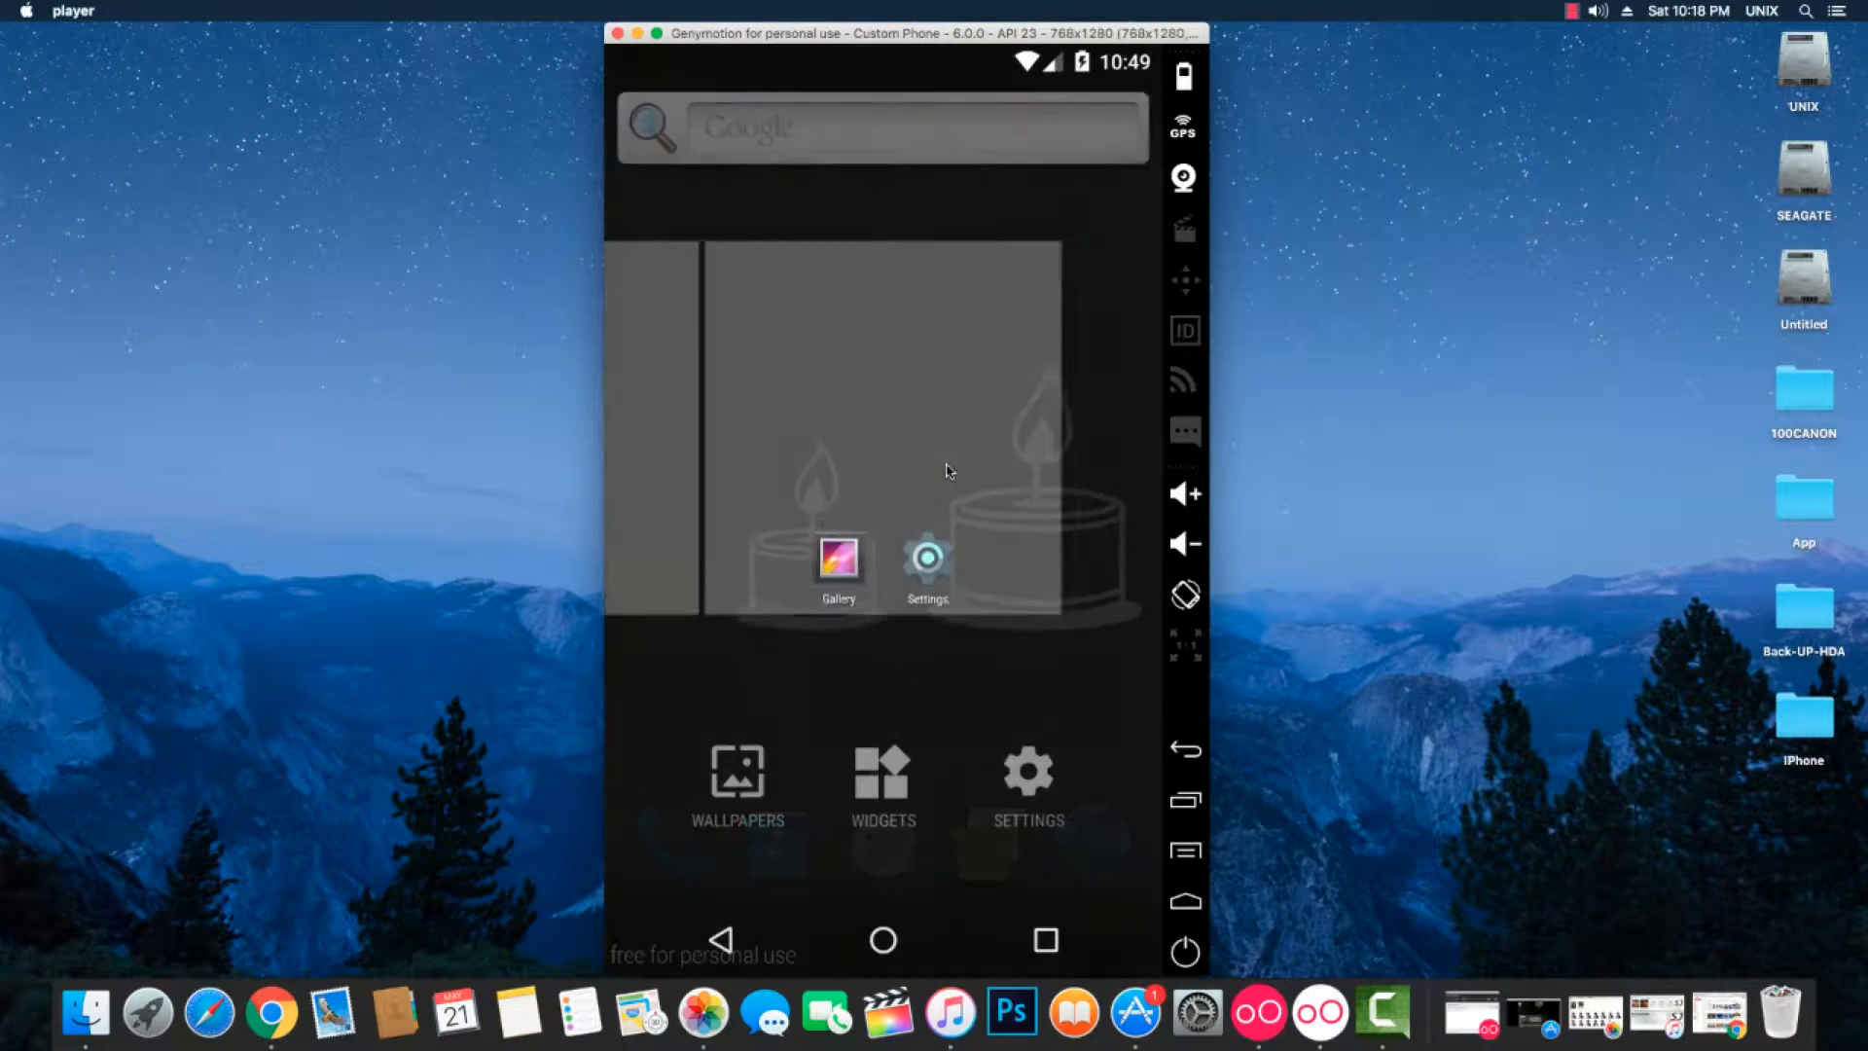
# Browse the widgets gallery, open the all-apps drawer, then return to the home screen.
pyautogui.click(882, 786)
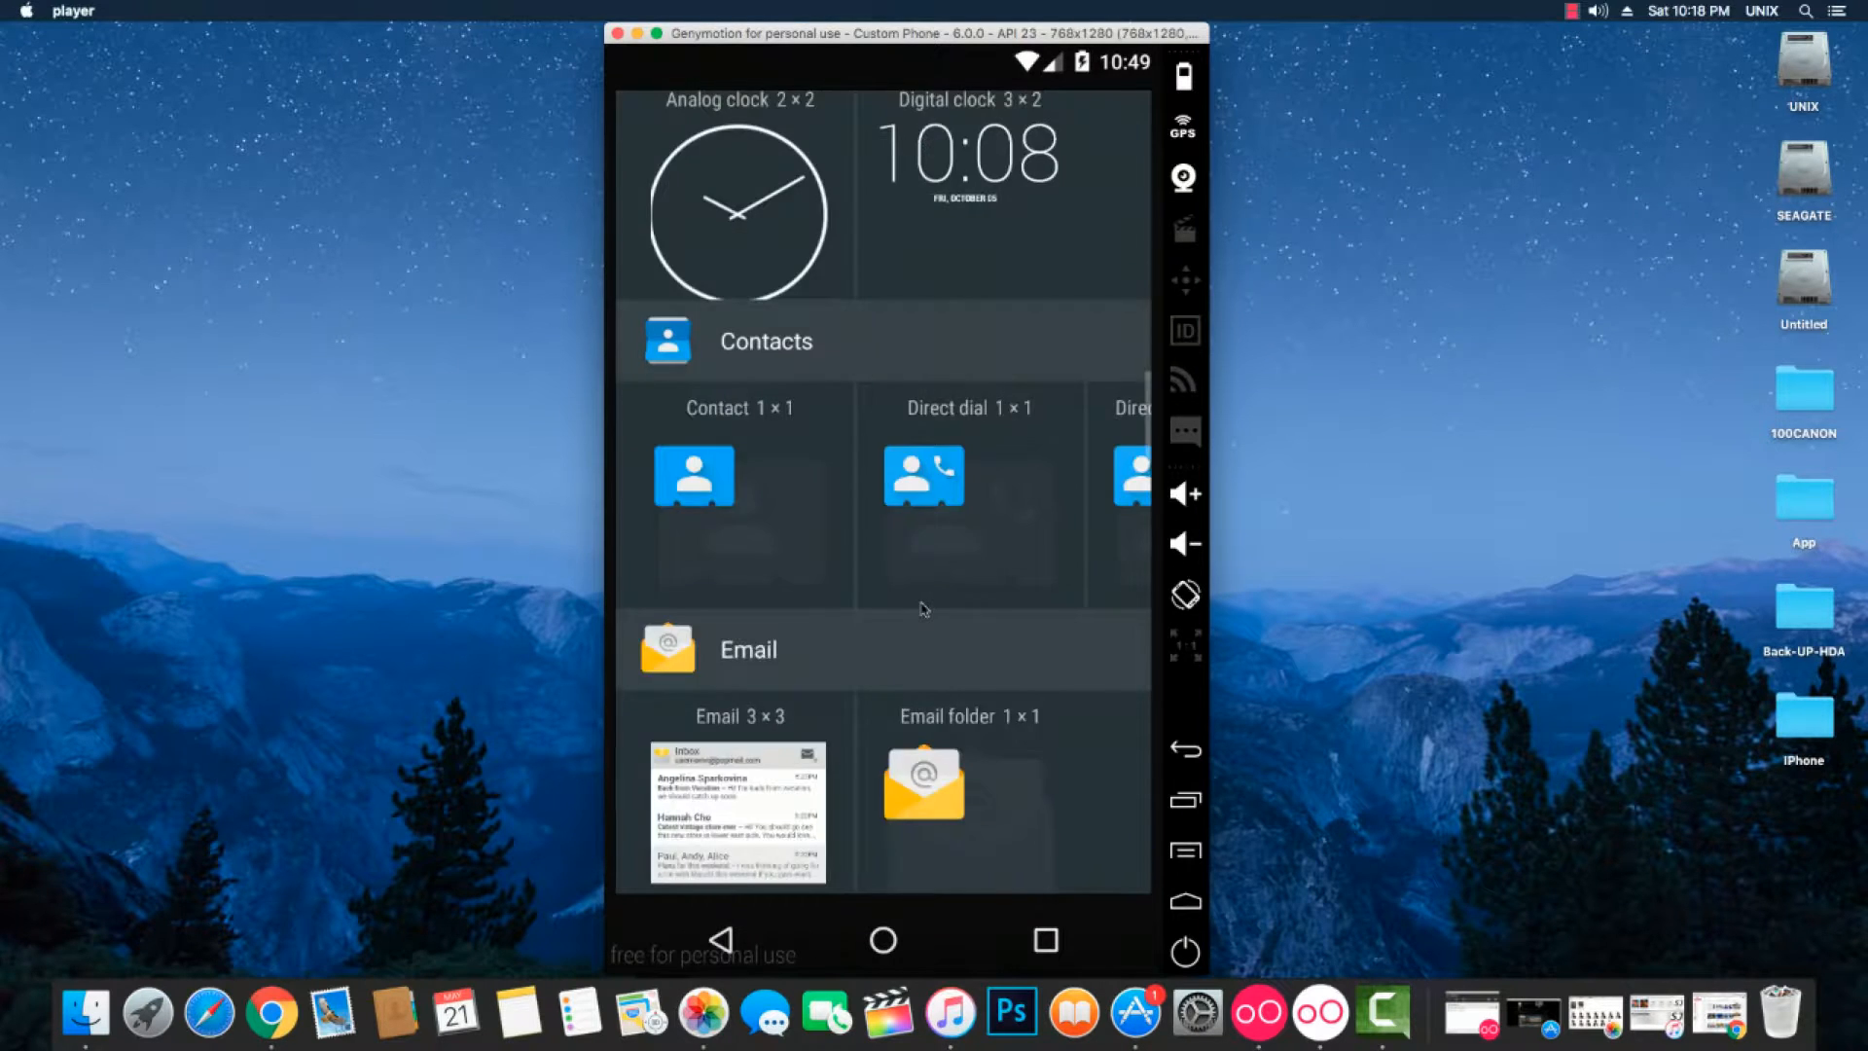
pyautogui.scroll(3)
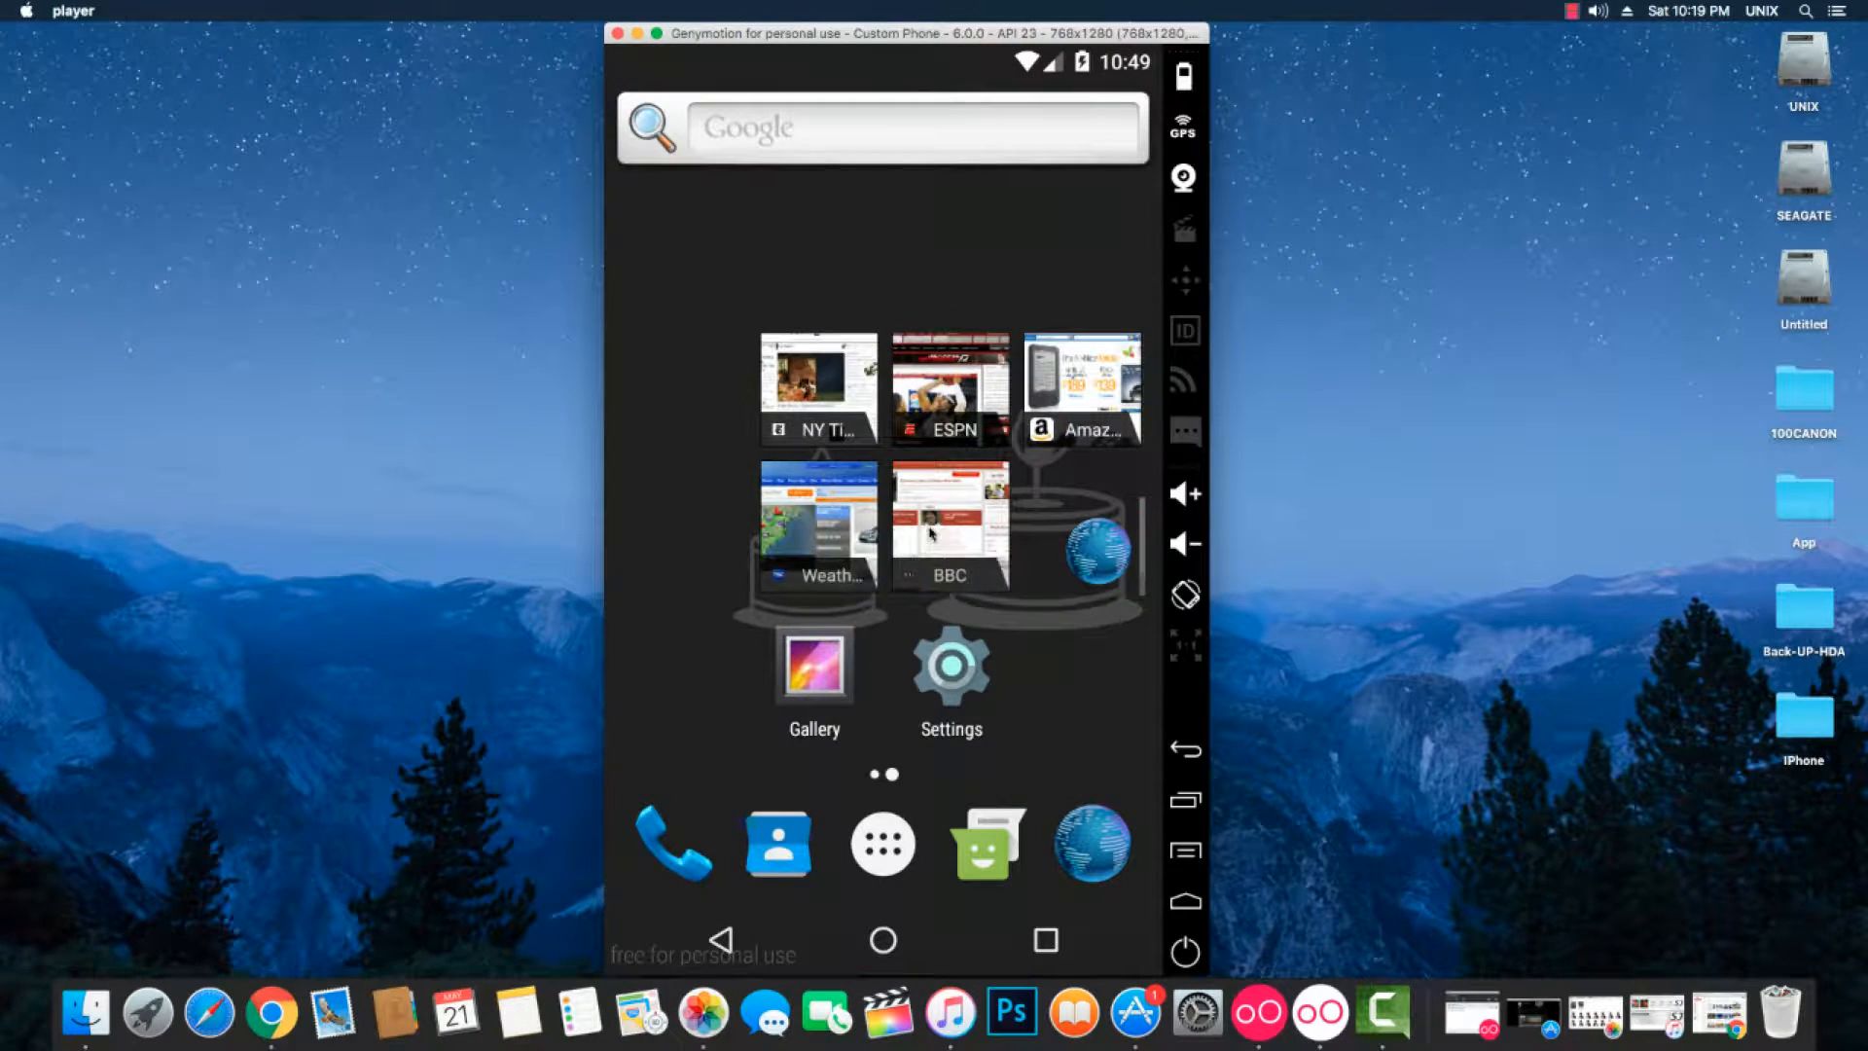
pyautogui.click(881, 844)
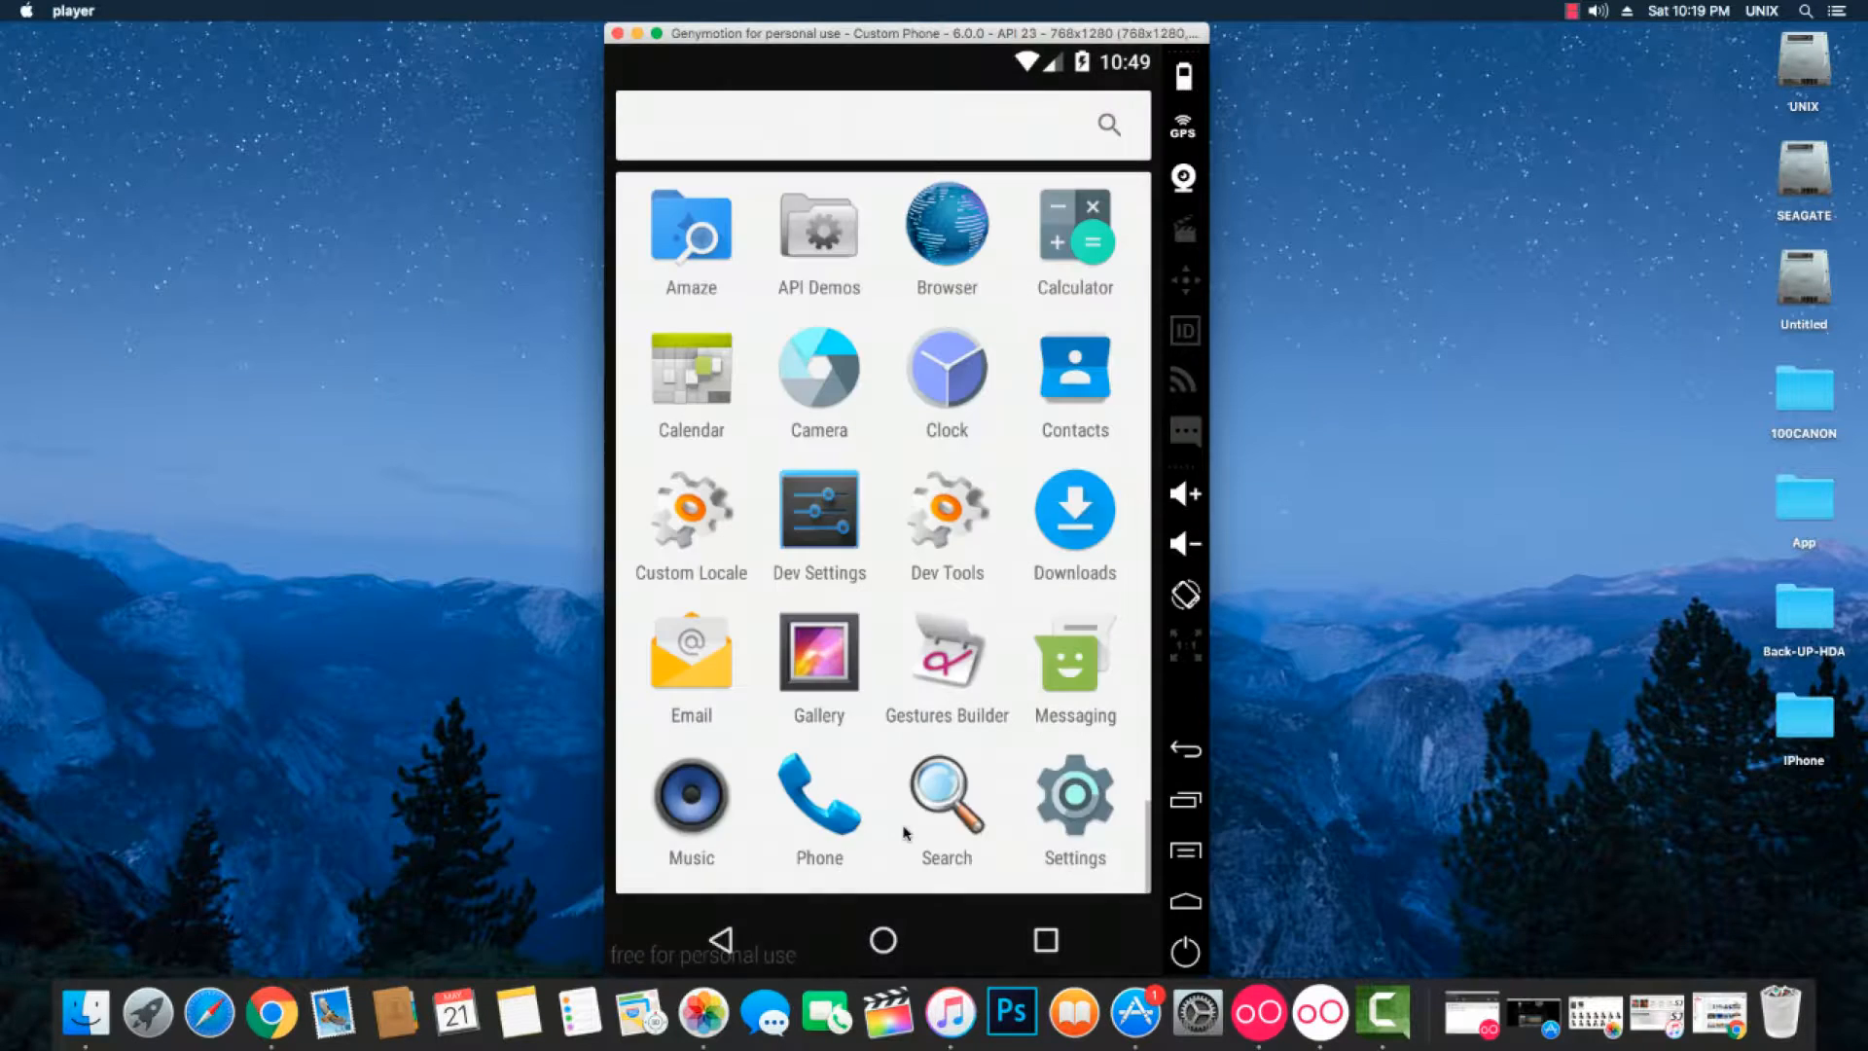
pyautogui.click(881, 940)
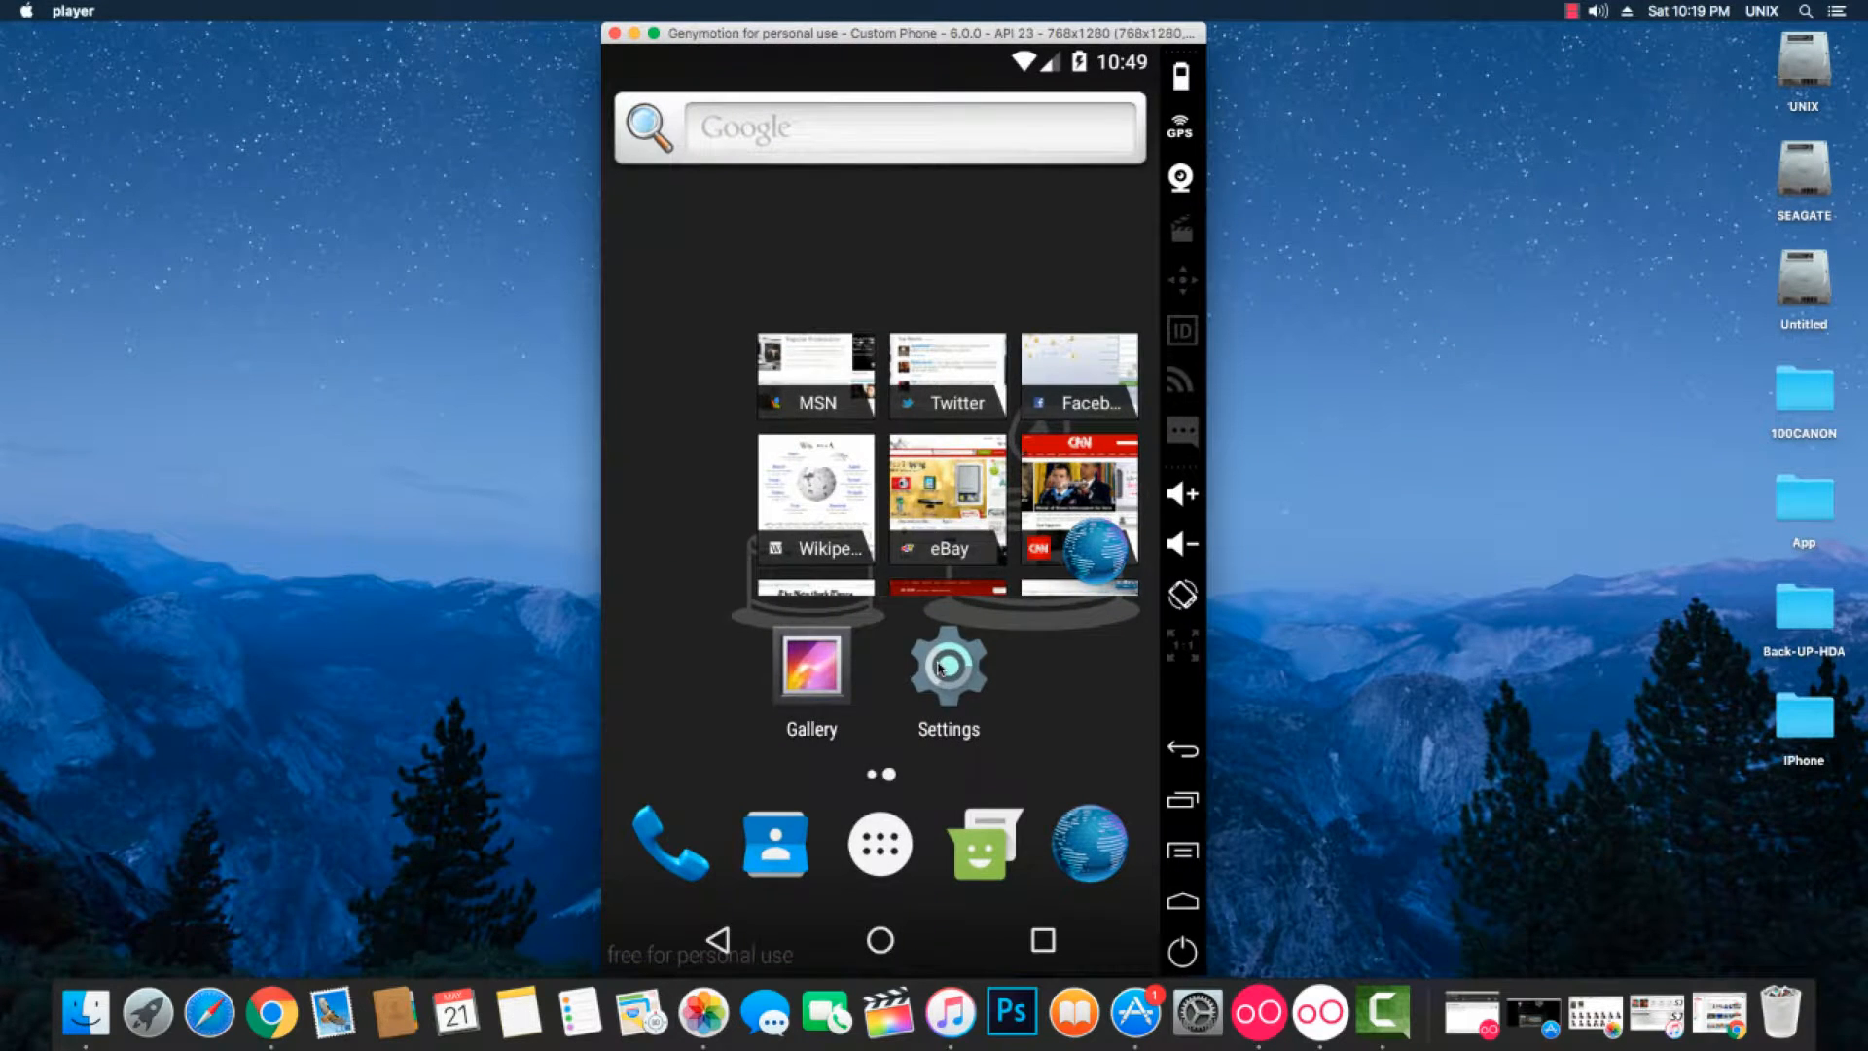
# Open Settings > About phone, tap Build number (developer mode already on), and reopen About phone.
pyautogui.click(946, 664)
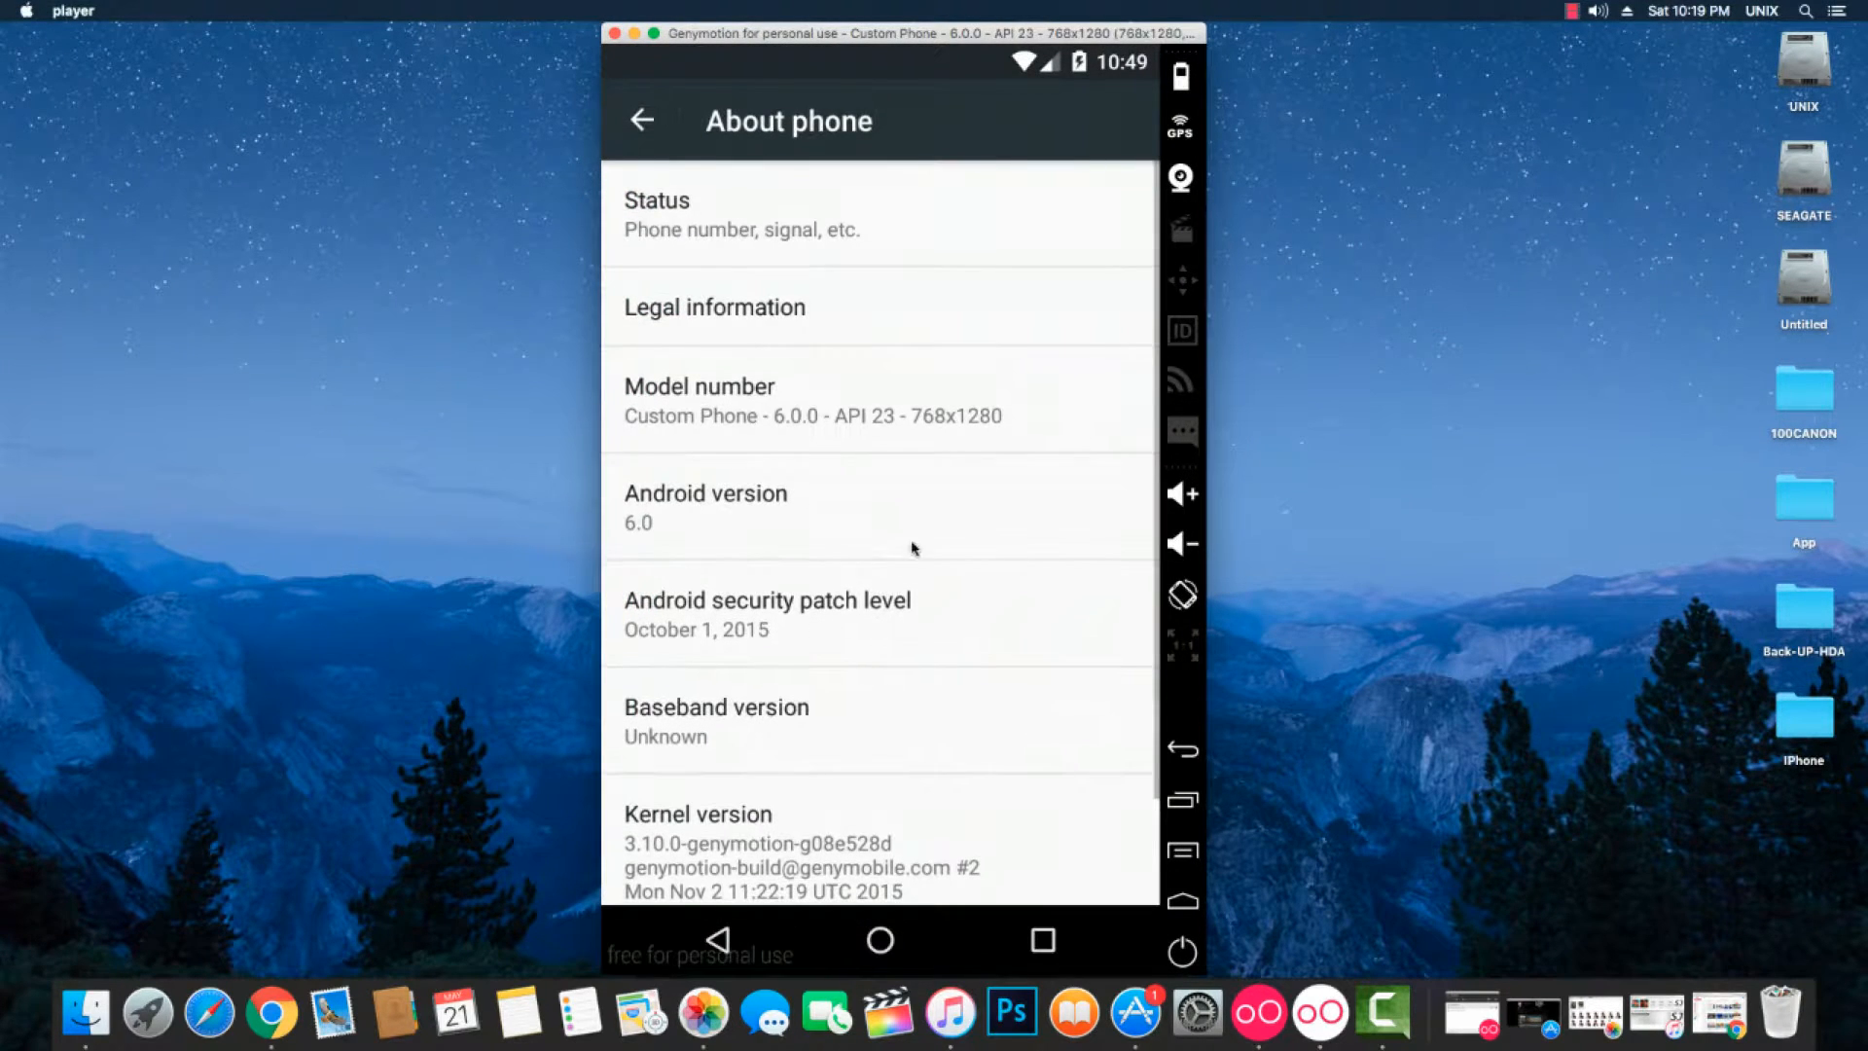
pyautogui.moveTo(726, 539)
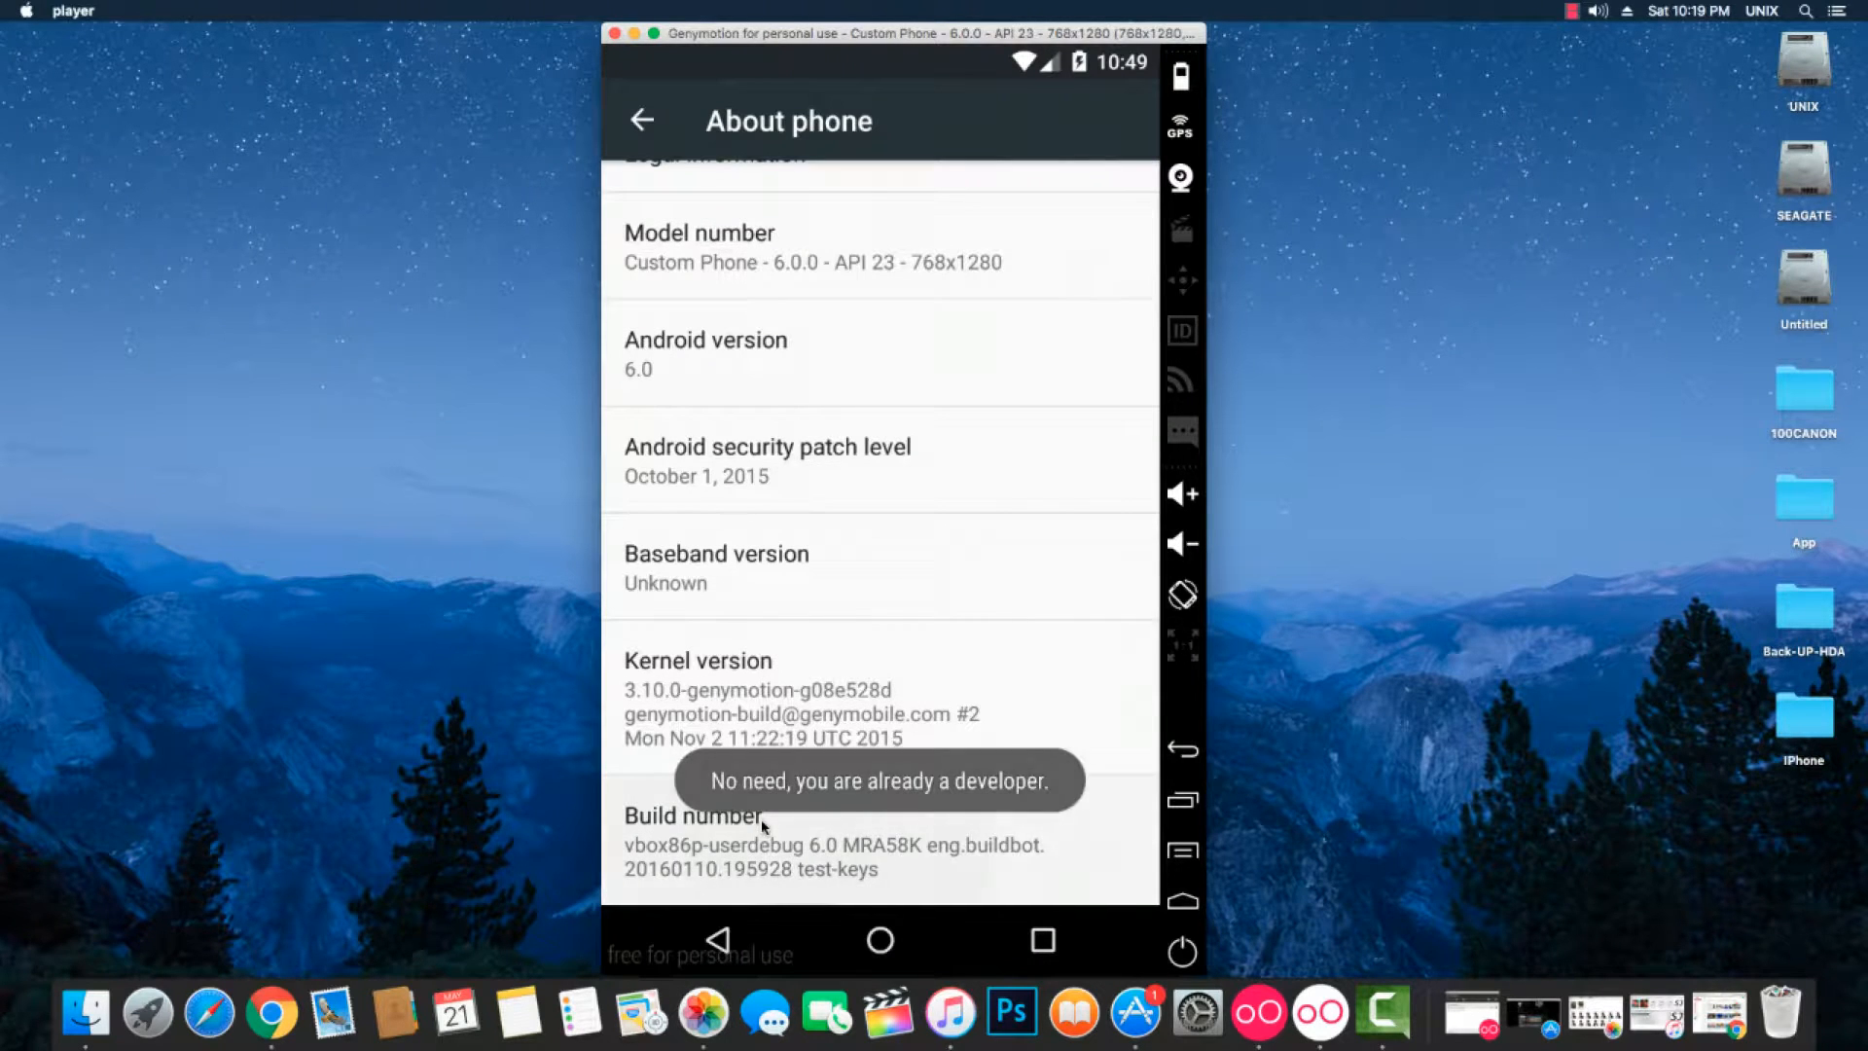
pyautogui.click(641, 121)
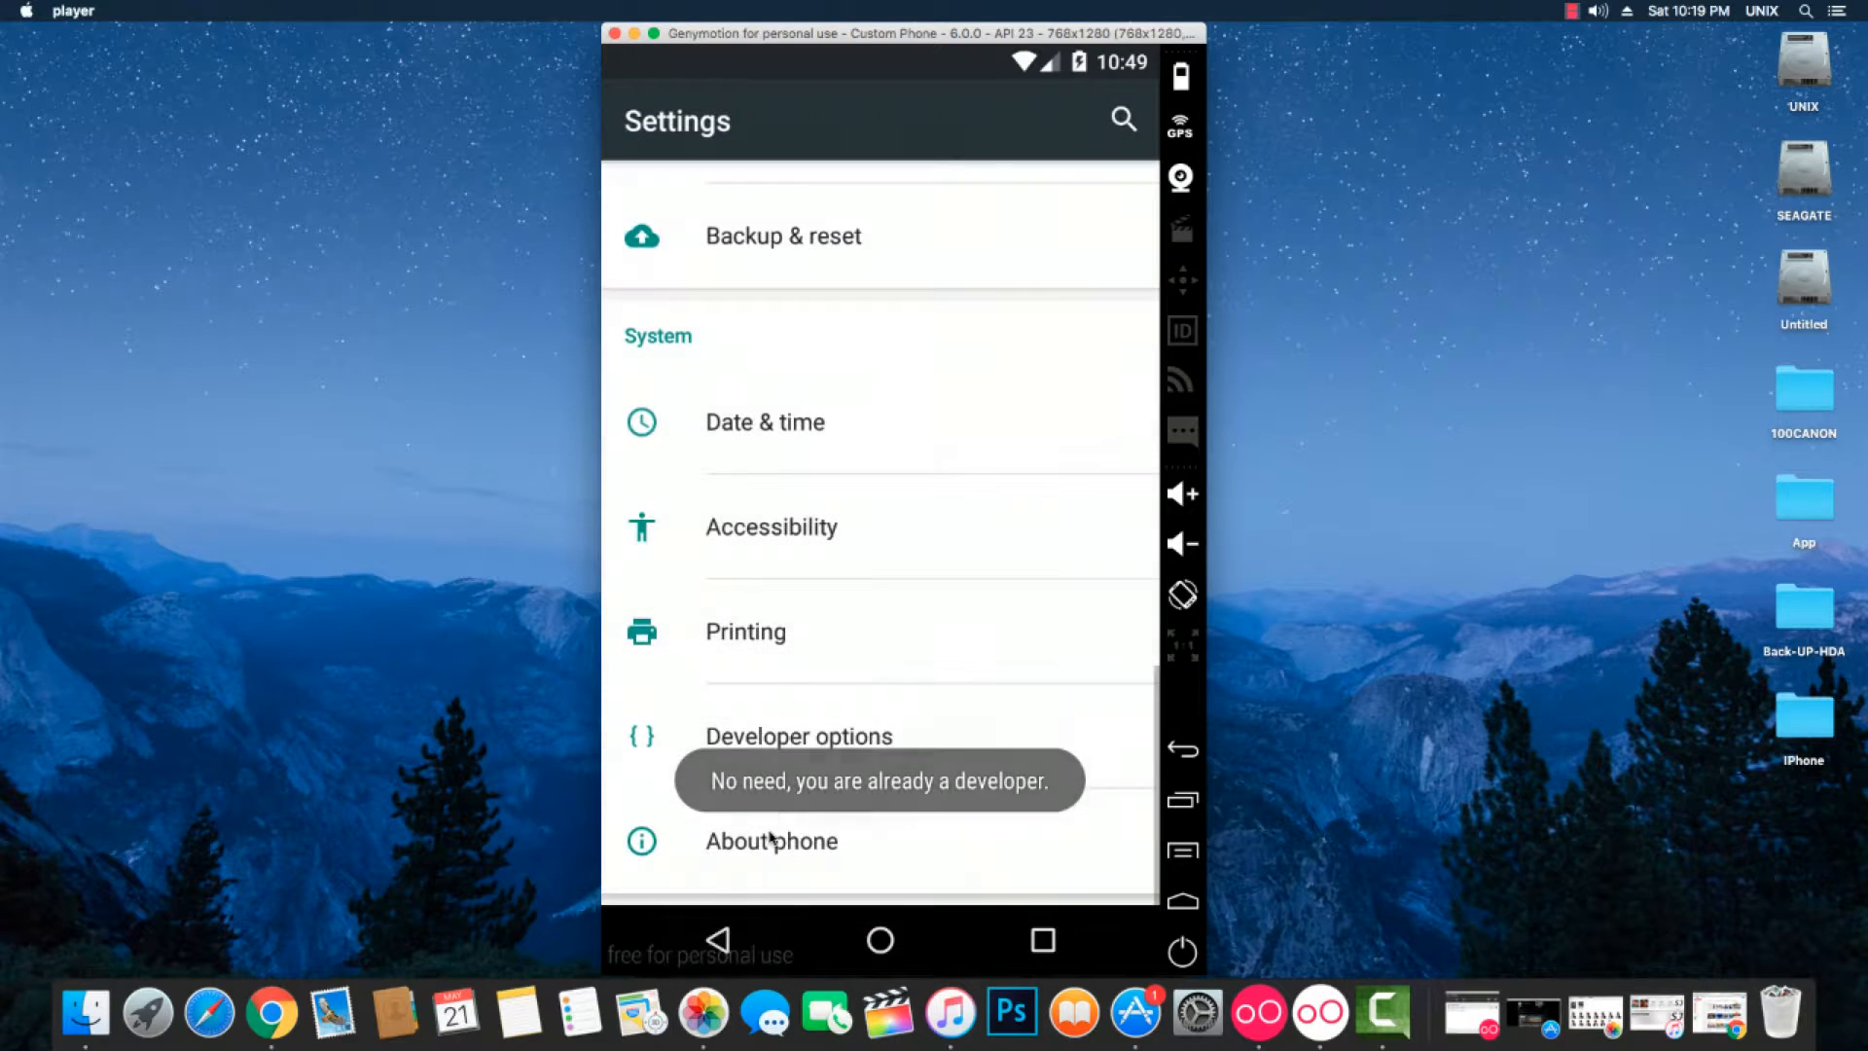
pyautogui.click(771, 839)
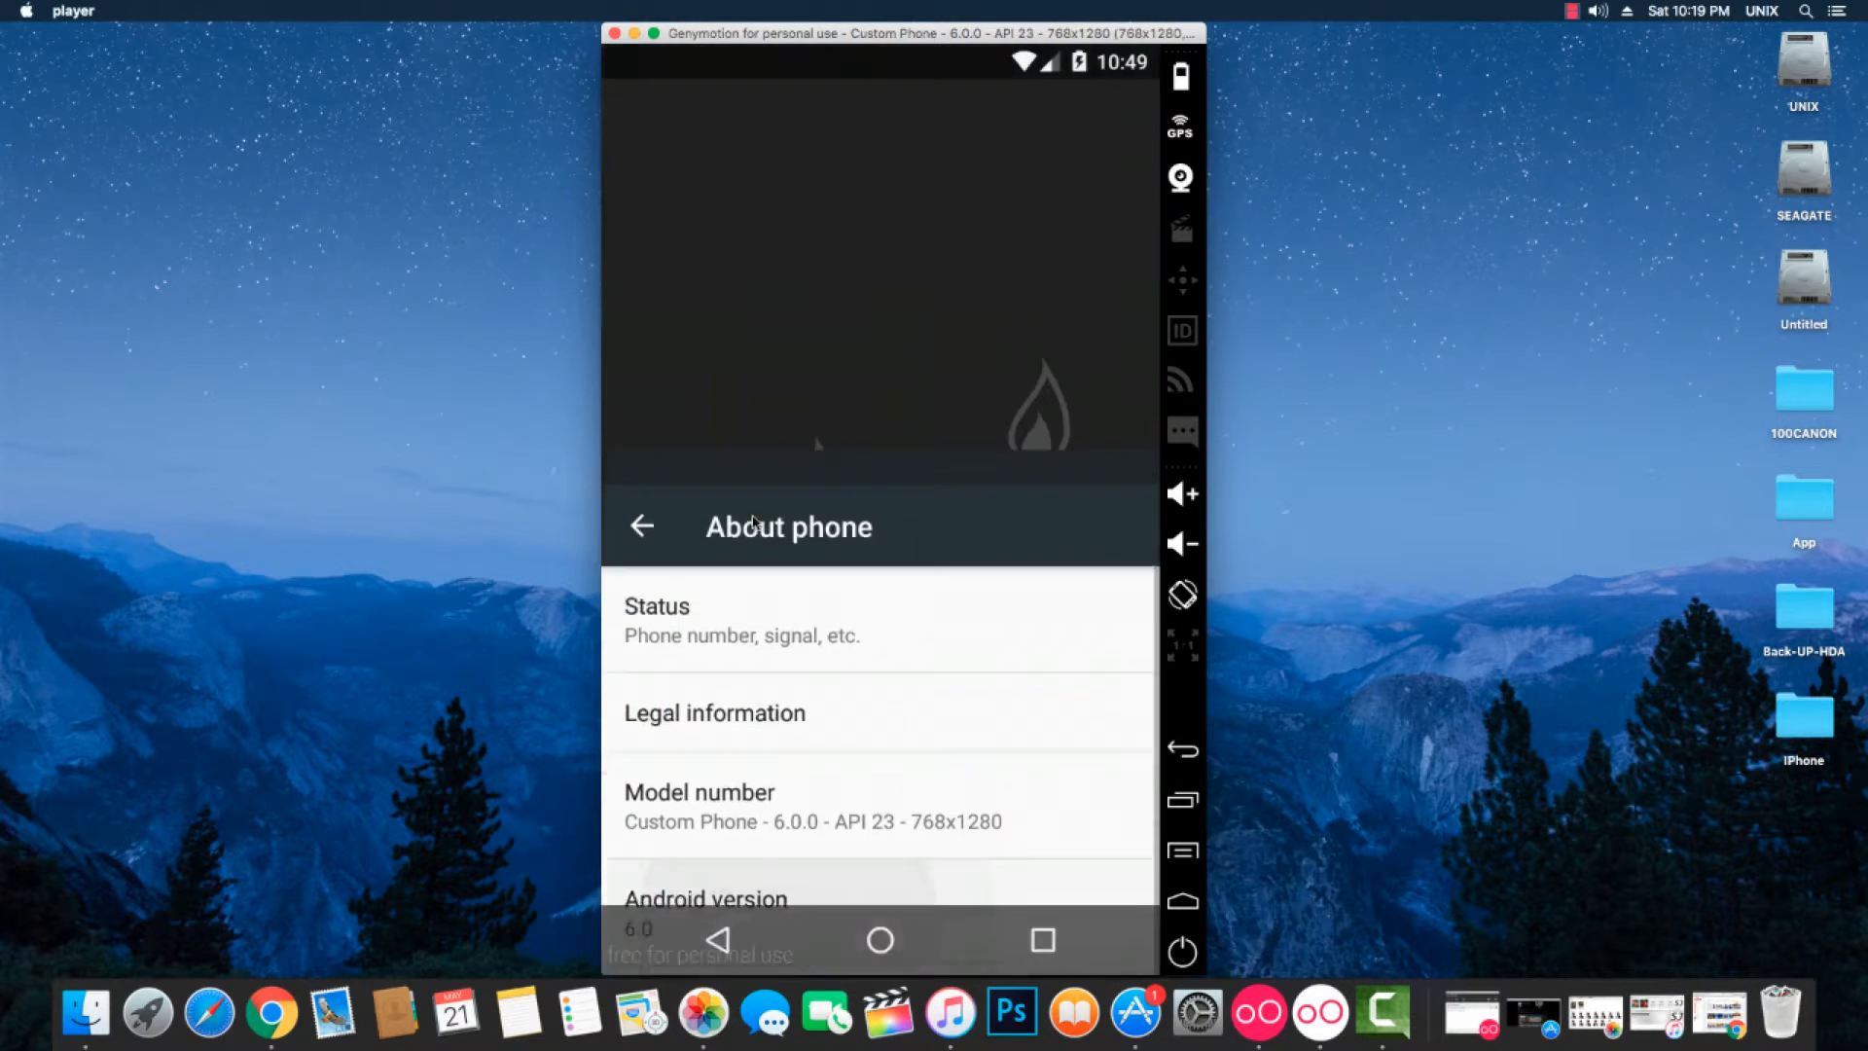